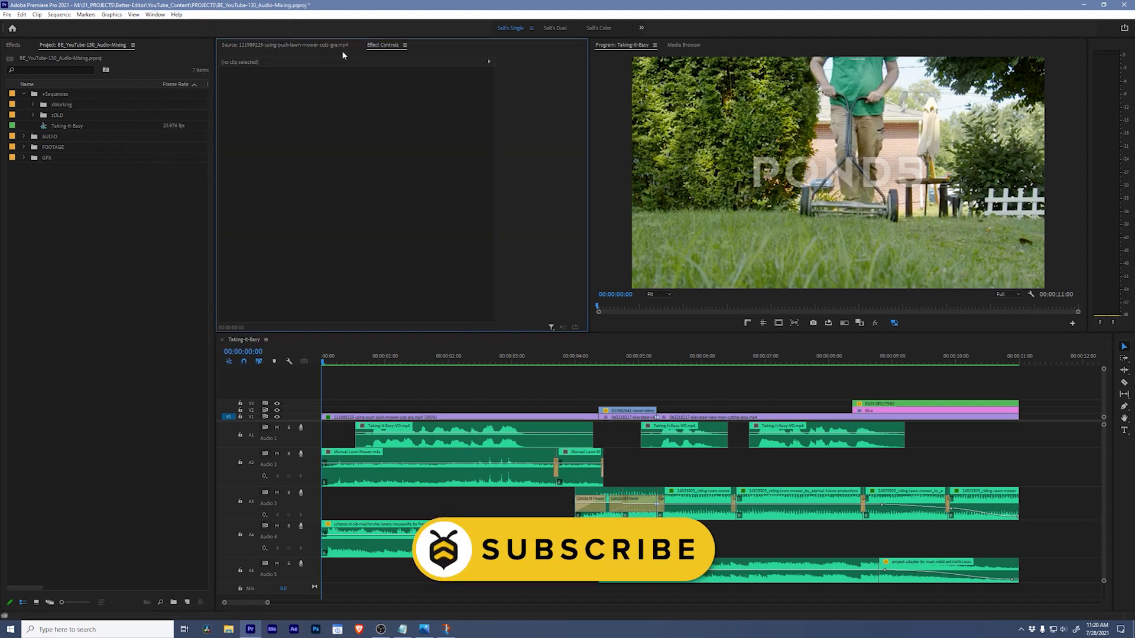
Step: Open the Audio Track Mixer and expand its effect slots for Audio 1–5 and Mix
{"action": "left_click", "coordinate": [155, 14]}
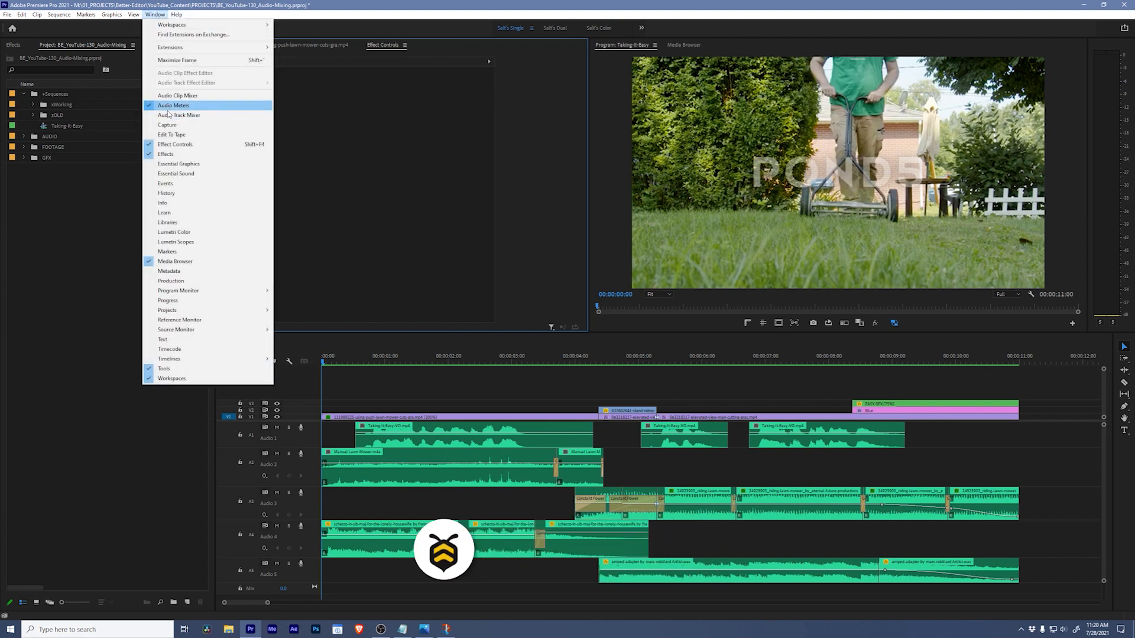
{"action": "left_click", "coordinate": [179, 115]}
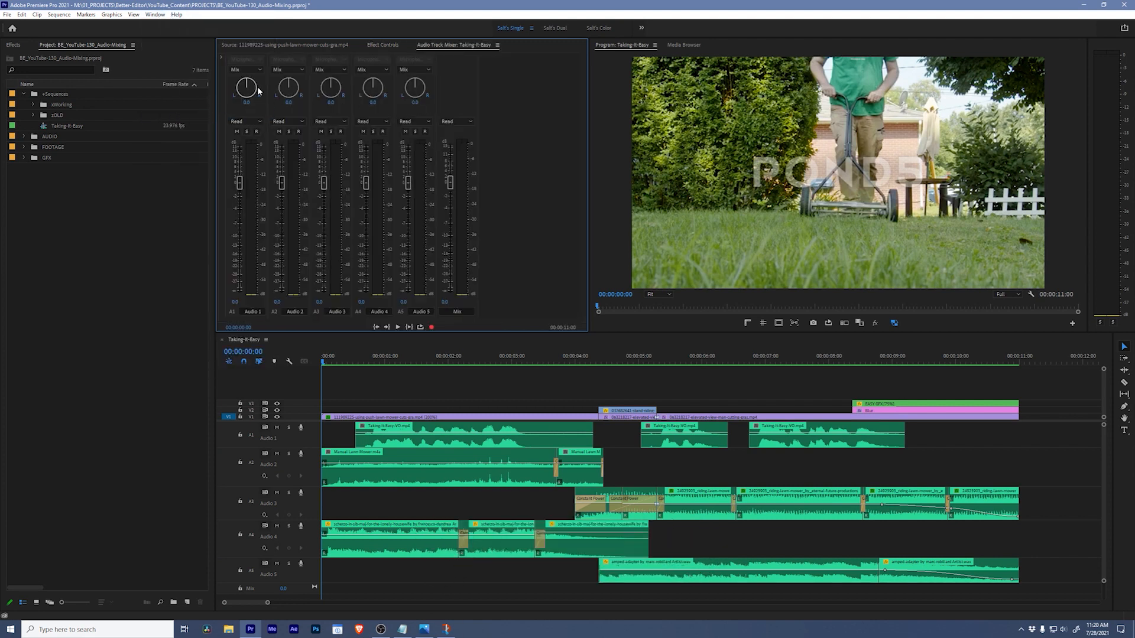
{"action": "left_click", "coordinate": [223, 61]}
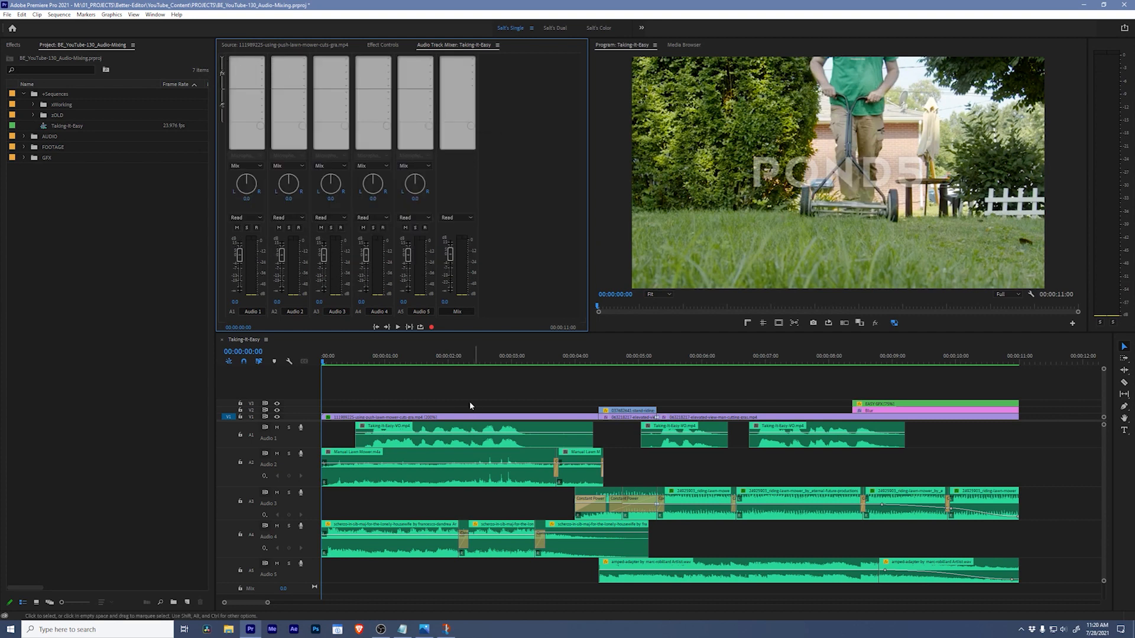
{"action": "mouse_move", "coordinate": [457, 373]}
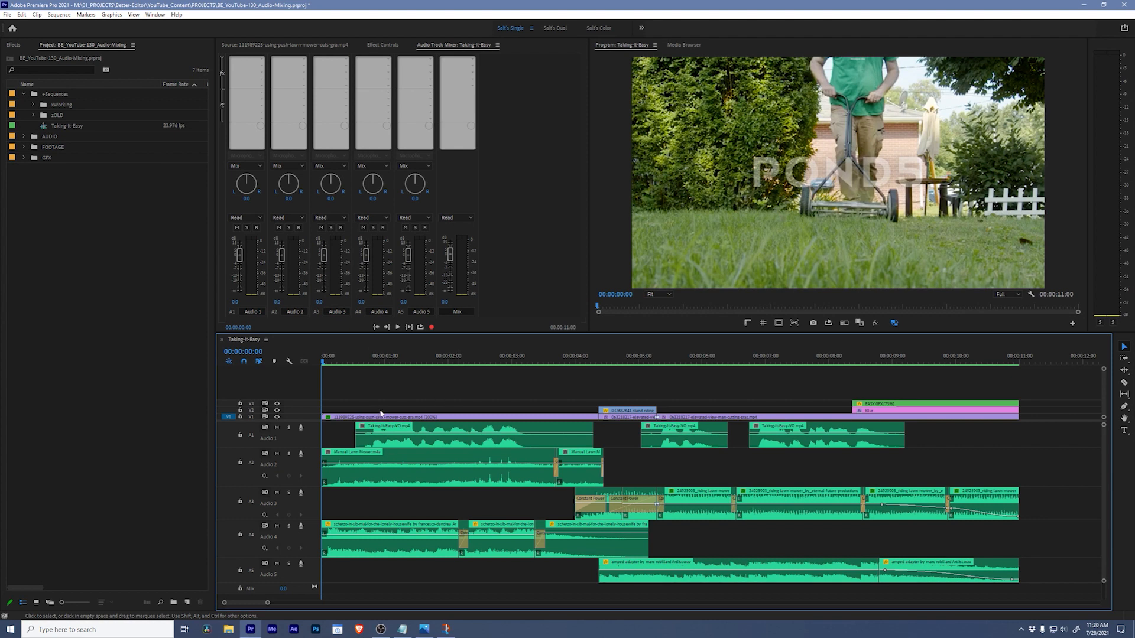
{"action": "mouse_move", "coordinate": [1071, 471]}
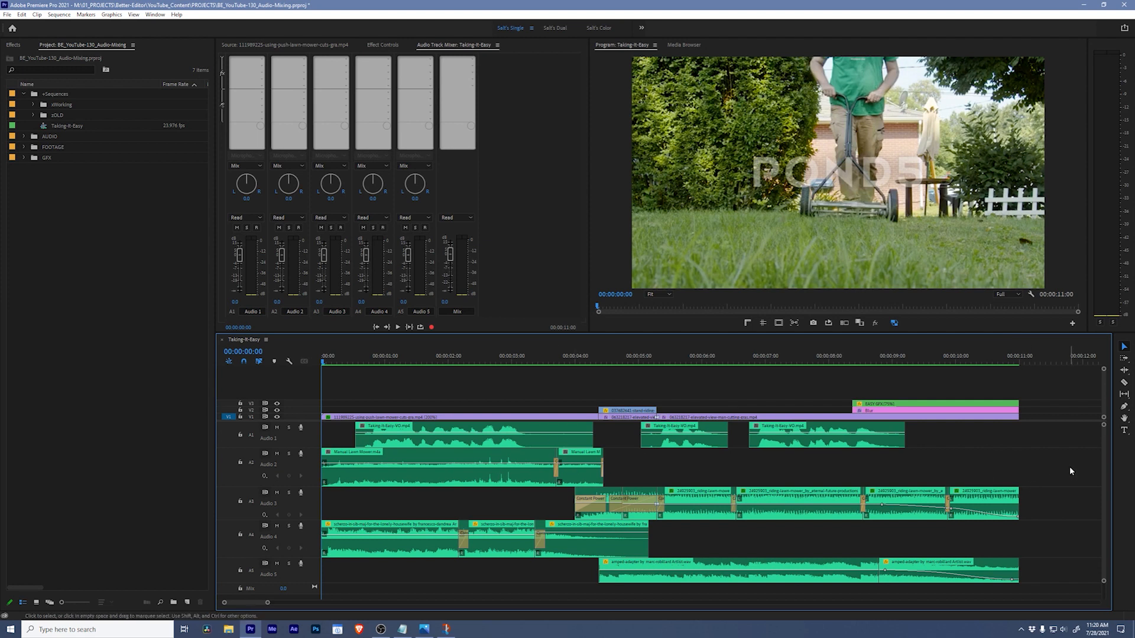
{"action": "mouse_move", "coordinate": [405, 480]}
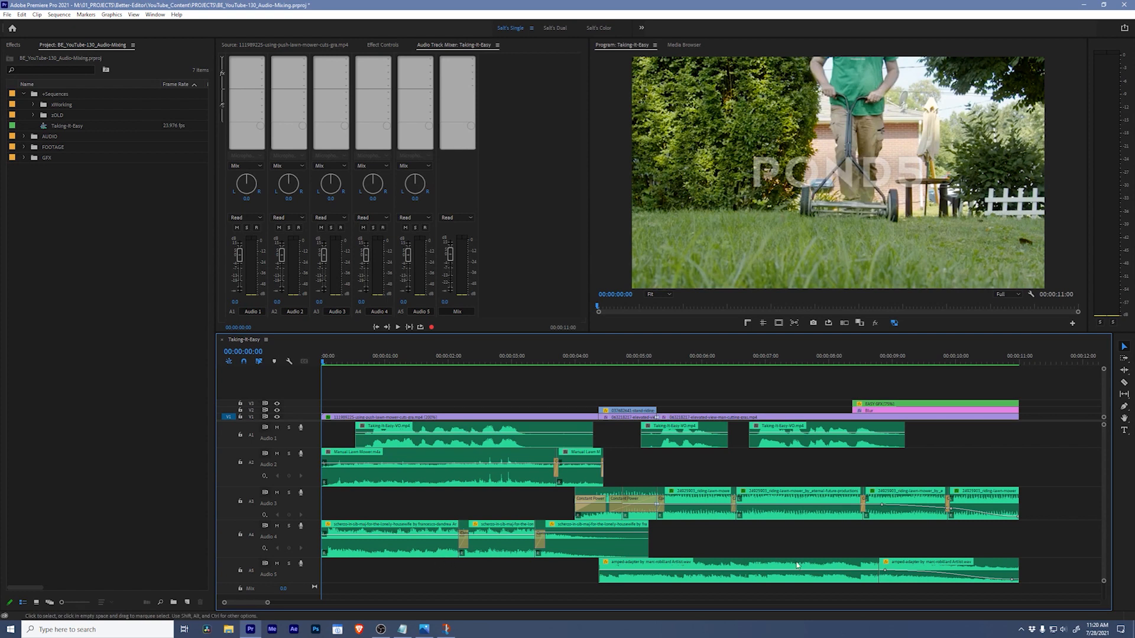
{"action": "mouse_move", "coordinate": [807, 564]}
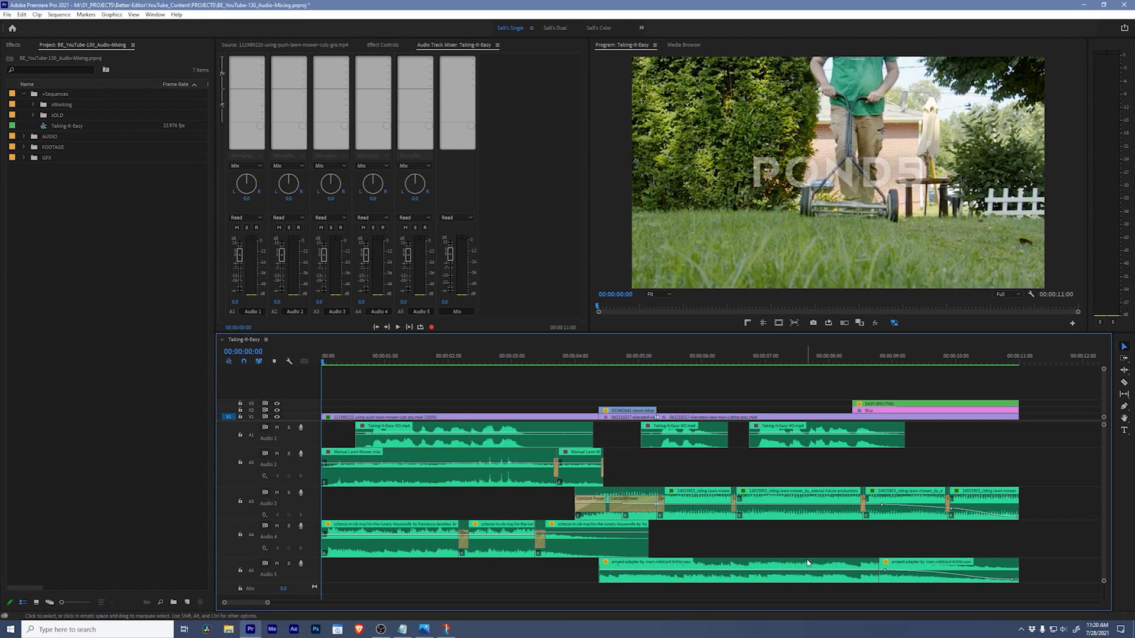
Step: Play the Taking-It-Easy sequence from the start, stopping around the ten-second mark
{"action": "key", "text": "space"}
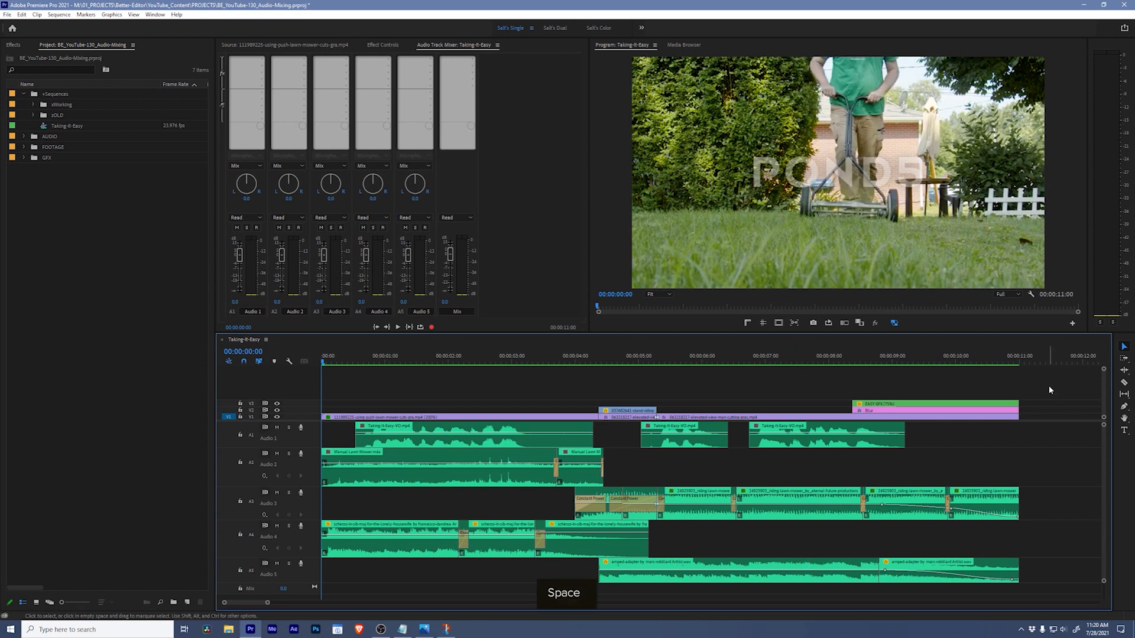
{"action": "key", "text": "space"}
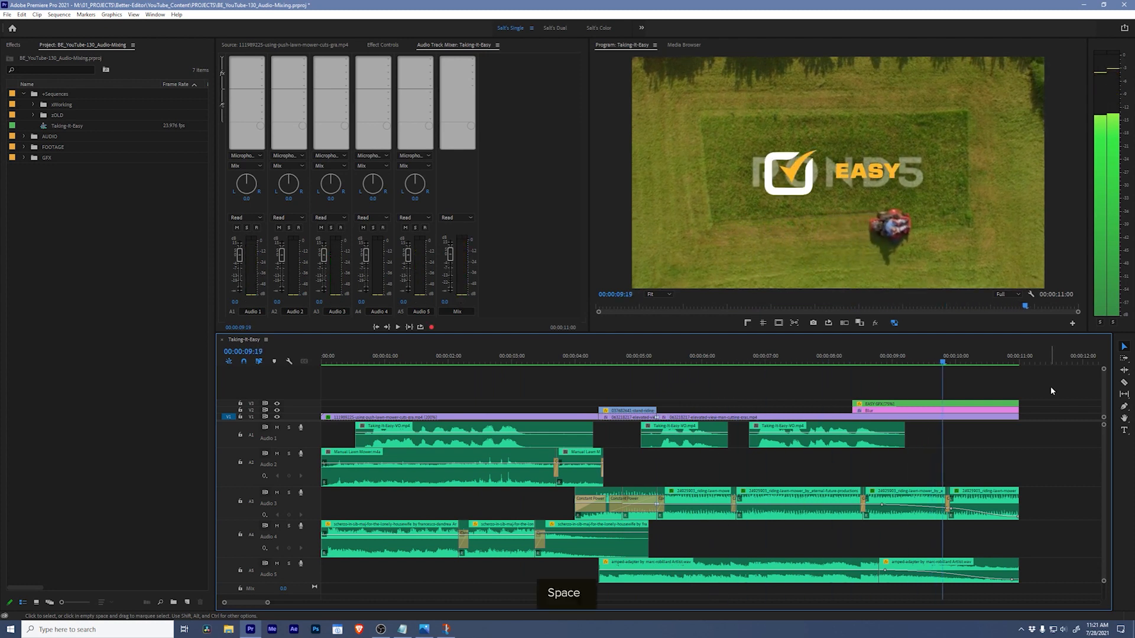
{"action": "key", "text": "space"}
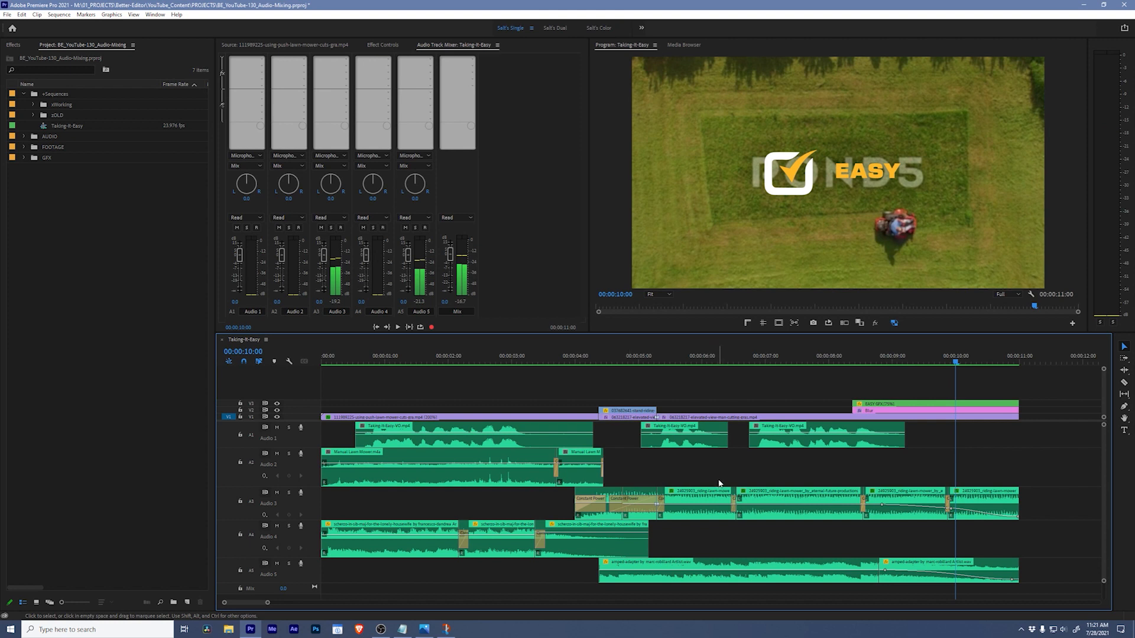
{"action": "mouse_move", "coordinate": [974, 525]}
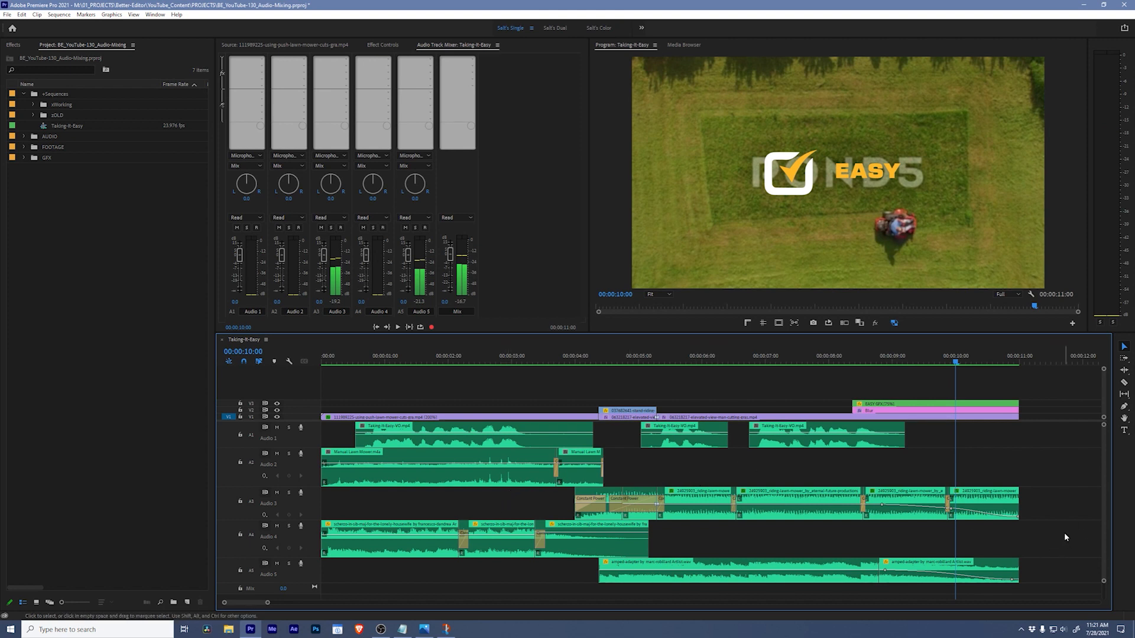
{"action": "mouse_move", "coordinate": [583, 442]}
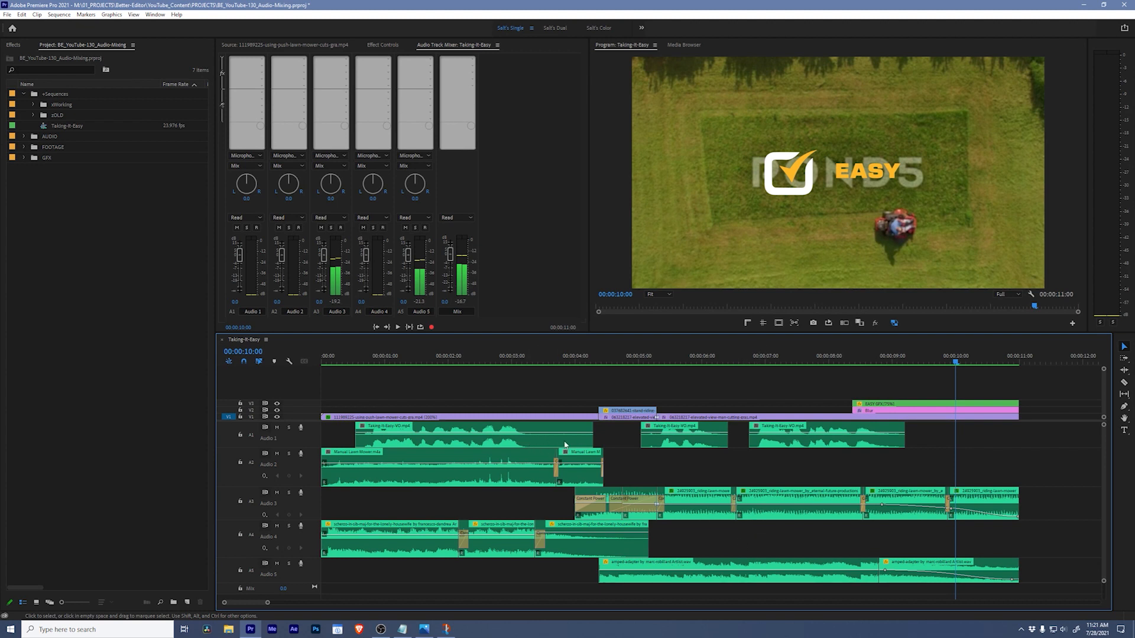
{"action": "mouse_move", "coordinate": [642, 442]}
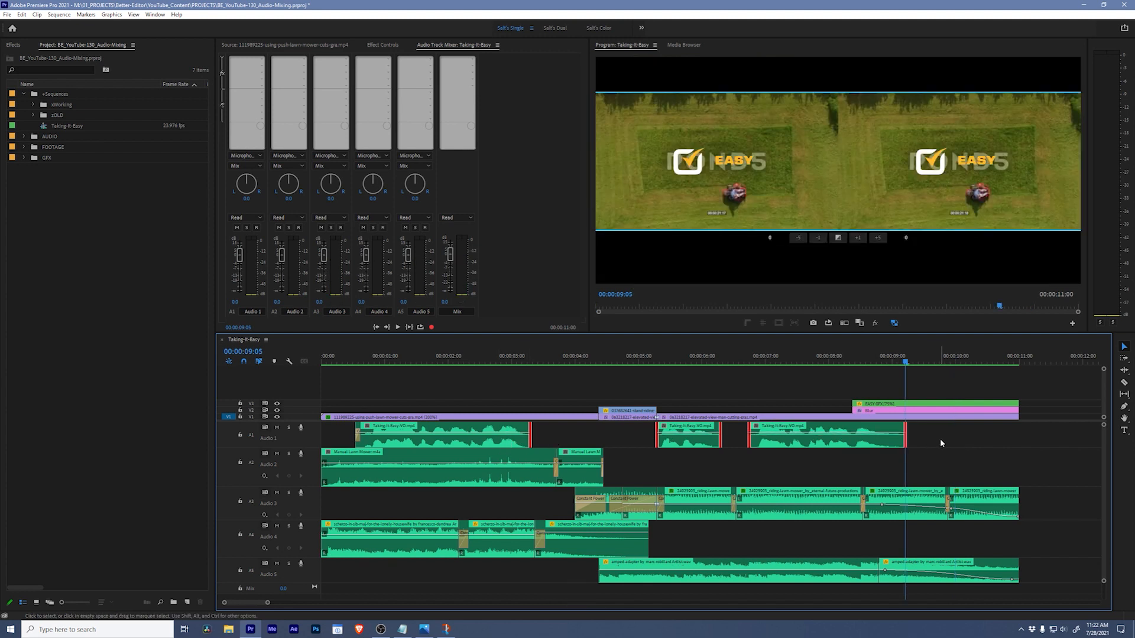
Step: Exit trim mode after shortening the Audio 1 dialogue clips
{"action": "key", "text": "ctrl+v"}
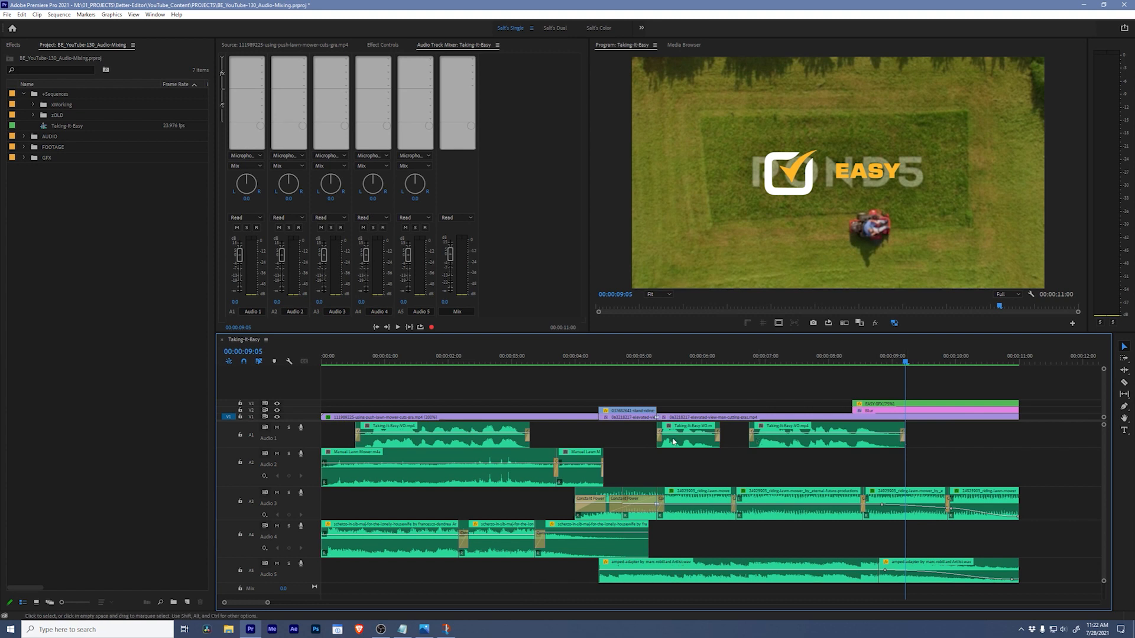
{"action": "mouse_move", "coordinate": [531, 438]}
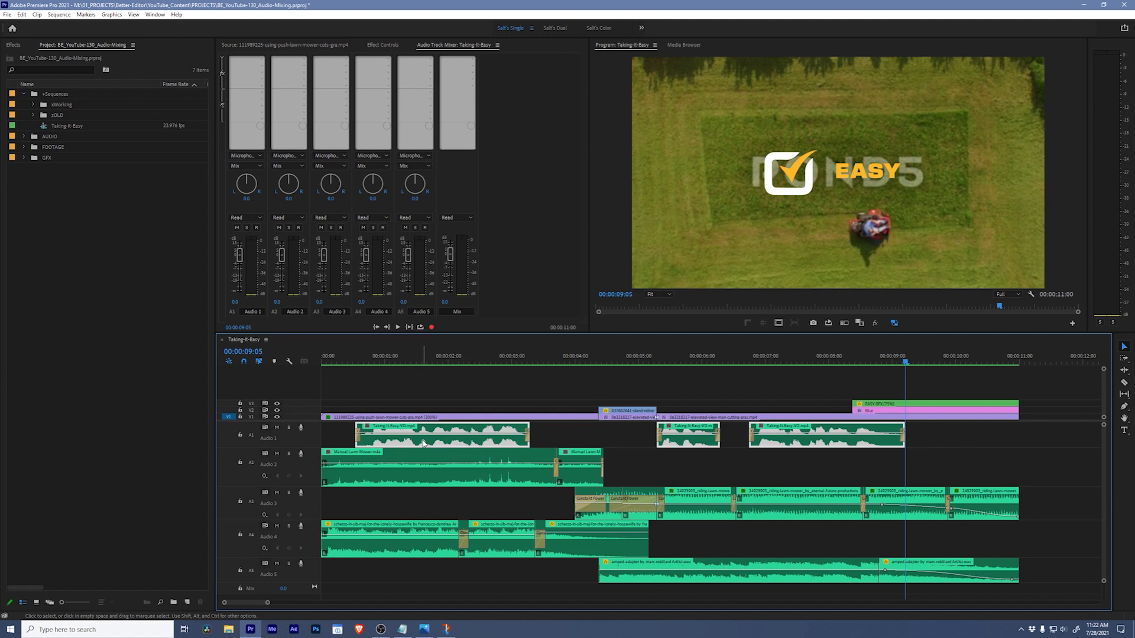
Step: Open the label options for the selected dialogue clips on Audio 1
{"action": "right_click", "coordinate": [424, 445]}
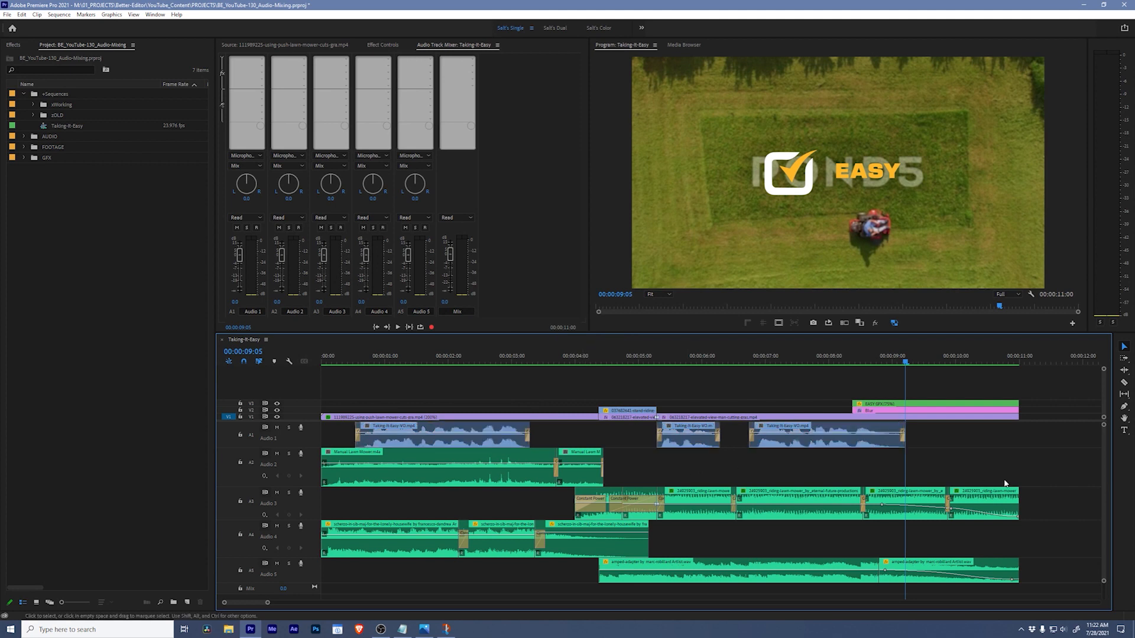
{"action": "key", "text": "ctrl"}
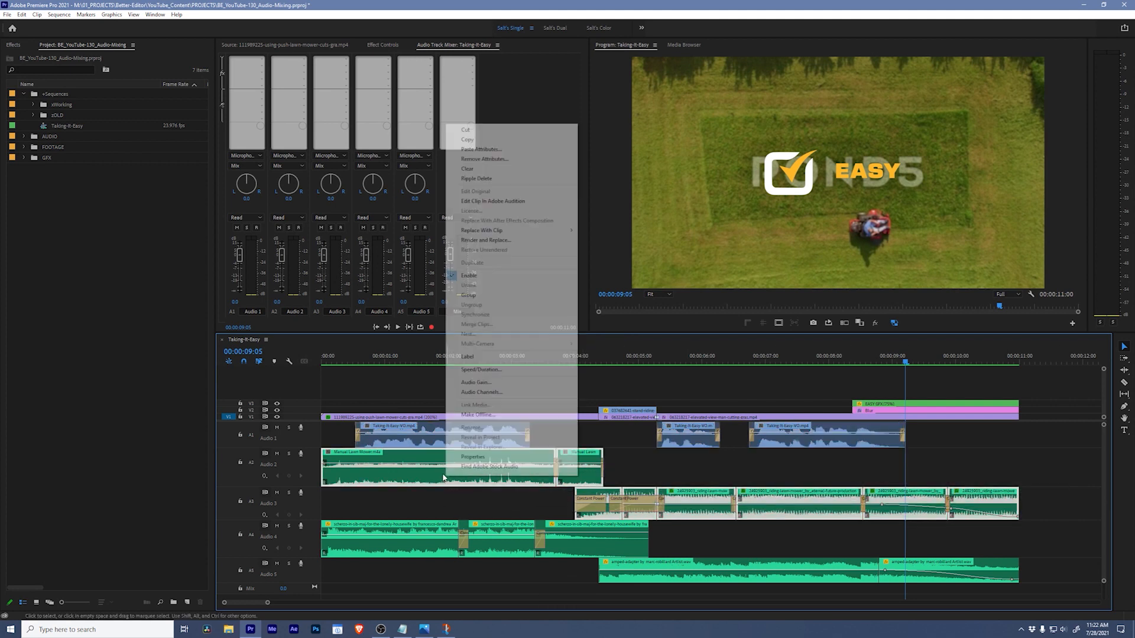
{"action": "mouse_move", "coordinate": [468, 356]}
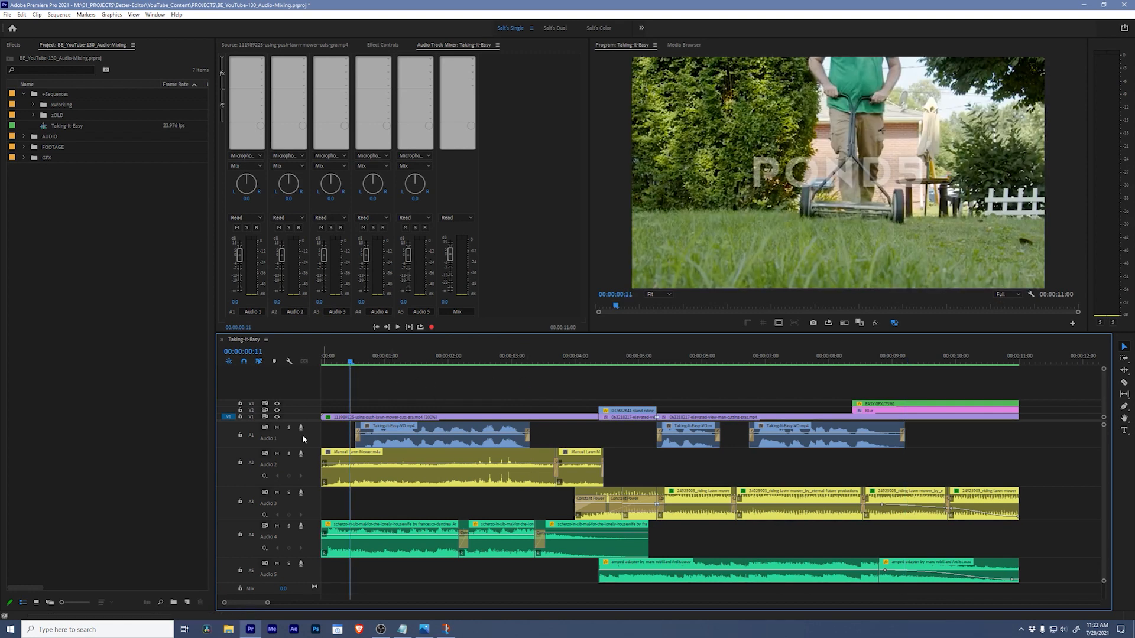
Step: Solo Audio 1 and briefly play the dialogue on its own
{"action": "left_click", "coordinate": [288, 428]}
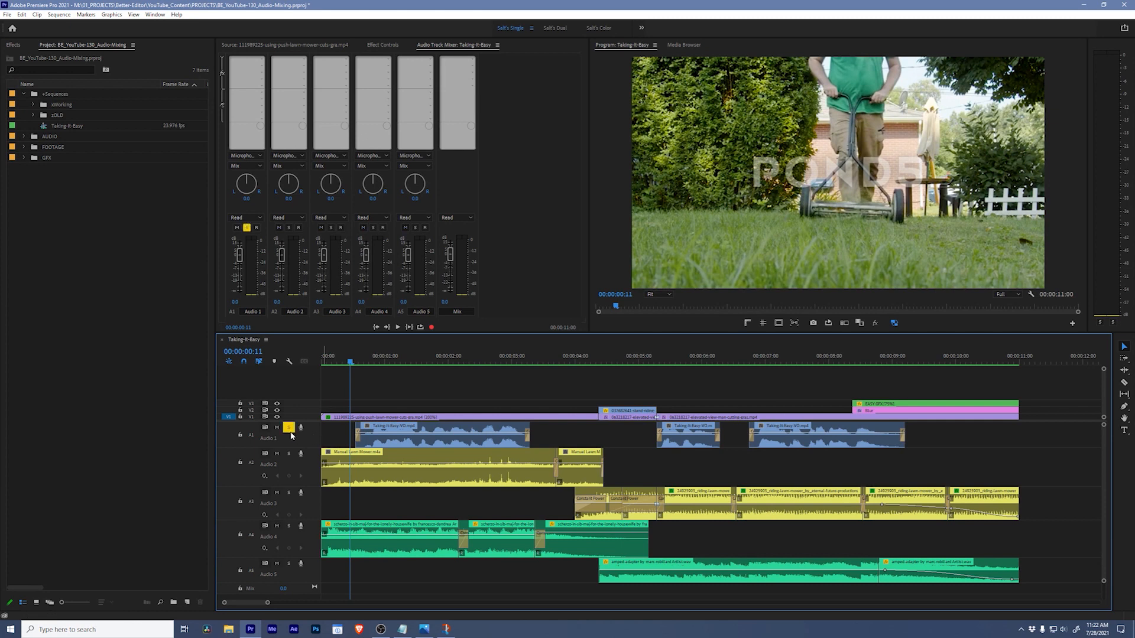
{"action": "key", "text": "space"}
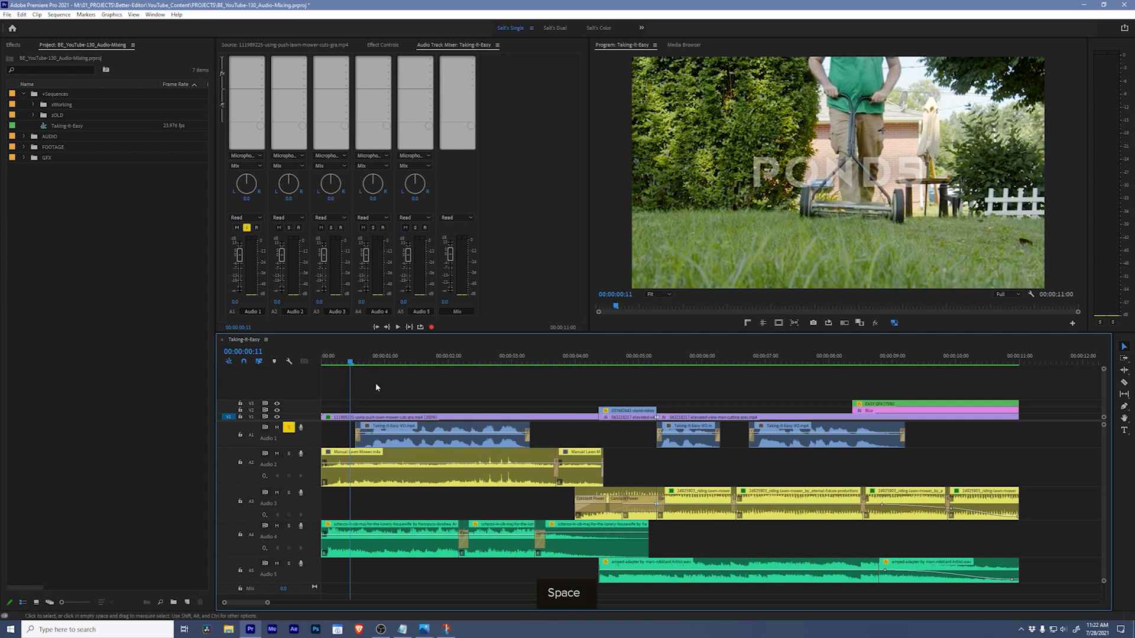
{"action": "key", "text": "space"}
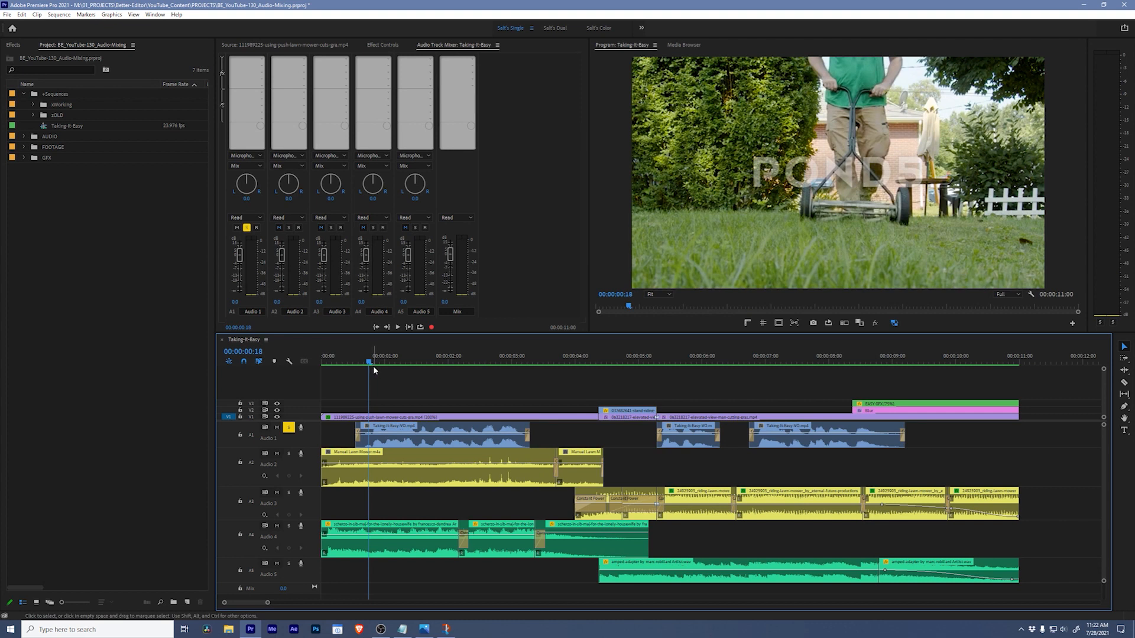
{"action": "mouse_move", "coordinate": [333, 429]}
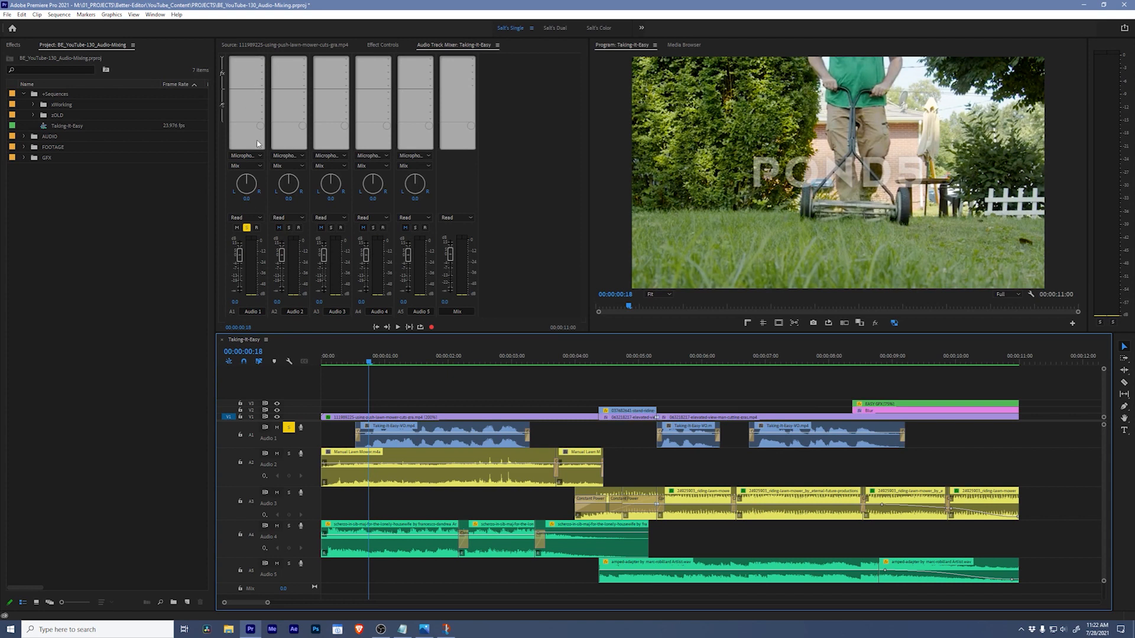
{"action": "mouse_move", "coordinate": [262, 62]}
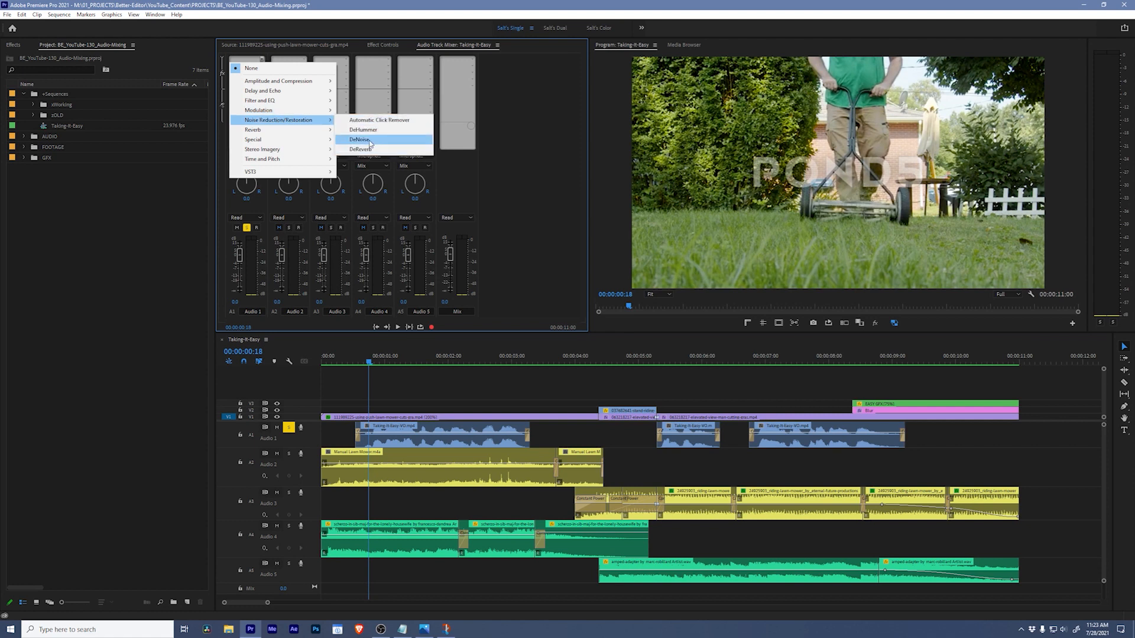
Step: Add DeNoise at 40% to Audio 1's first slot and close its editor
{"action": "left_click", "coordinate": [361, 139]}
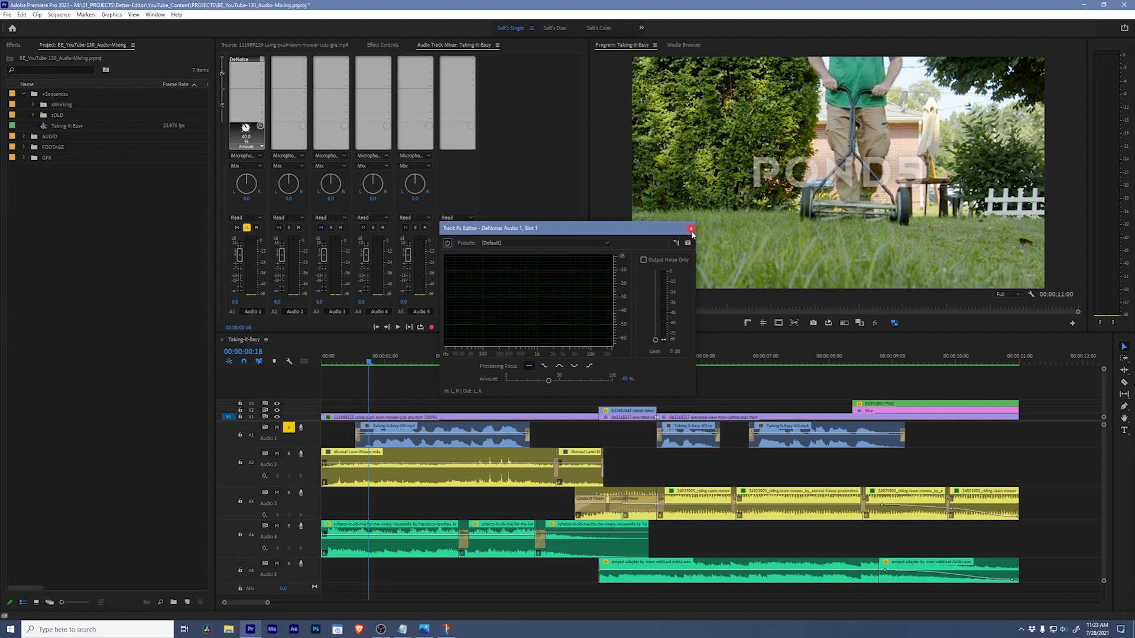
{"action": "left_click", "coordinate": [690, 228]}
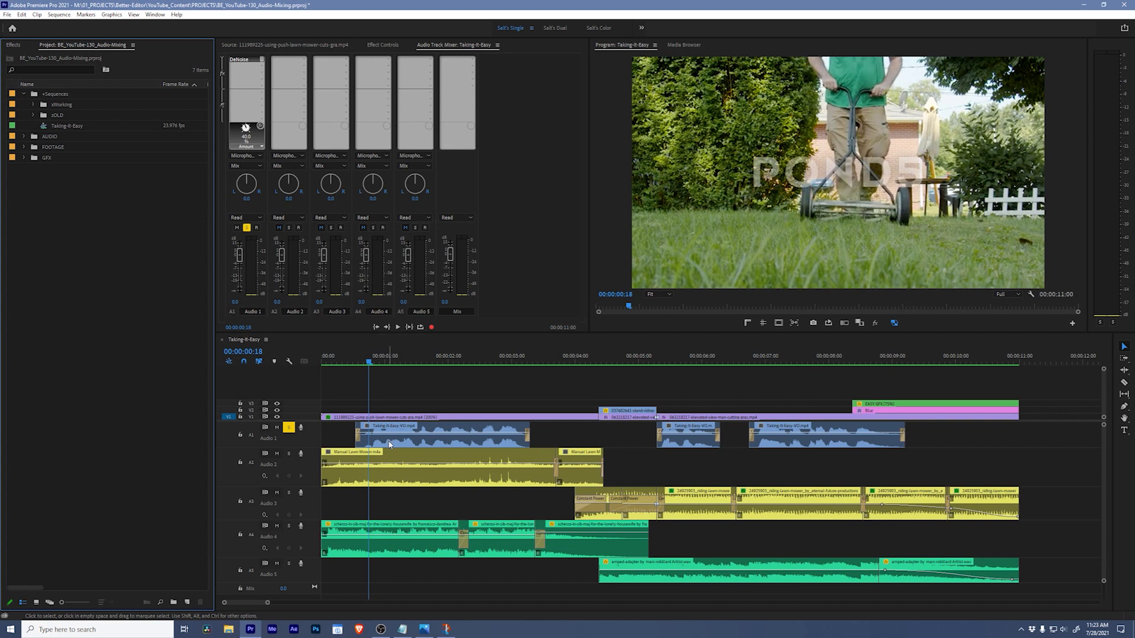
{"action": "left_click", "coordinate": [261, 67]}
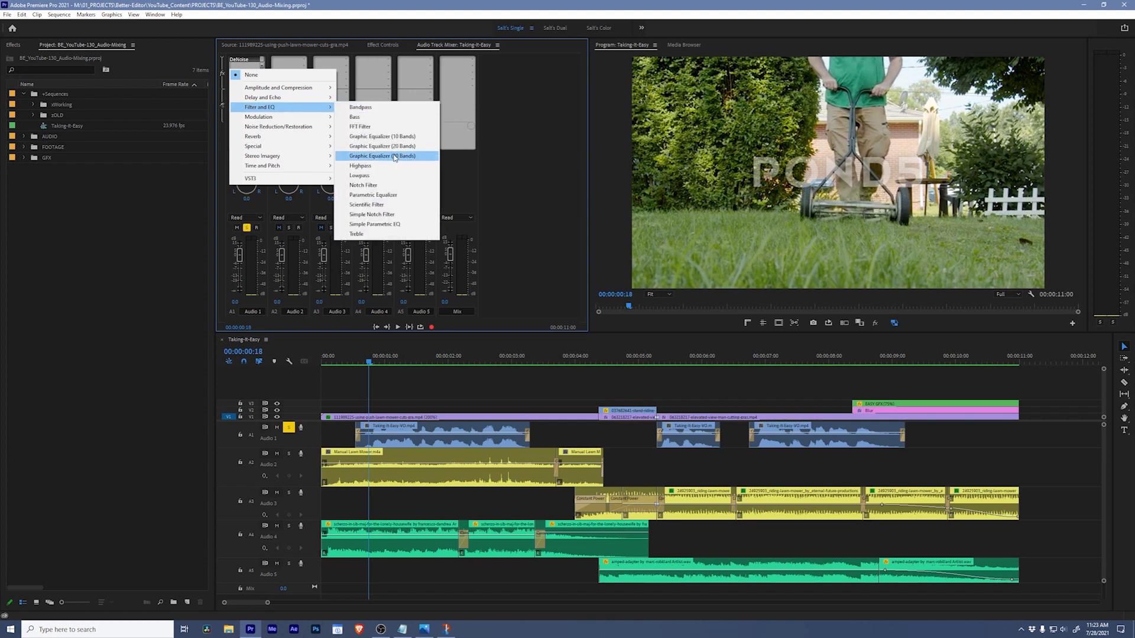
Step: Add a Parametric Equalizer to Audio 1, mark a three-second range, and enable Loop Playback
{"action": "left_click", "coordinate": [381, 155]}
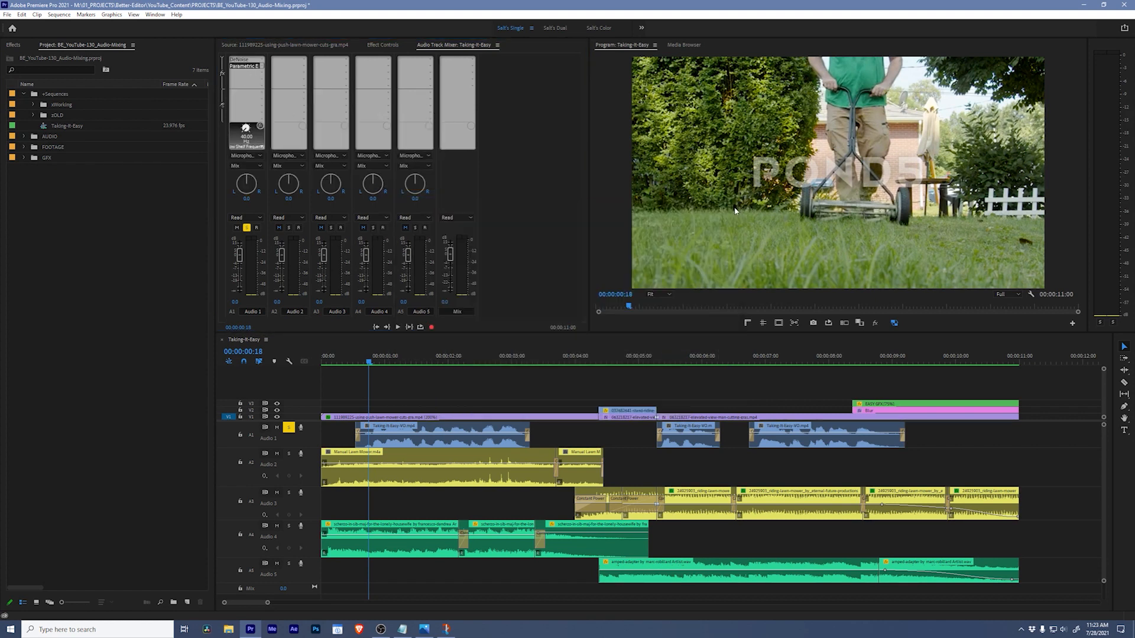
{"action": "left_click", "coordinate": [426, 362]}
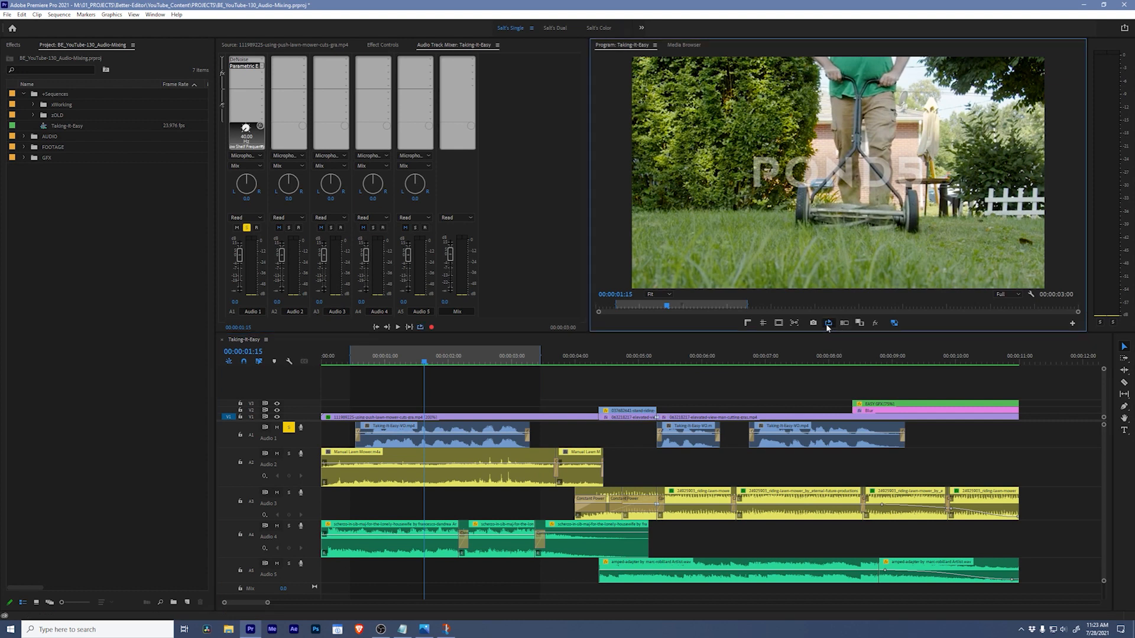
{"action": "mouse_move", "coordinate": [829, 323]}
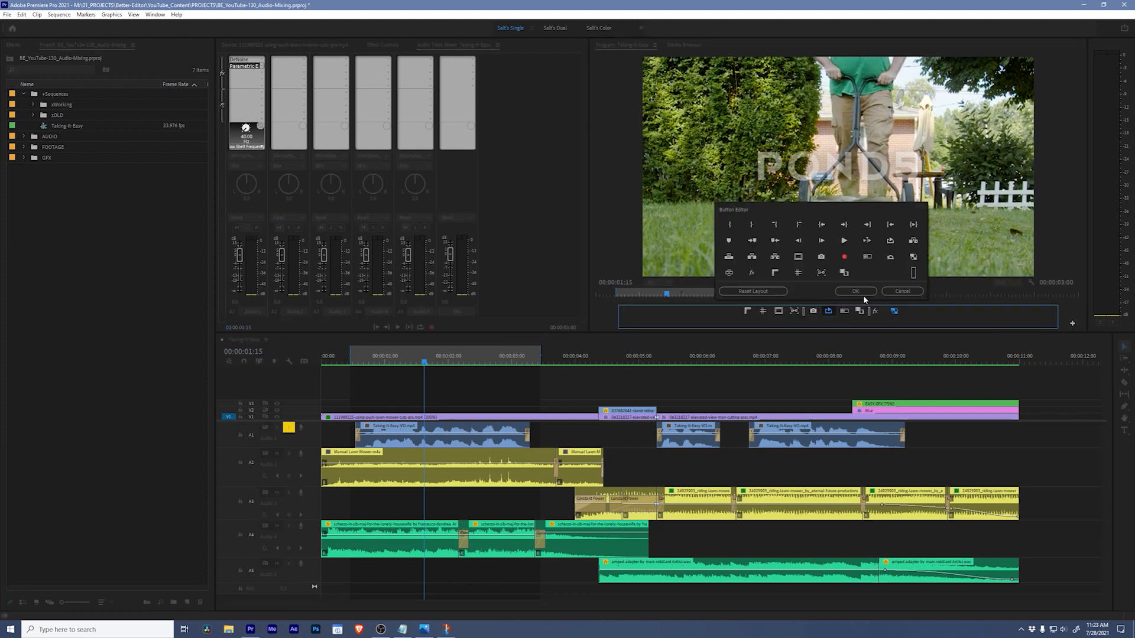
{"action": "left_click", "coordinate": [854, 291]}
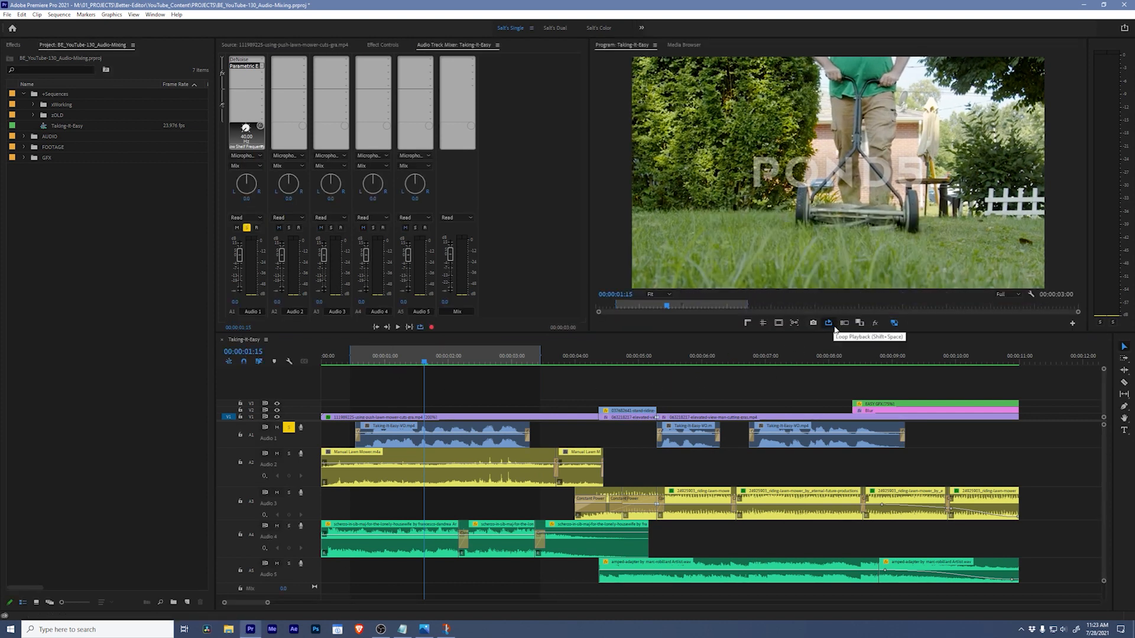
{"action": "mouse_move", "coordinate": [353, 363]}
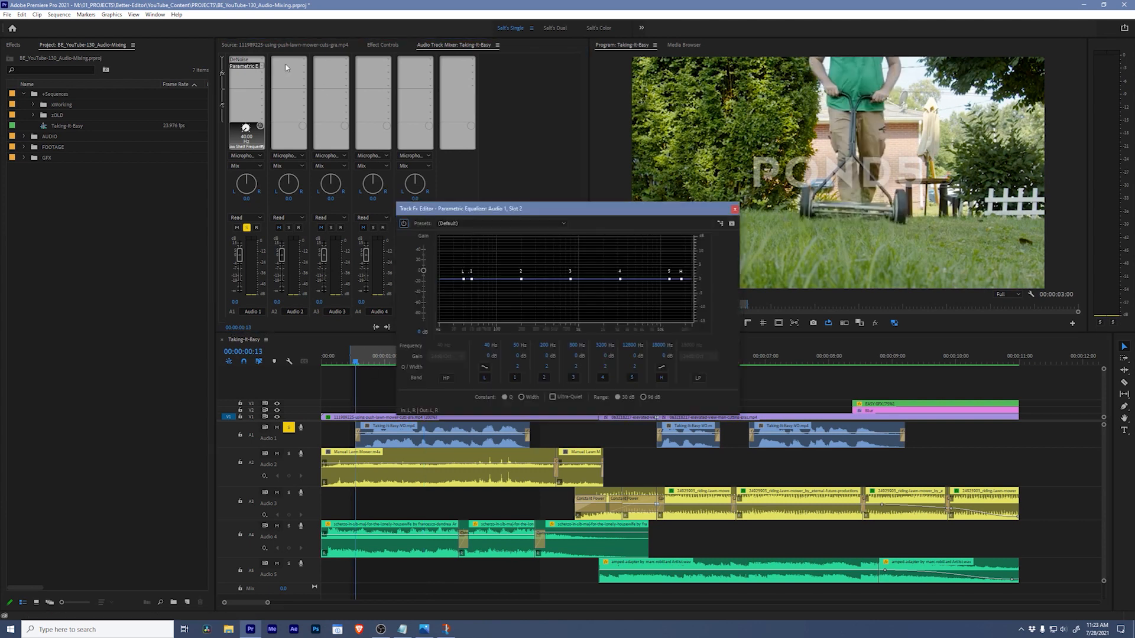
Step: Boost a narrow EQ band during playback to locate harsh dialogue frequencies
{"action": "left_click_drag", "start_coordinate": [565, 208], "coordinate": [538, 134]}
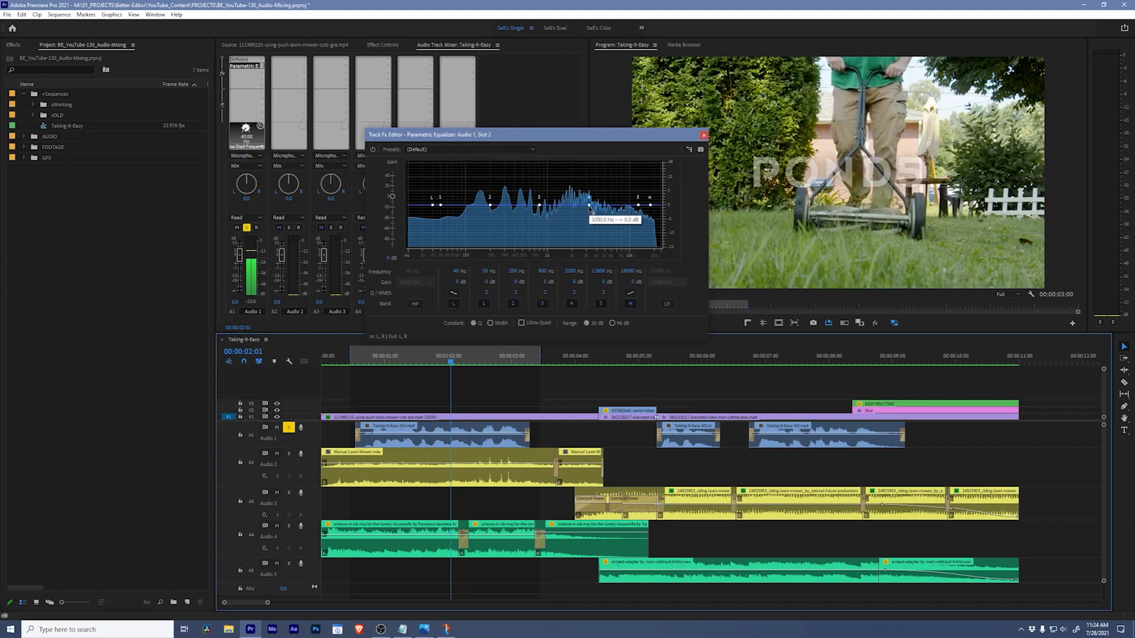
{"action": "key", "text": "space"}
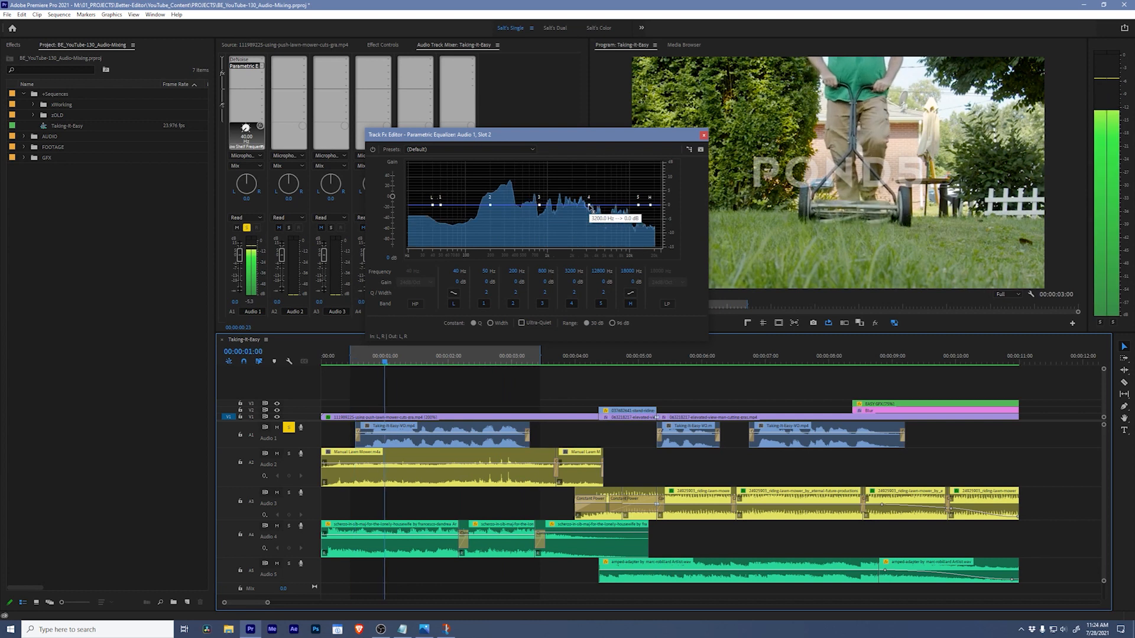
{"action": "left_click_drag", "start_coordinate": [588, 201], "coordinate": [592, 165]}
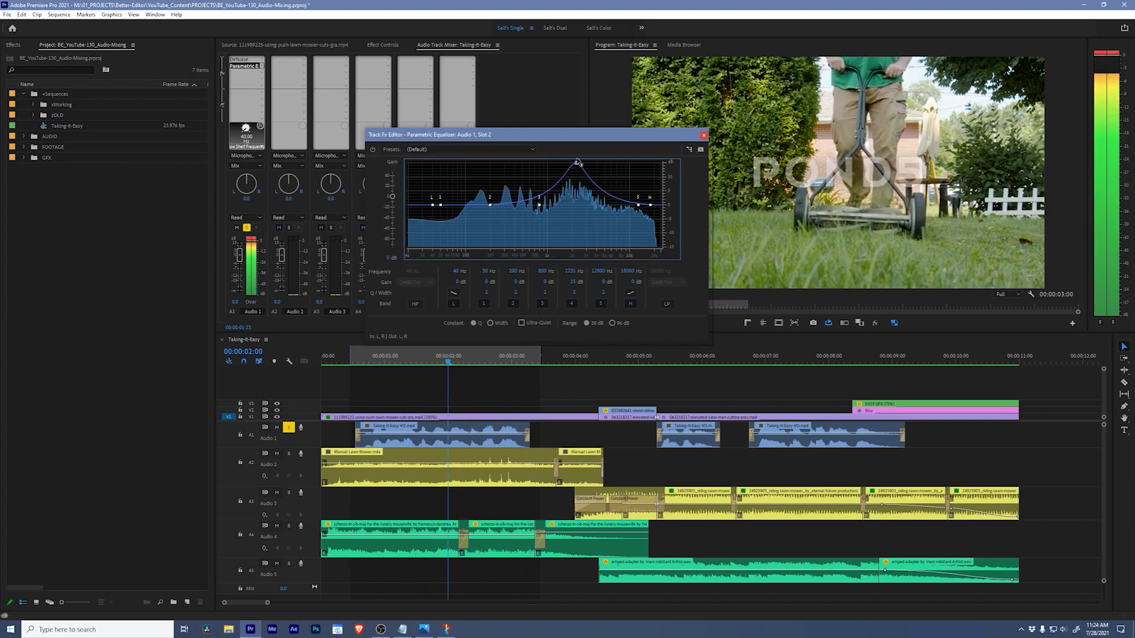
{"action": "key", "text": "space"}
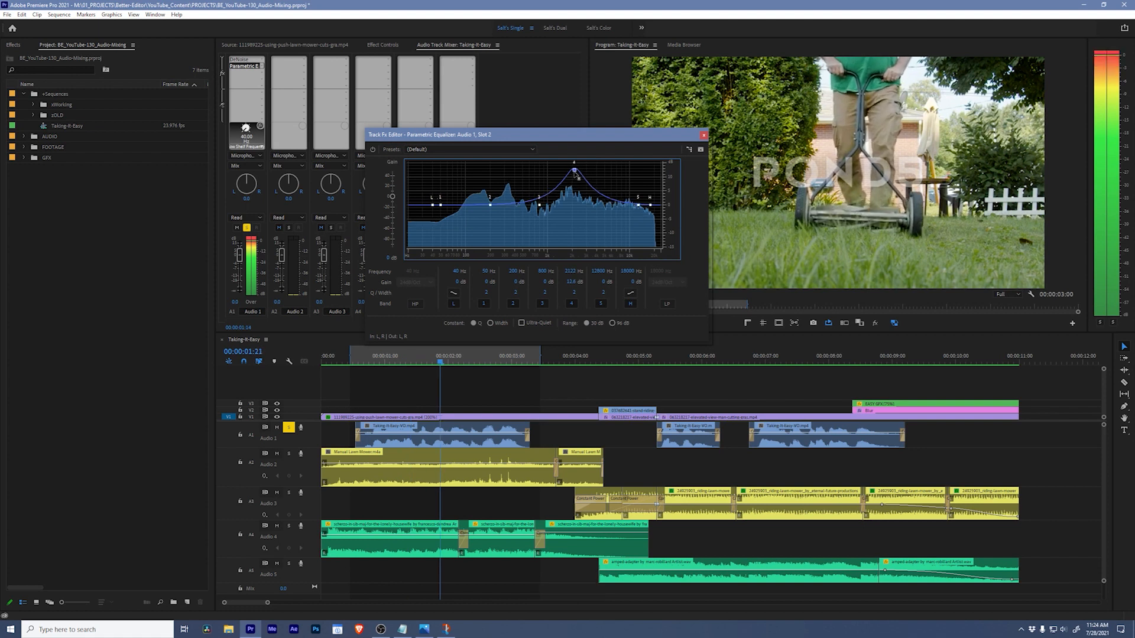
Step: Cut deep narrow notches near 2 kHz and 160 Hz, auditioning each cut
{"action": "left_click_drag", "start_coordinate": [574, 174], "coordinate": [574, 243]}
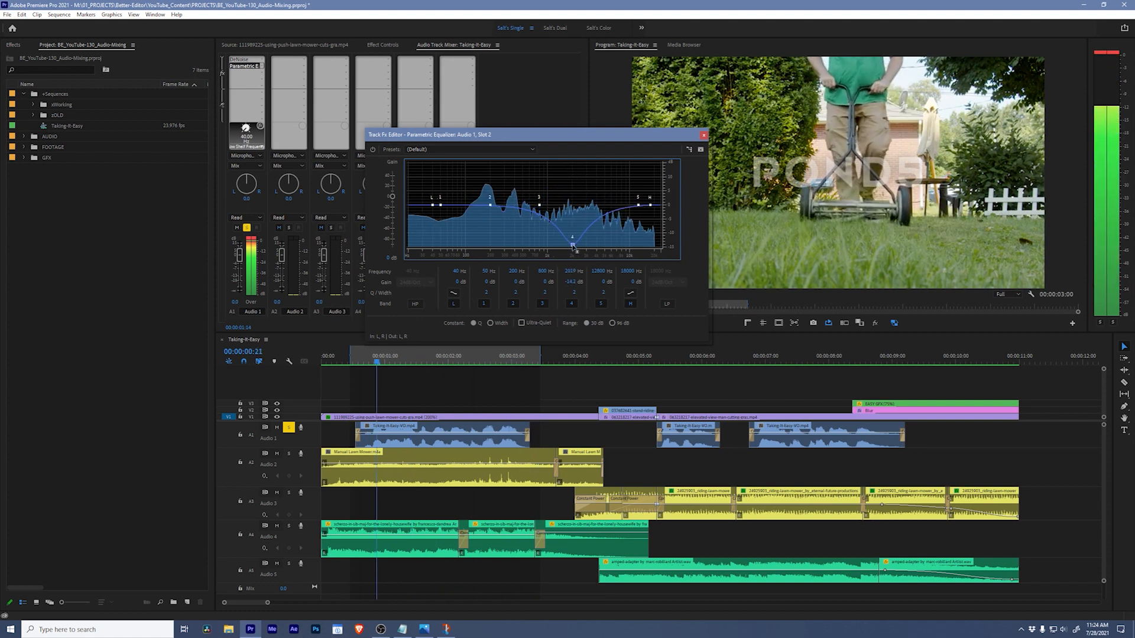
{"action": "key", "text": "space"}
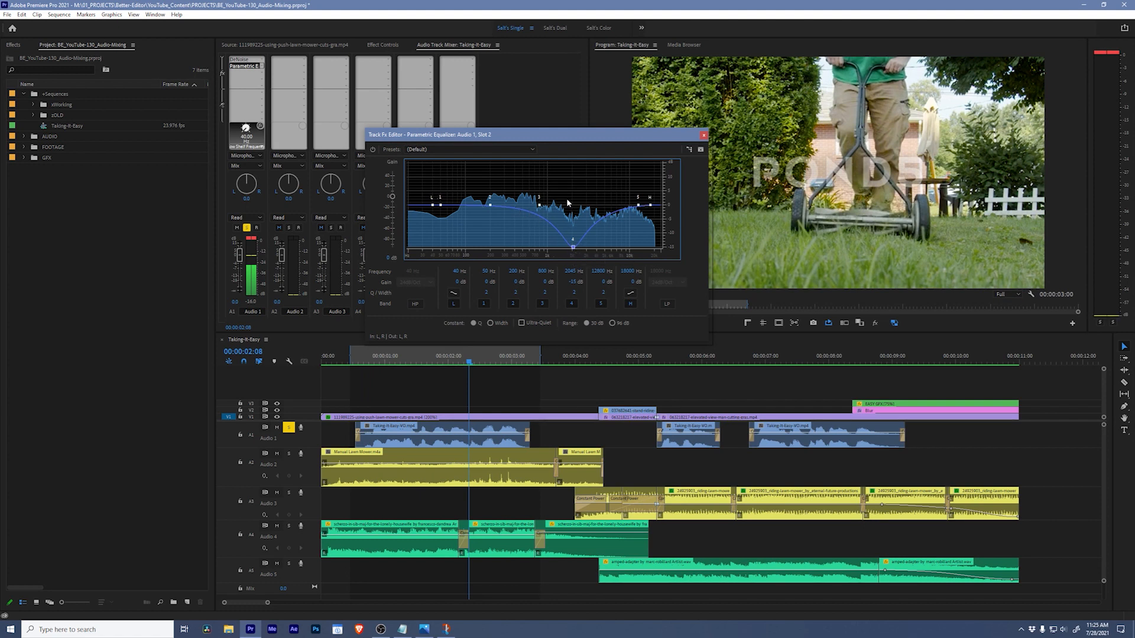
{"action": "mouse_move", "coordinate": [571, 223]}
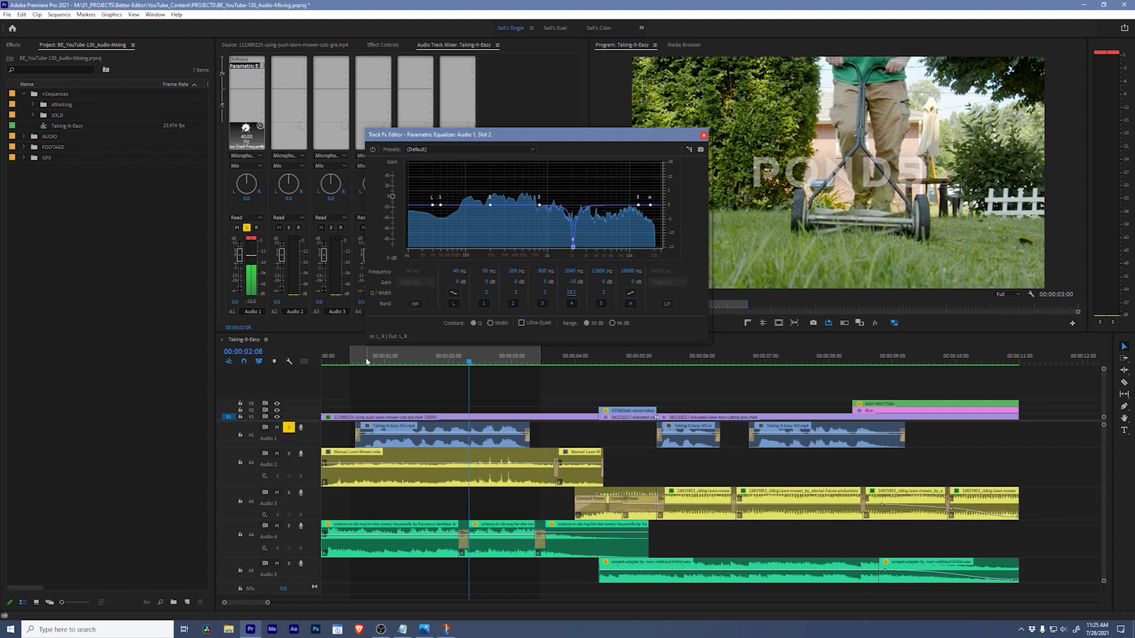
{"action": "mouse_move", "coordinate": [472, 242]}
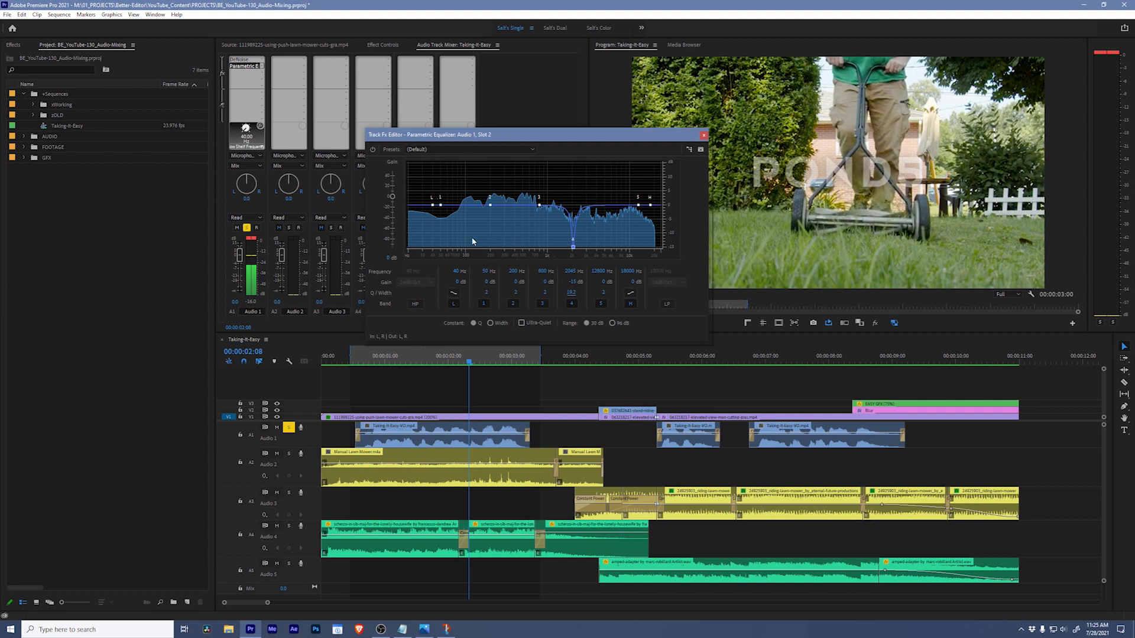
{"action": "mouse_move", "coordinate": [485, 238]}
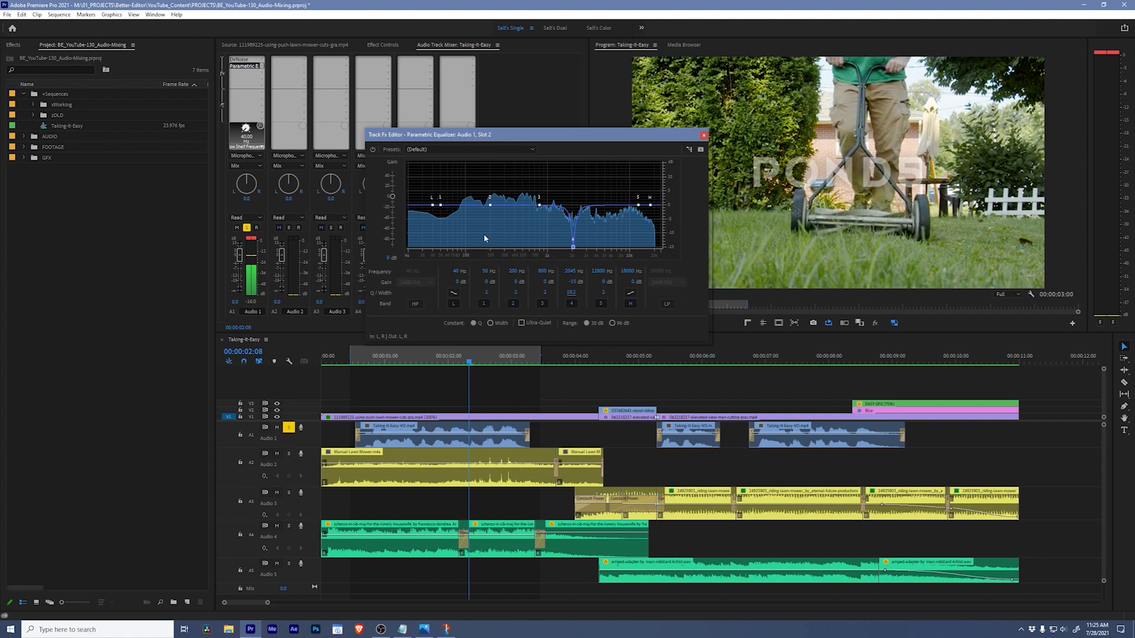
{"action": "key", "text": "space"}
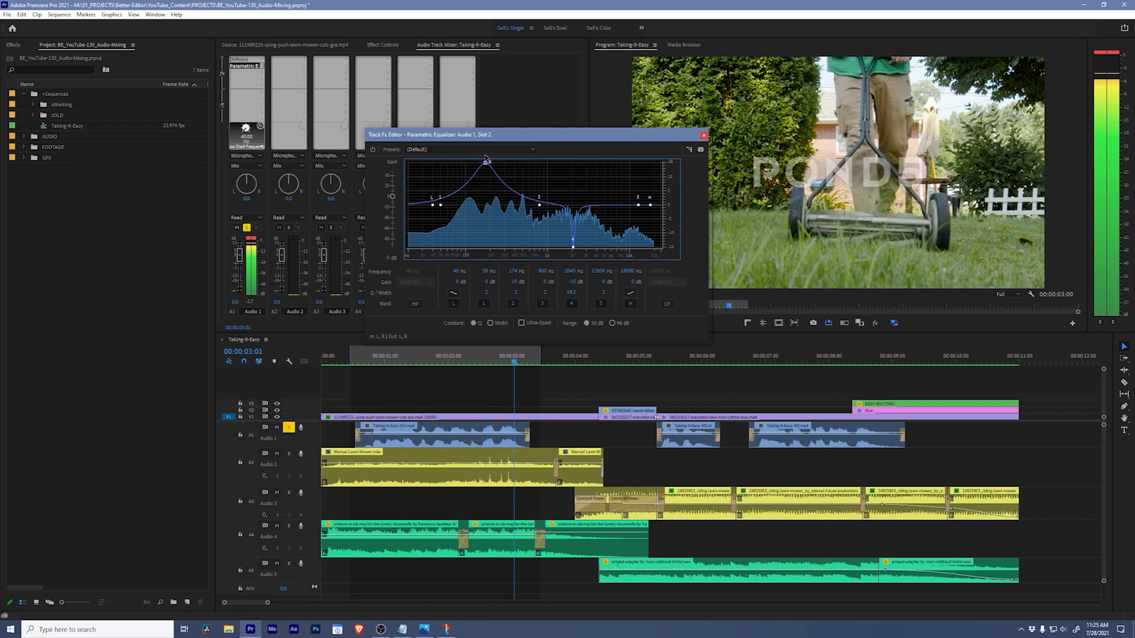
{"action": "key", "text": "space"}
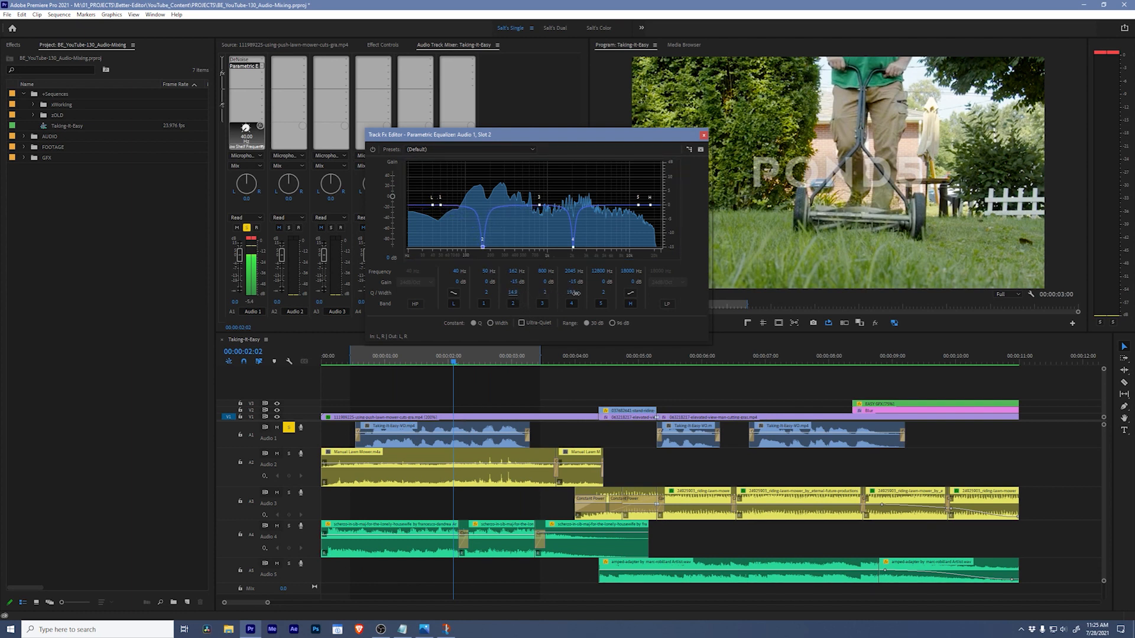
{"action": "key", "text": "space"}
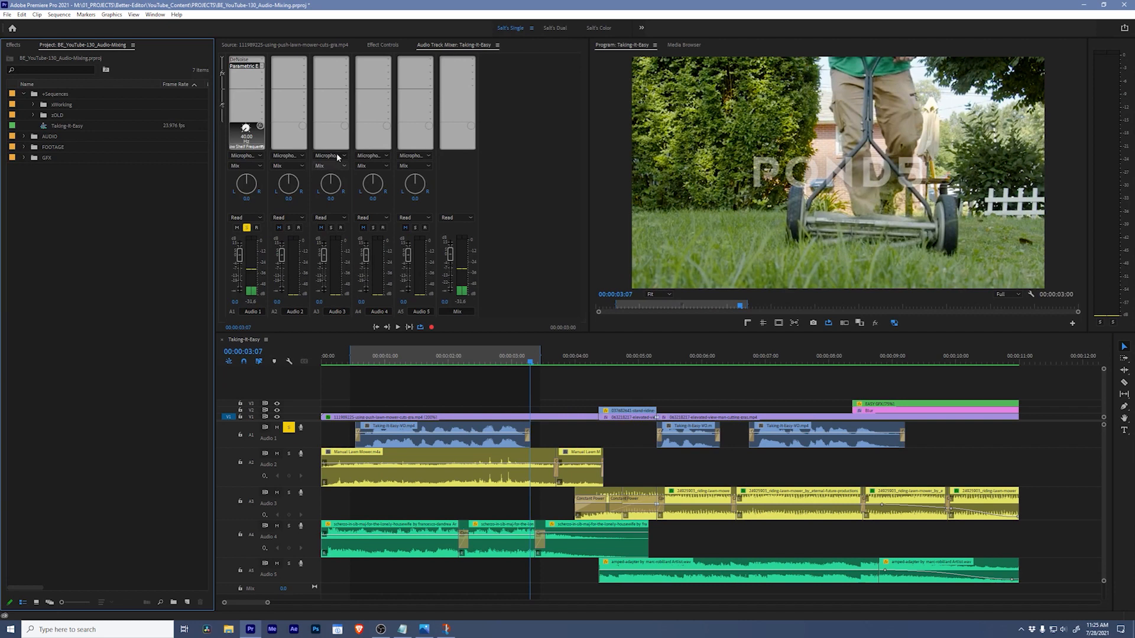
{"action": "mouse_move", "coordinate": [261, 72]}
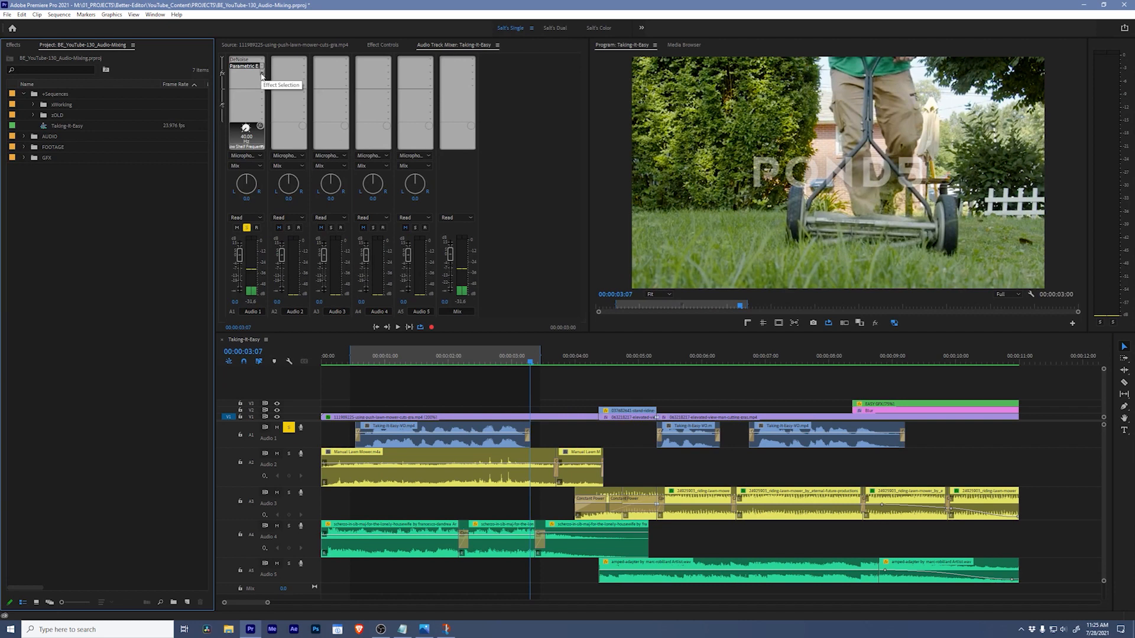
{"action": "mouse_move", "coordinate": [258, 113]}
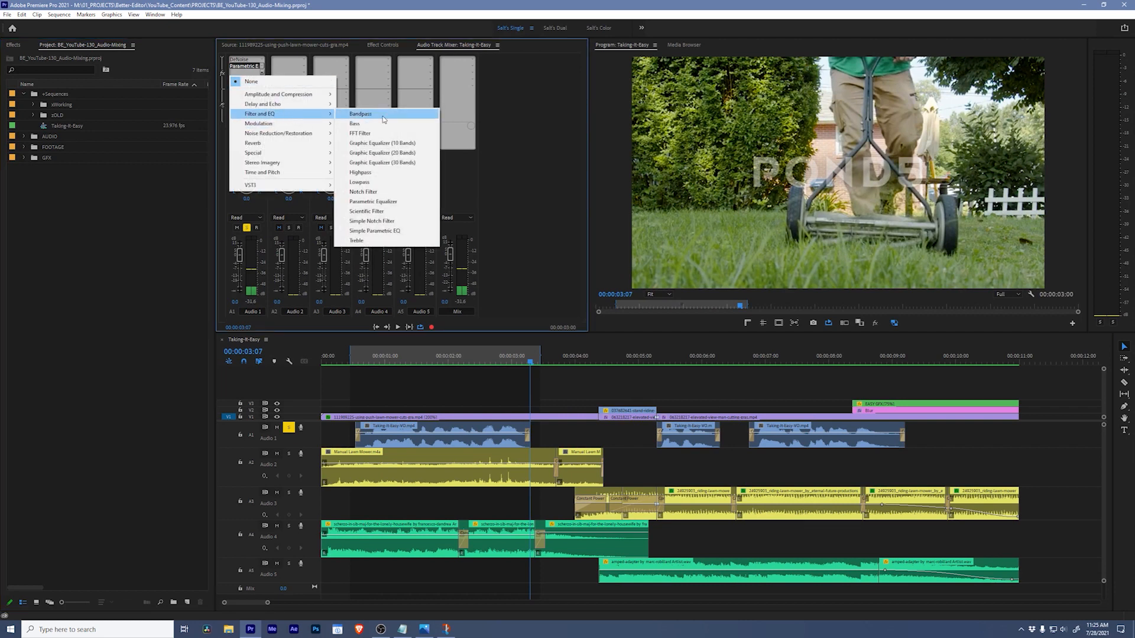
Step: Add a slot-3 Parametric Equalizer to Audio 1 using the Vocal Enhancer preset
{"action": "left_click", "coordinate": [373, 201]}
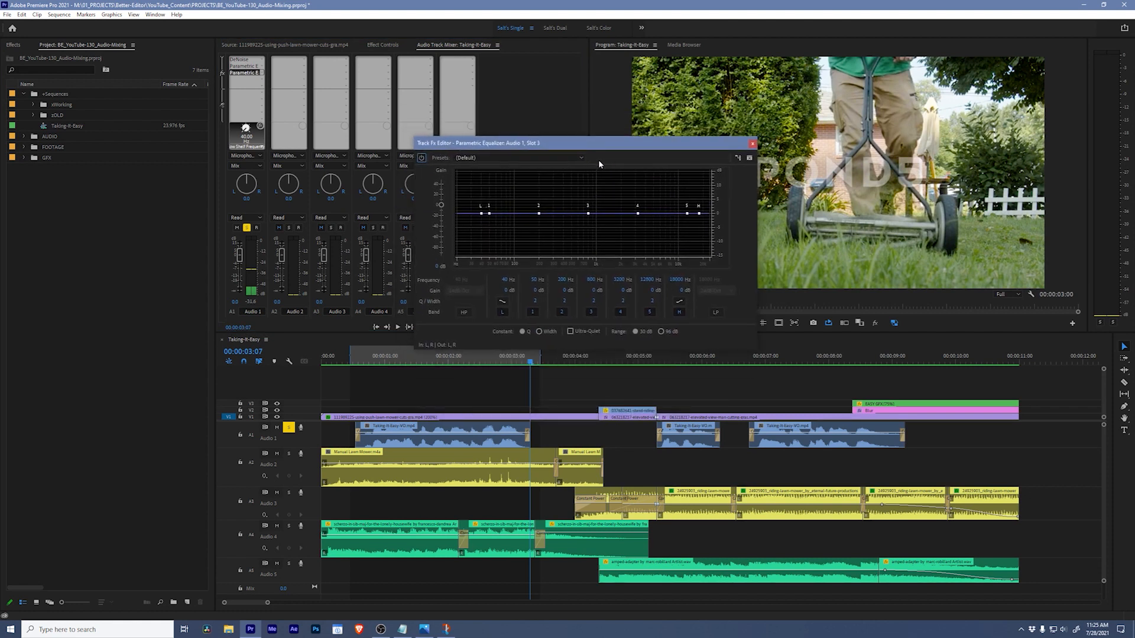
{"action": "mouse_move", "coordinate": [509, 242]}
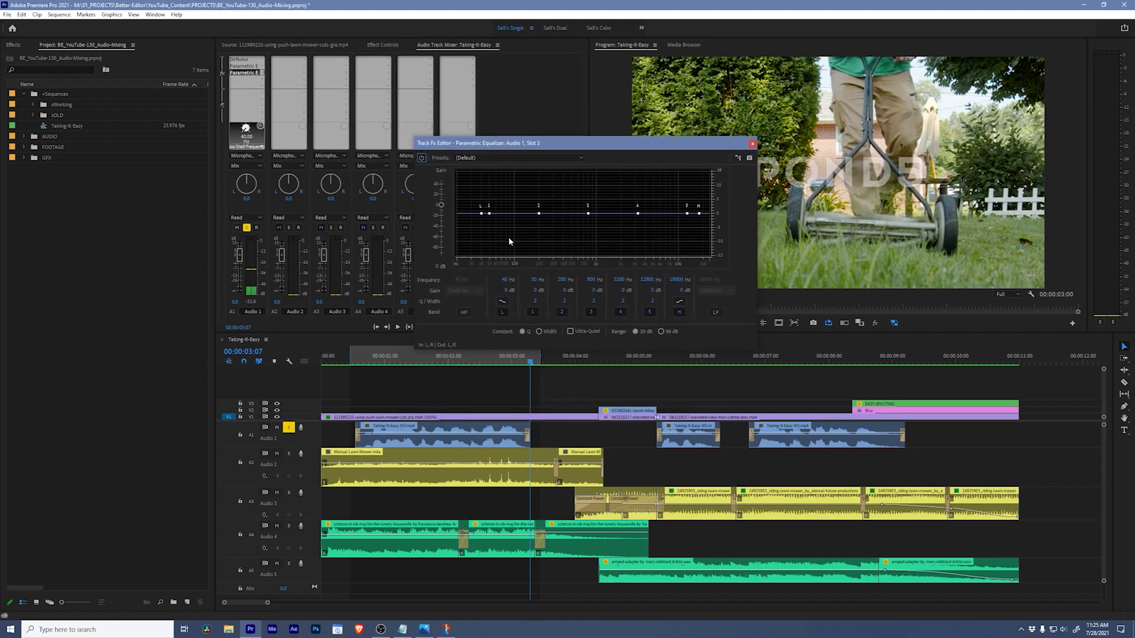
{"action": "mouse_move", "coordinate": [537, 254]}
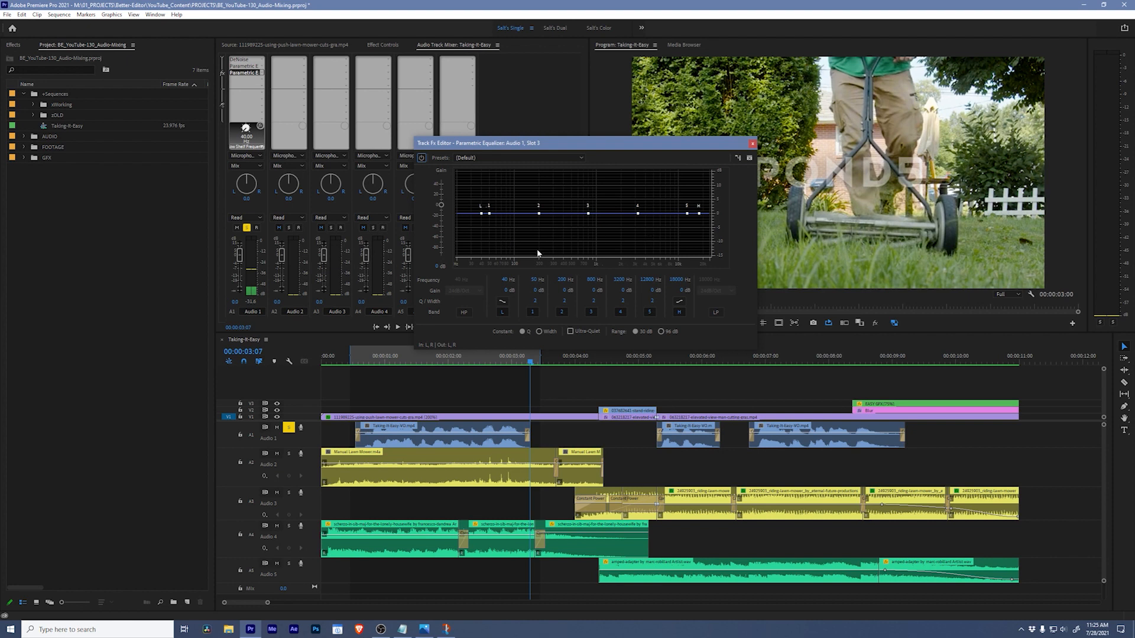
{"action": "left_click_drag", "start_coordinate": [488, 215], "coordinate": [485, 236]}
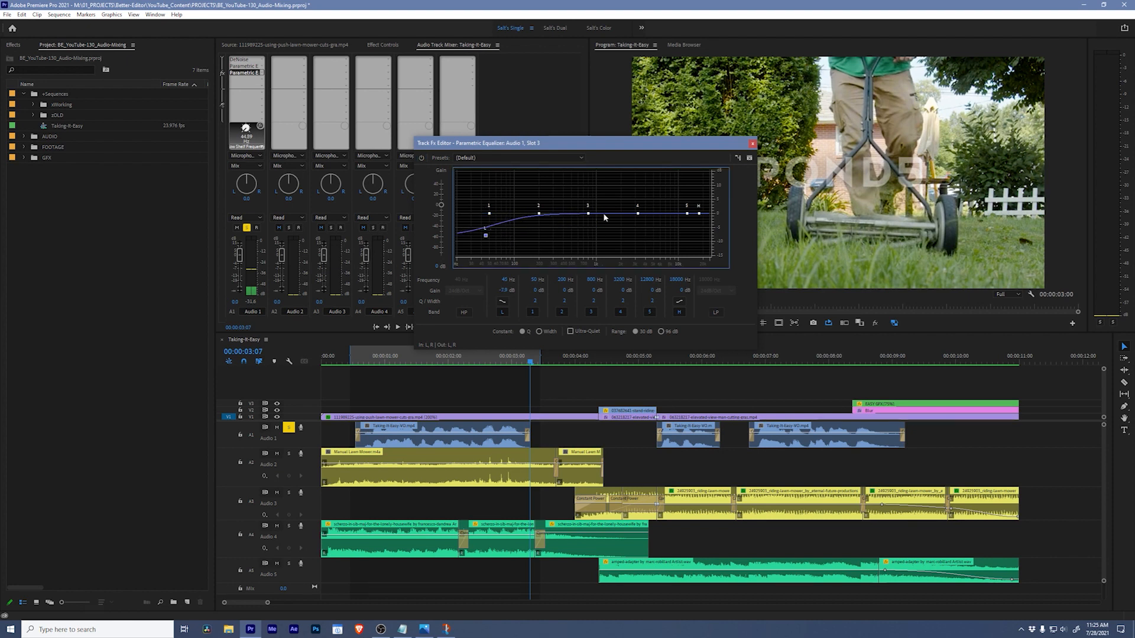
{"action": "left_click_drag", "start_coordinate": [636, 213], "coordinate": [635, 194]}
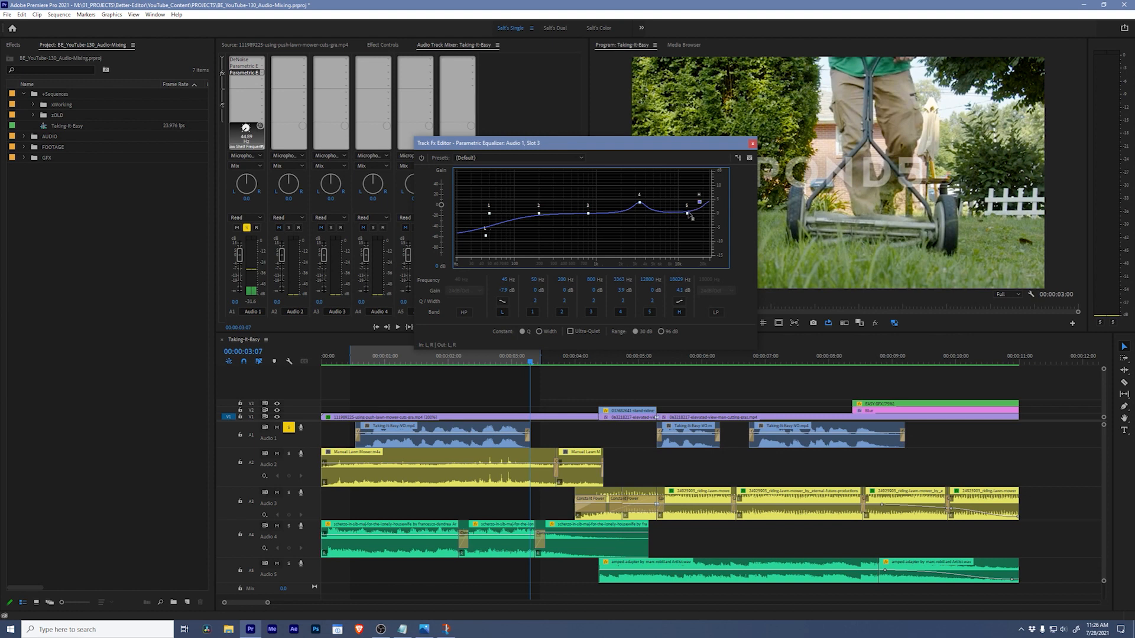
{"action": "left_click_drag", "start_coordinate": [688, 212], "coordinate": [684, 206]}
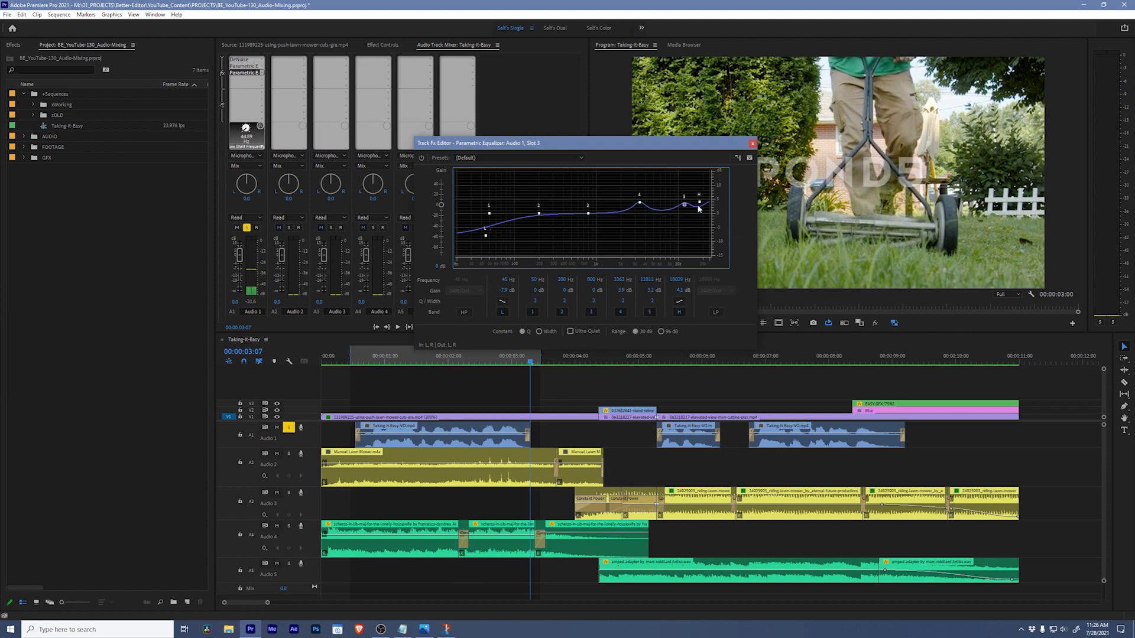
{"action": "mouse_move", "coordinate": [583, 257]}
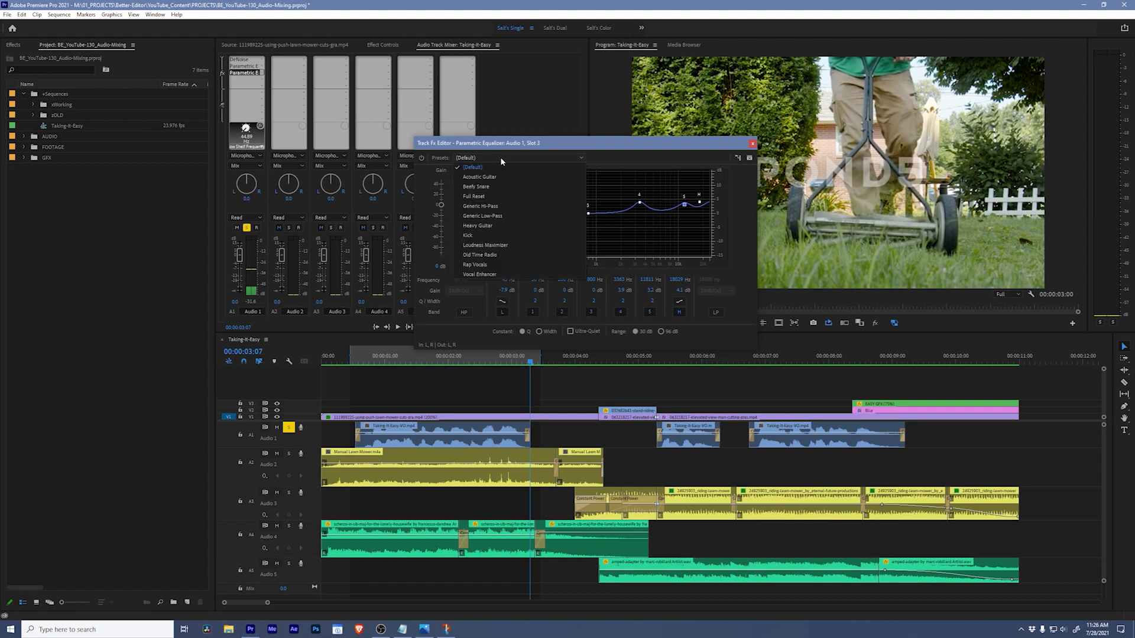
{"action": "left_click", "coordinate": [480, 275]}
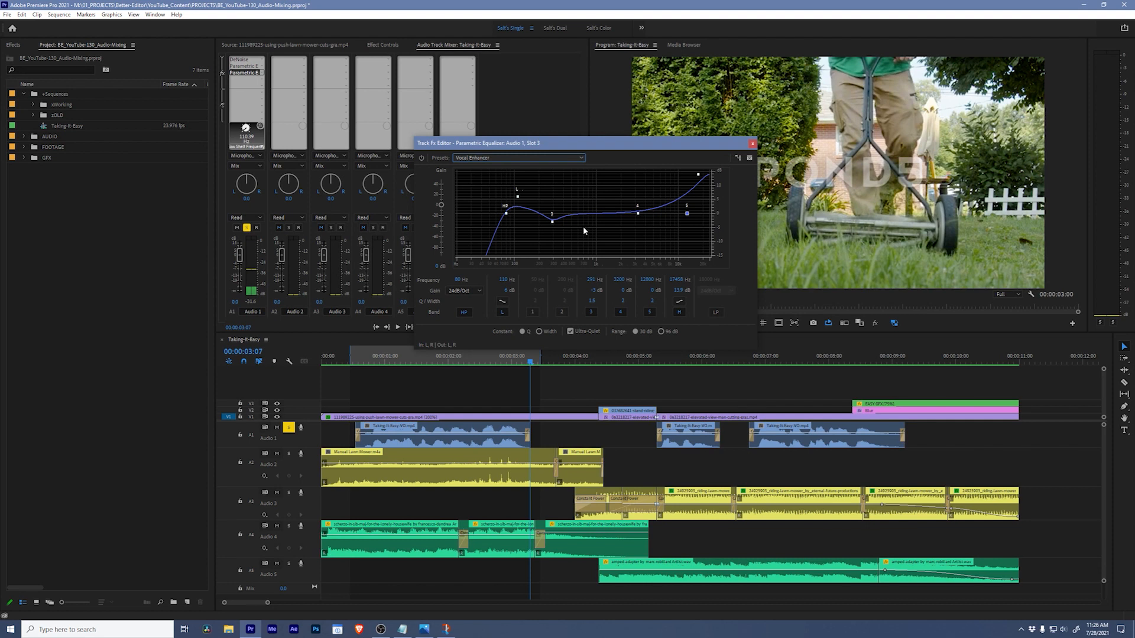
{"action": "left_click", "coordinate": [753, 143]}
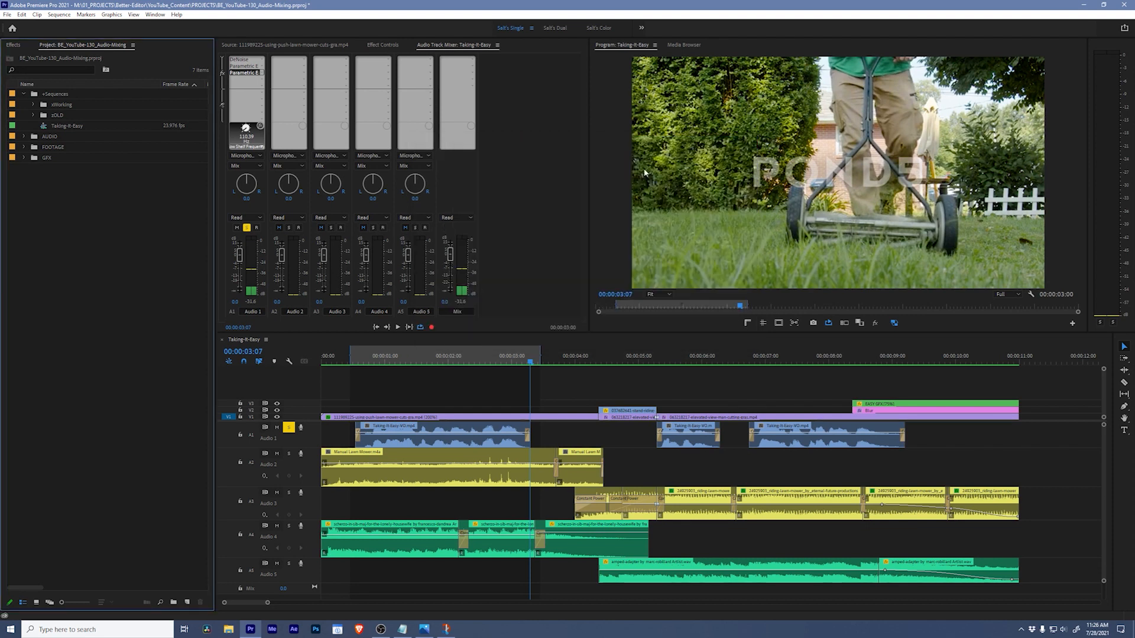
{"action": "mouse_move", "coordinate": [262, 80]}
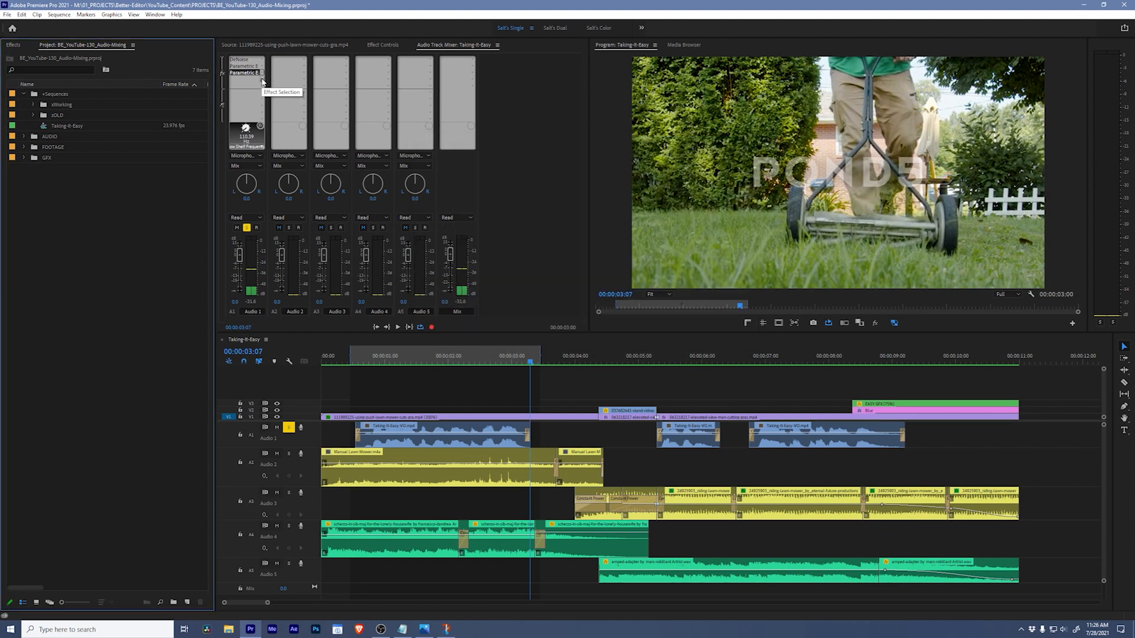
Step: Put a Broadcast-preset Multiband Compressor in Audio 1's slot 4 and audition it
{"action": "left_click", "coordinate": [246, 73]}
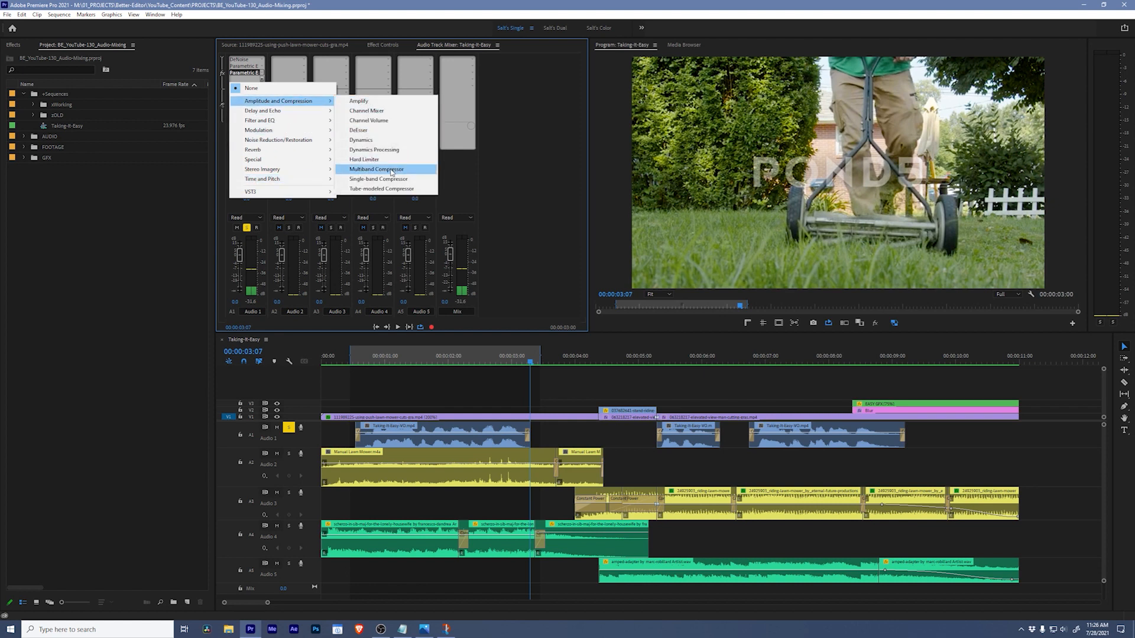
{"action": "left_click", "coordinate": [376, 169]}
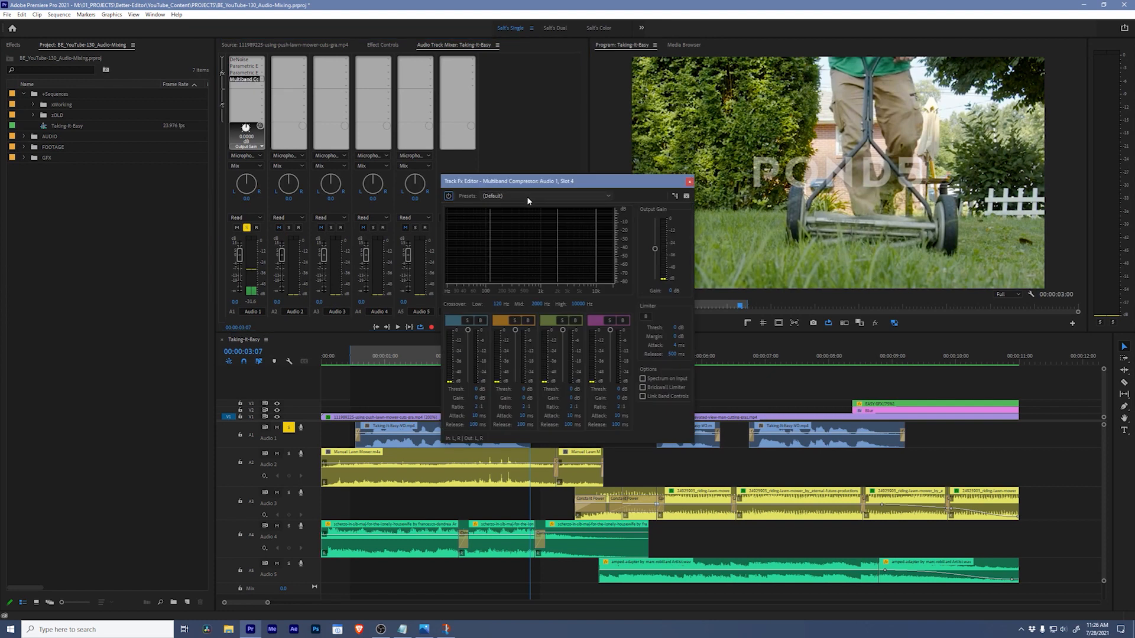
{"action": "left_click", "coordinate": [546, 195]}
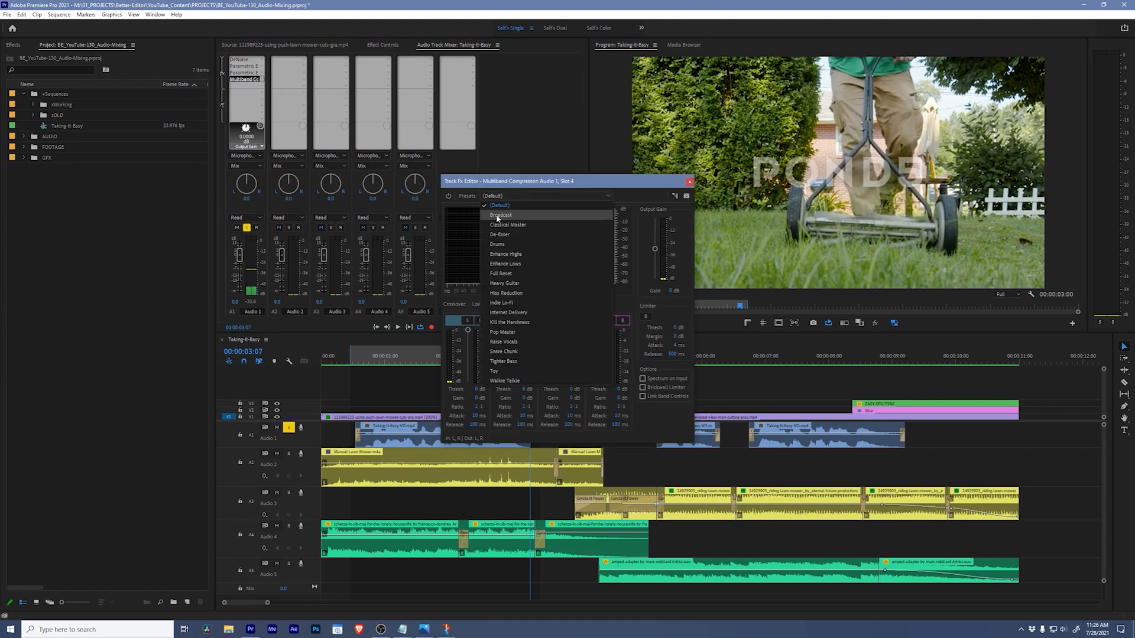
{"action": "left_click", "coordinate": [500, 216]}
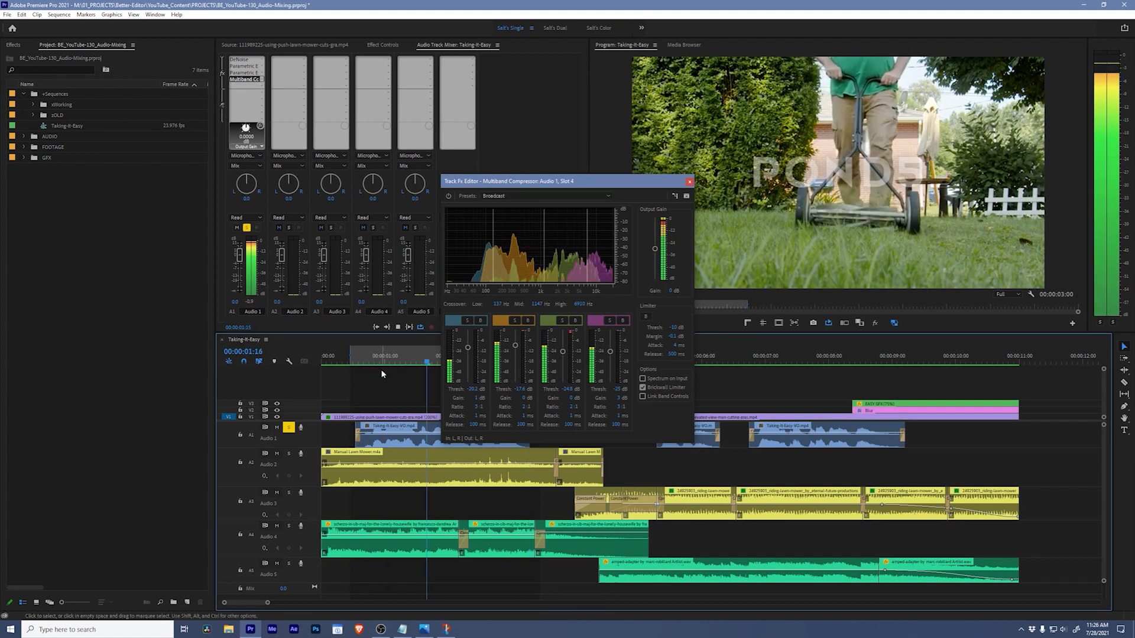
{"action": "key", "text": "space"}
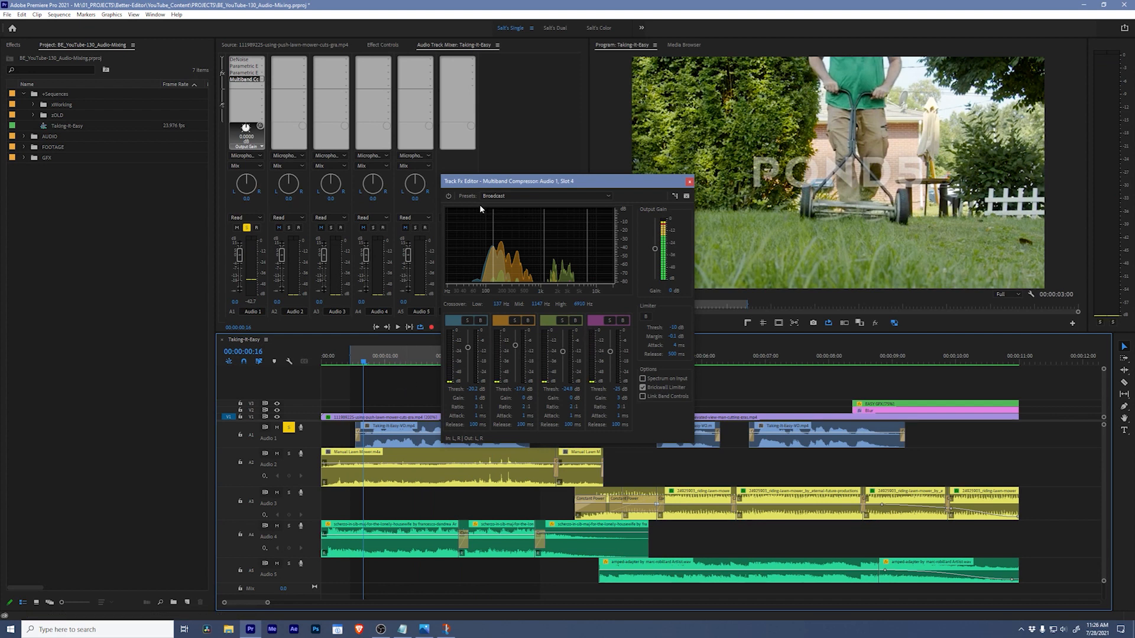
{"action": "mouse_move", "coordinate": [496, 206]}
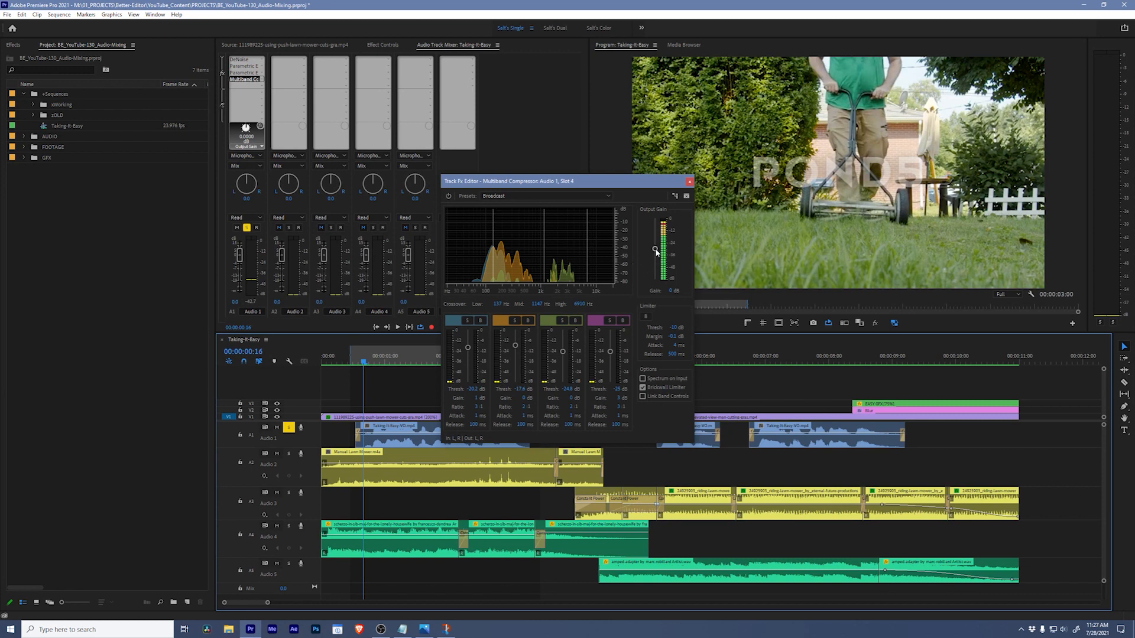
Step: Set Audio 1's compressor to a 2025 Hz low crossover and -2 dB output, audition, and close
{"action": "left_click_drag", "start_coordinate": [655, 249], "coordinate": [653, 262]}
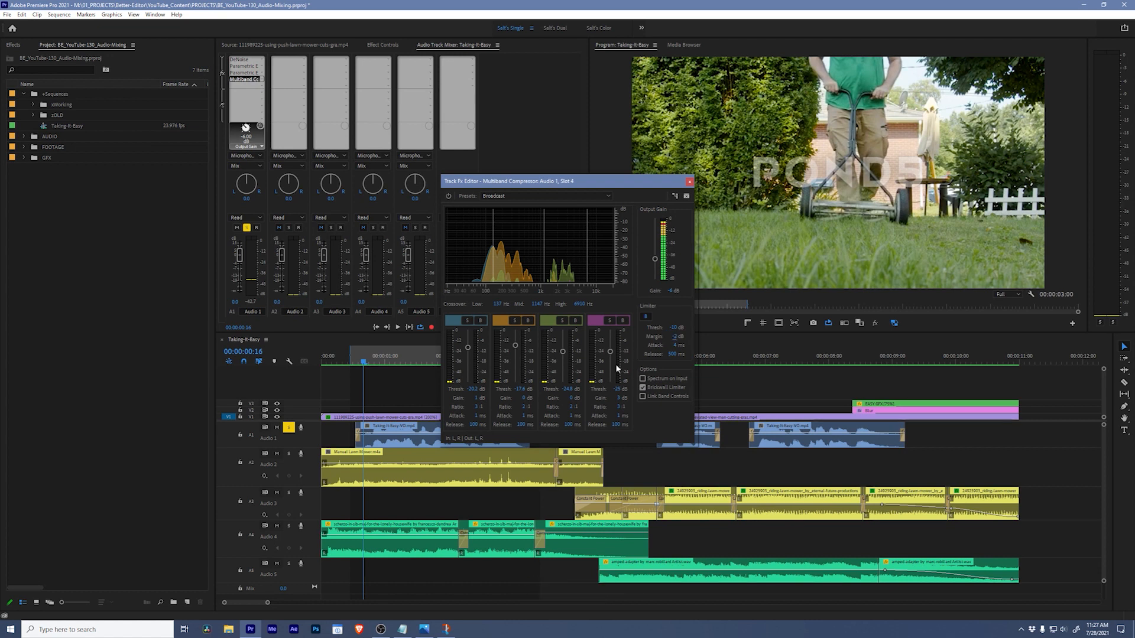
{"action": "mouse_move", "coordinate": [492, 279]}
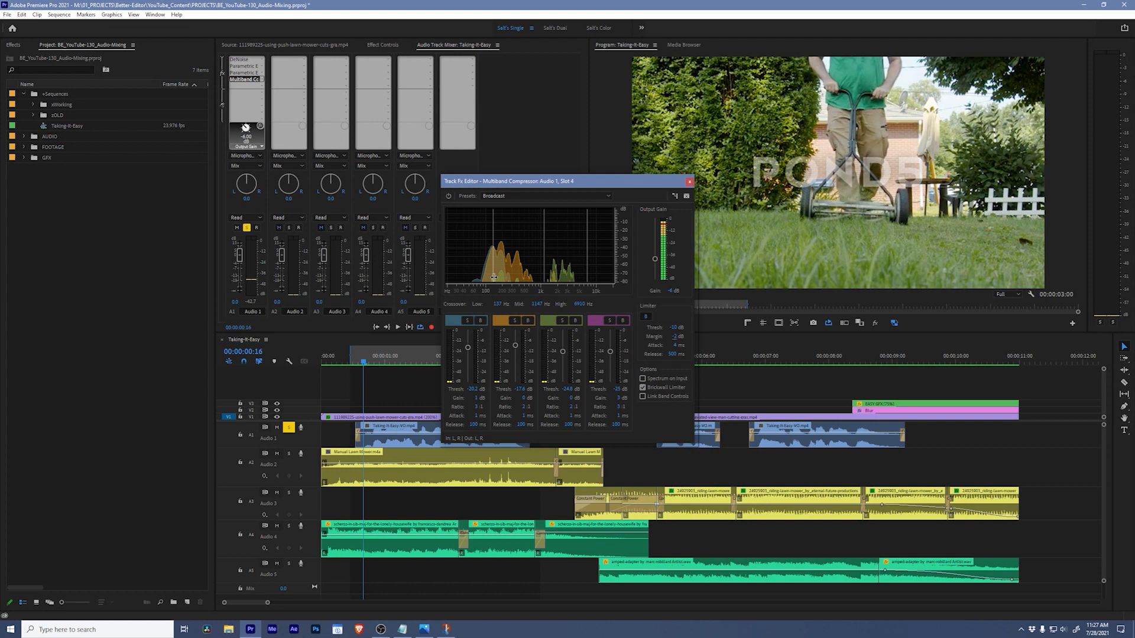
{"action": "left_click_drag", "start_coordinate": [494, 278], "coordinate": [484, 278]}
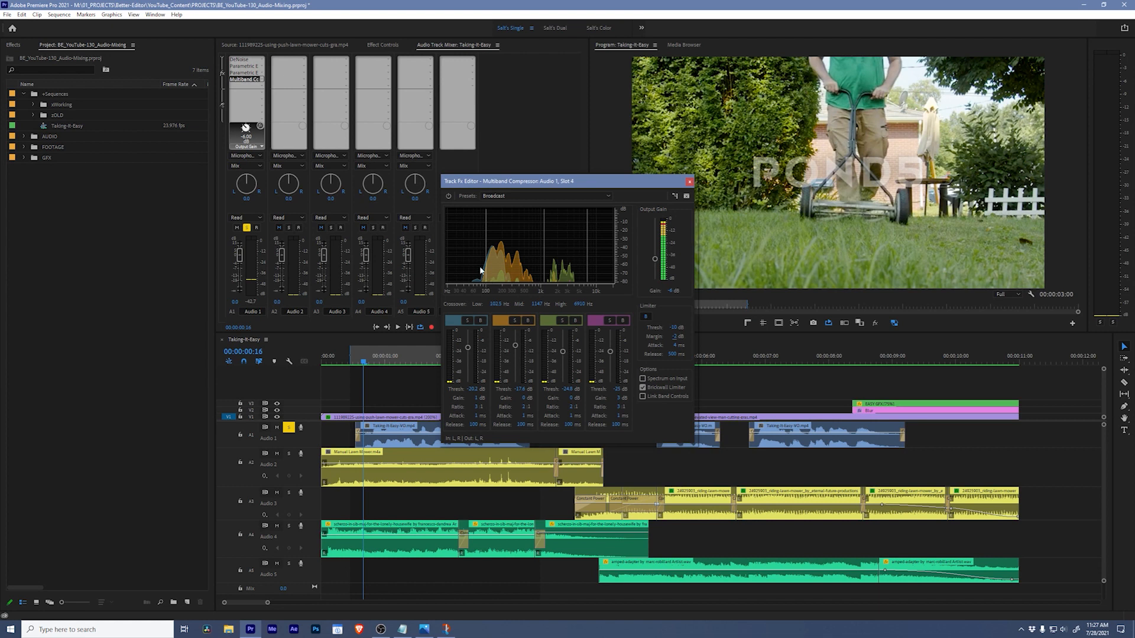
{"action": "mouse_move", "coordinate": [461, 277]}
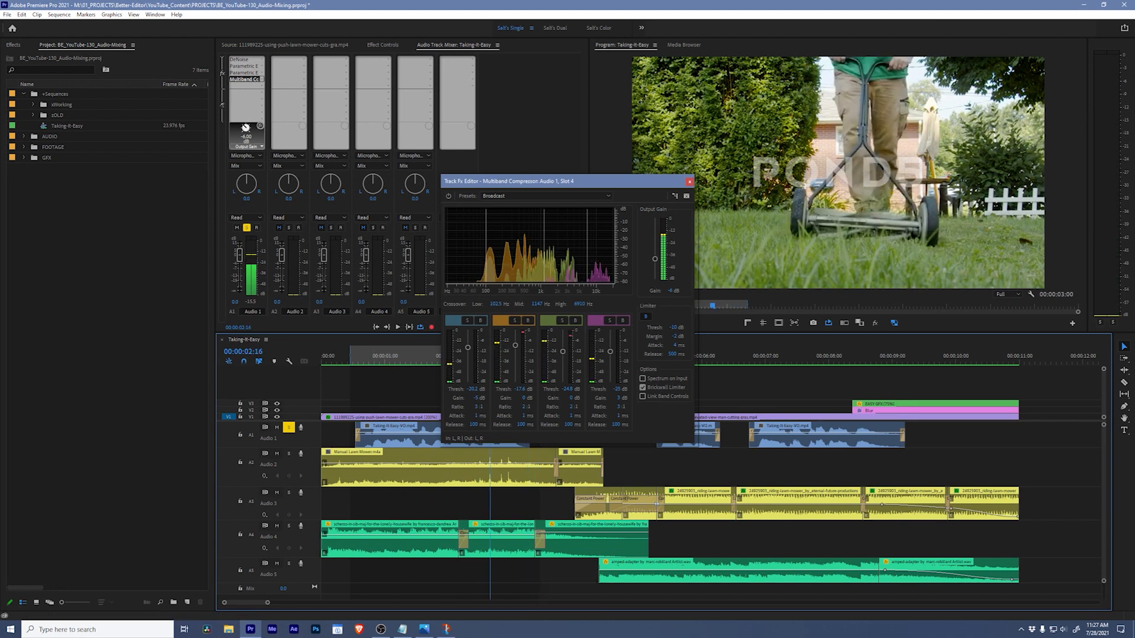
{"action": "key", "text": "Space"}
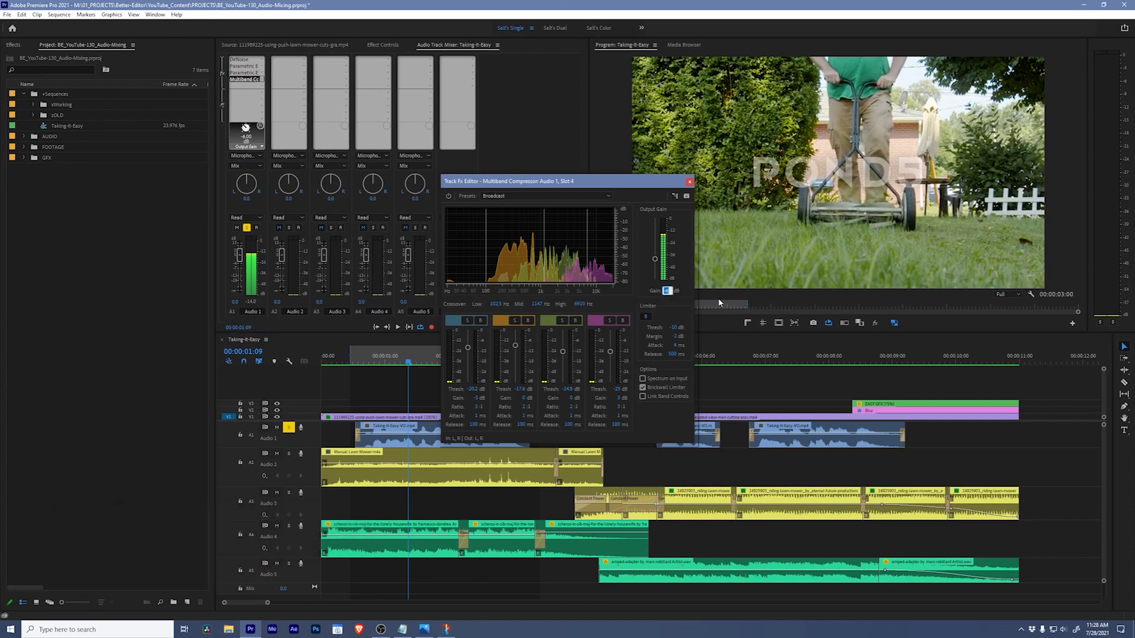
{"action": "key", "text": "space"}
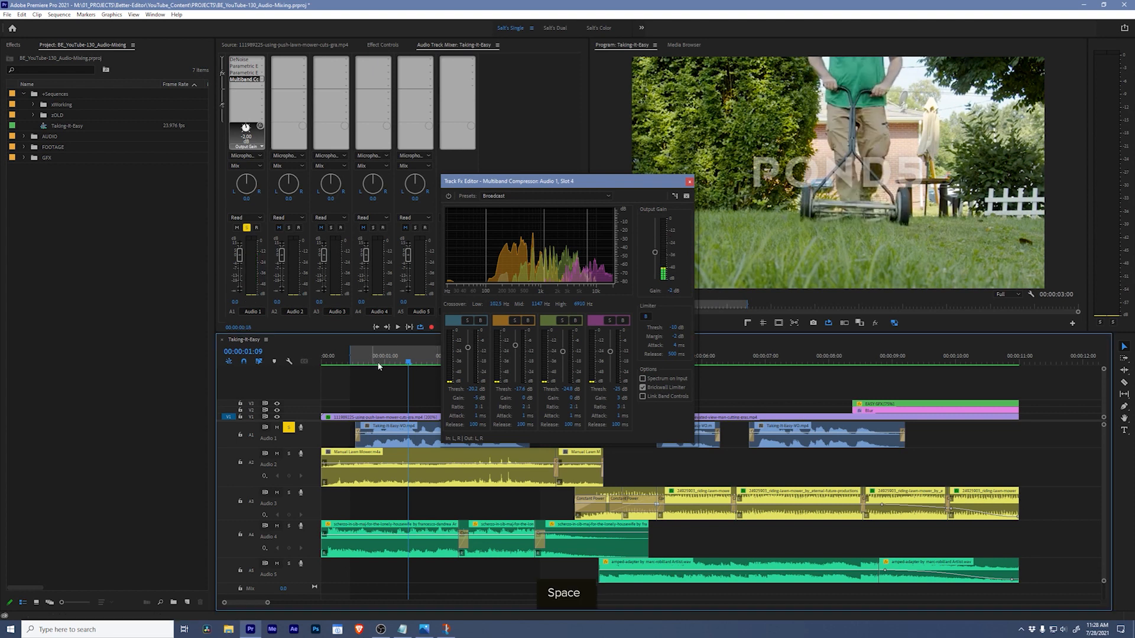
{"action": "key", "text": "space"}
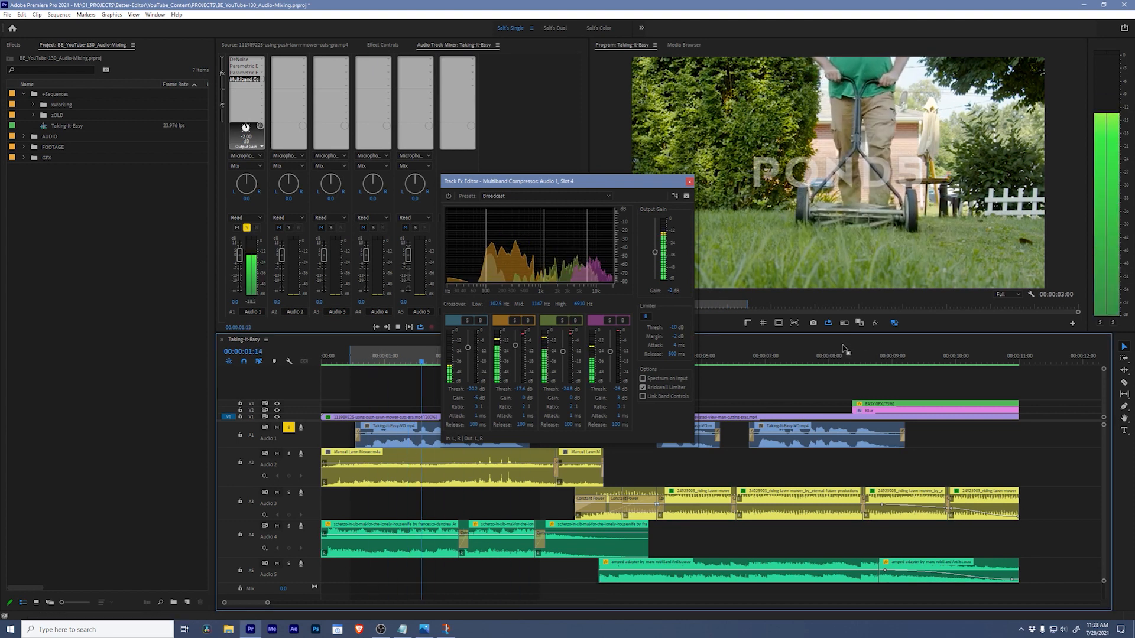
{"action": "key", "text": "space"}
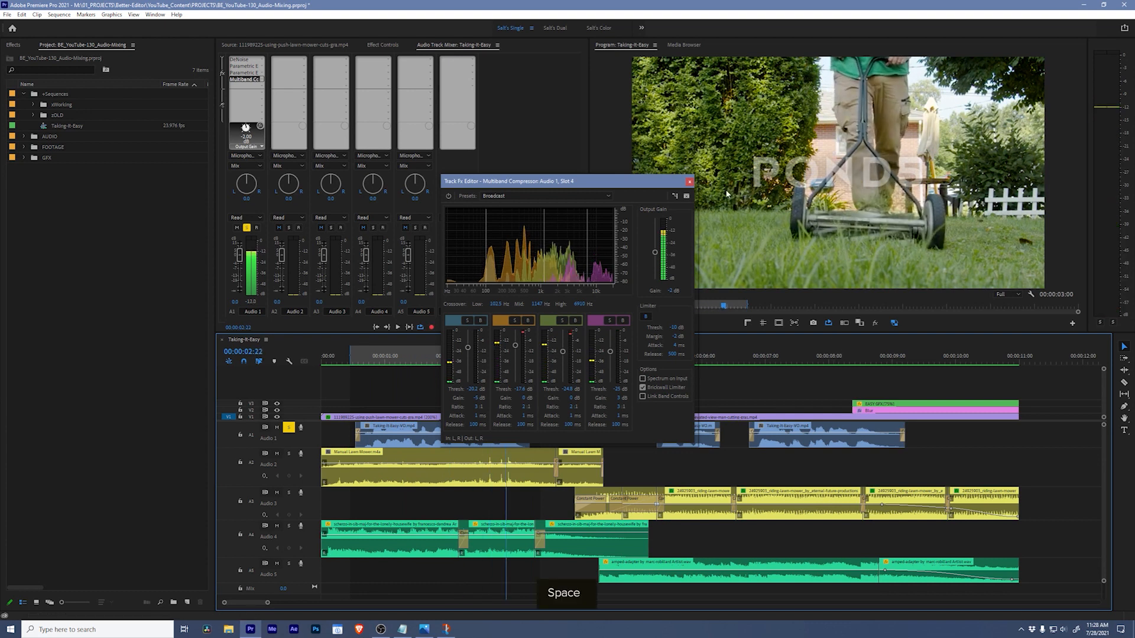
{"action": "left_click", "coordinate": [688, 181]}
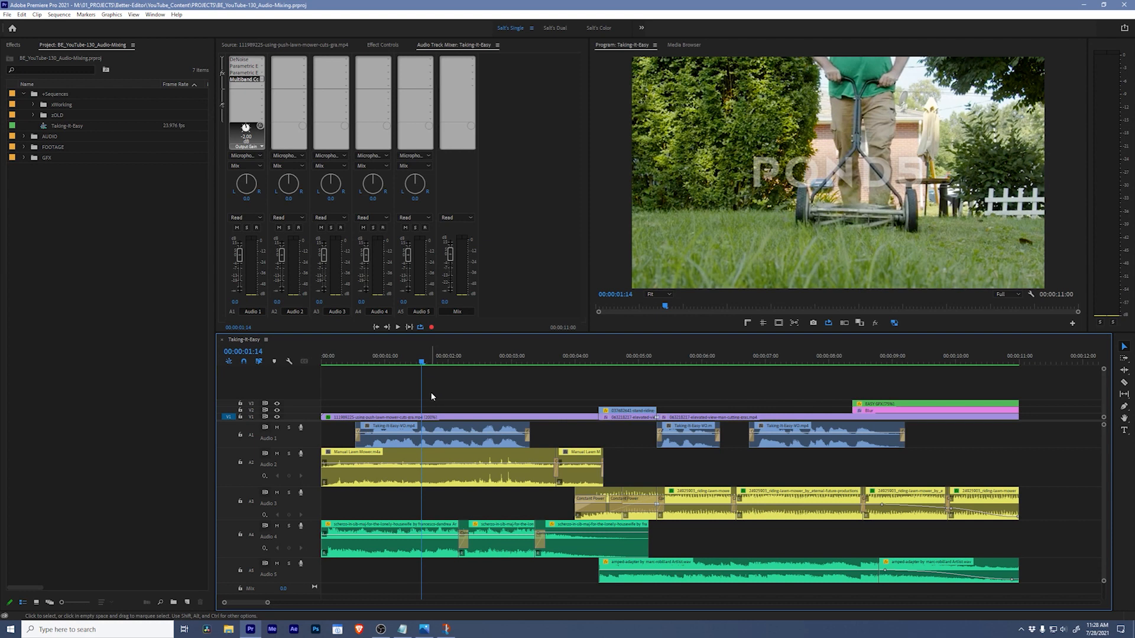
{"action": "mouse_move", "coordinate": [507, 503]}
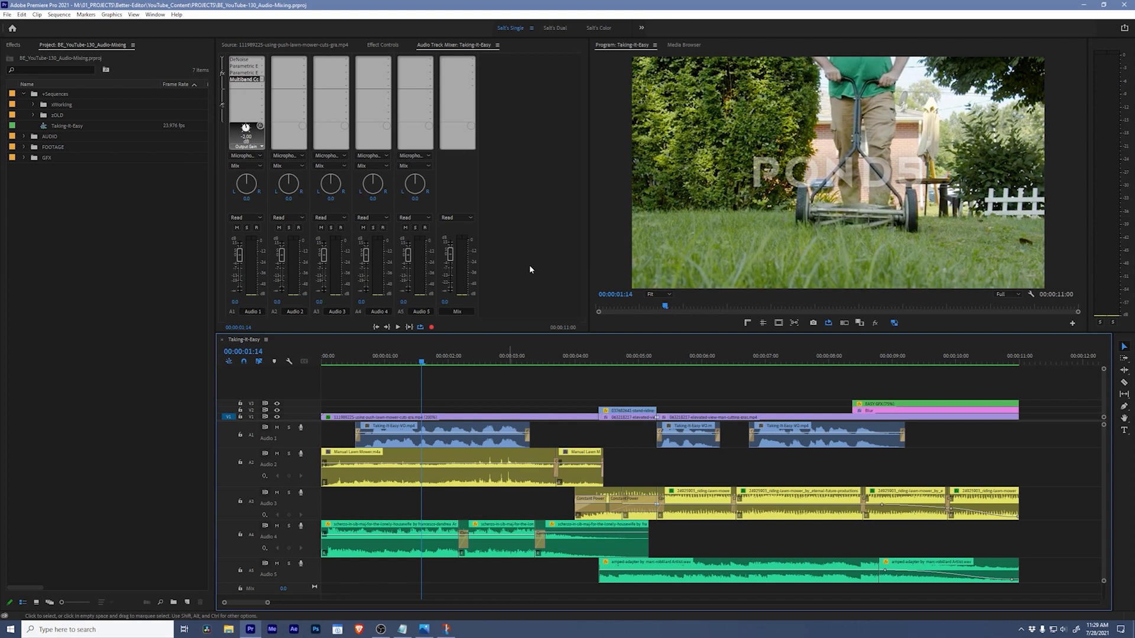
{"action": "mouse_move", "coordinate": [277, 384]}
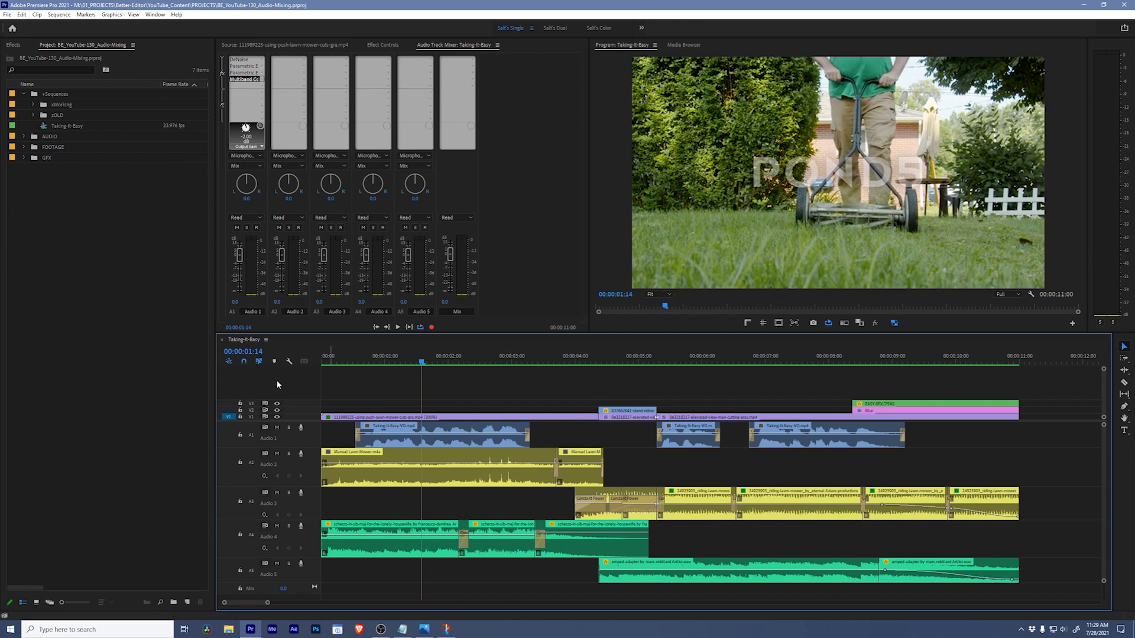
Step: Add two stereo audio submix tracks to the sequence, named SFX and MUSIC
{"action": "right_click", "coordinate": [277, 385]}
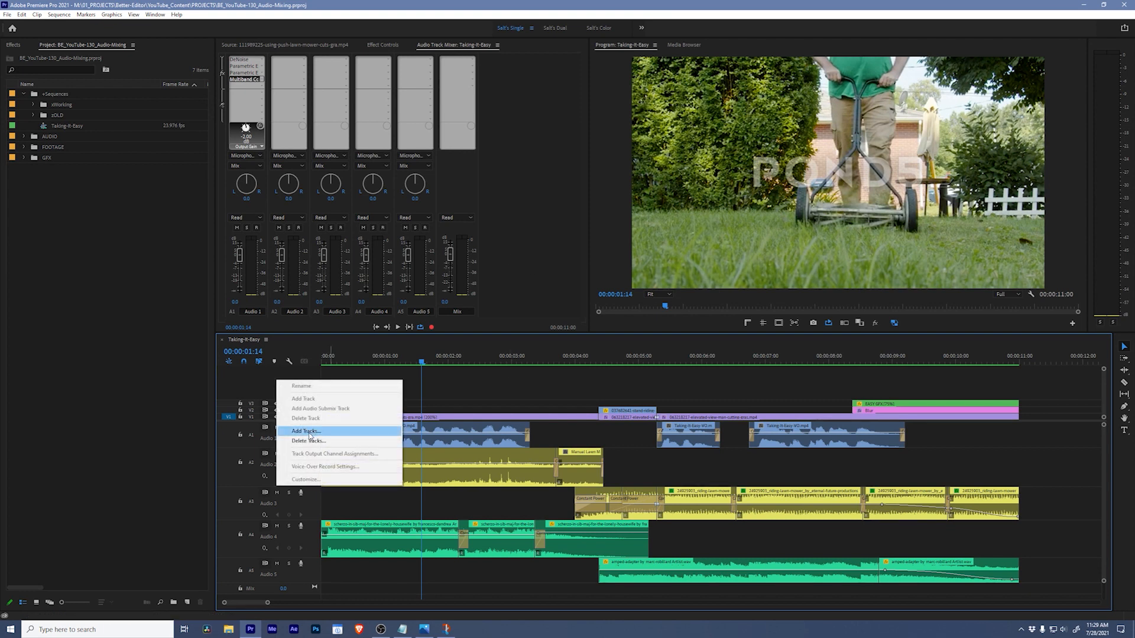
{"action": "left_click", "coordinate": [305, 431]}
{"action": "type", "text": "2"}
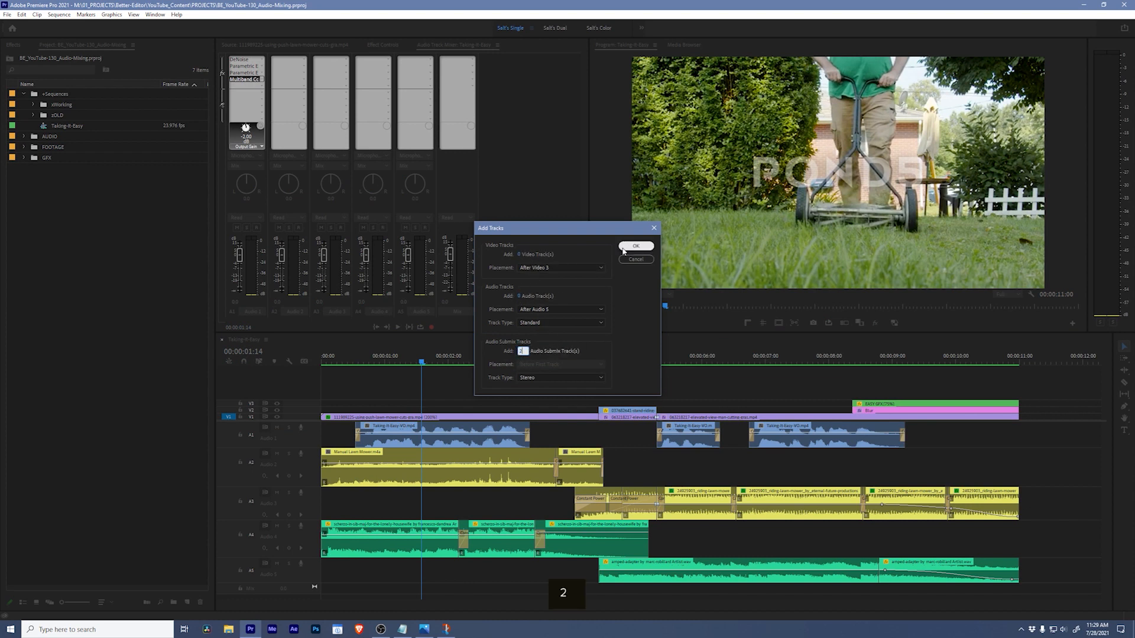
{"action": "left_click", "coordinate": [635, 246]}
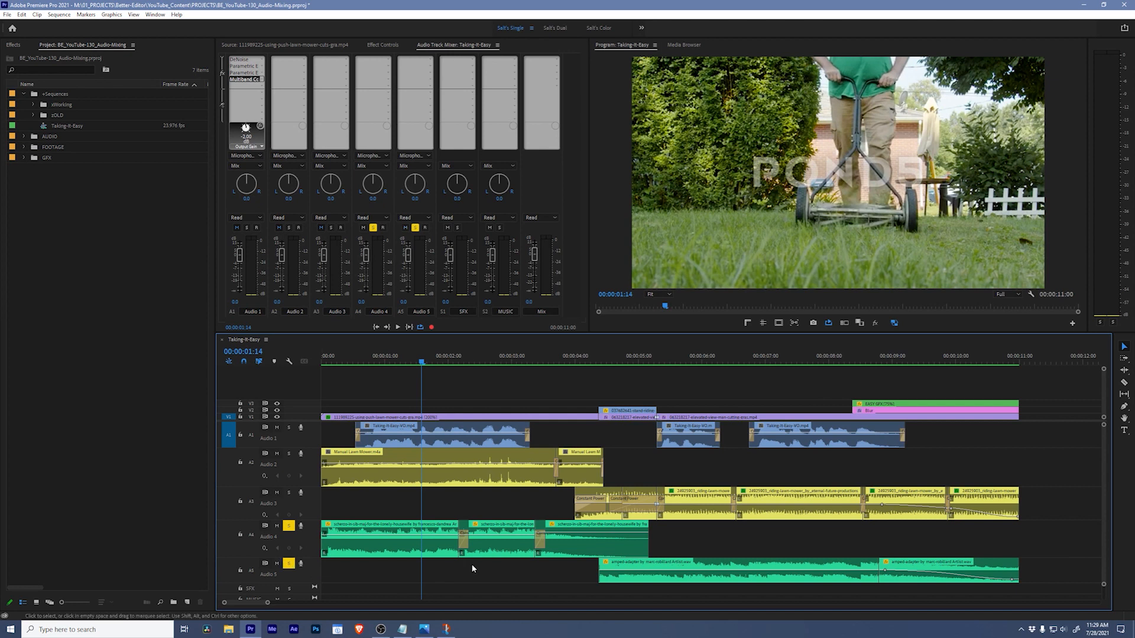
{"action": "mouse_move", "coordinate": [1086, 150]}
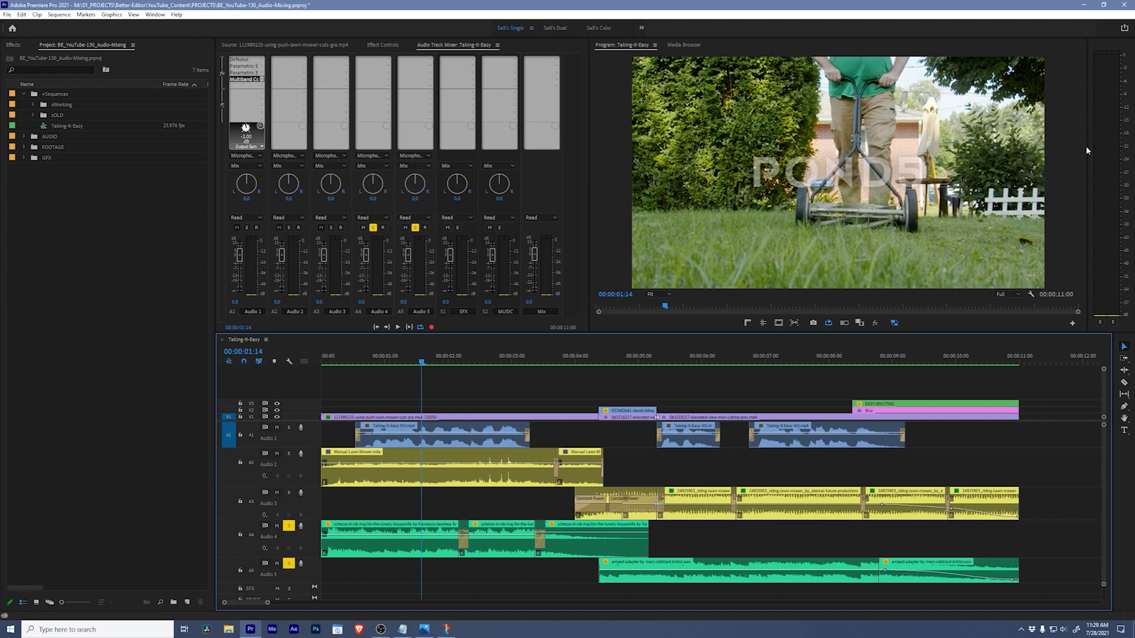
{"action": "mouse_move", "coordinate": [1132, 178]}
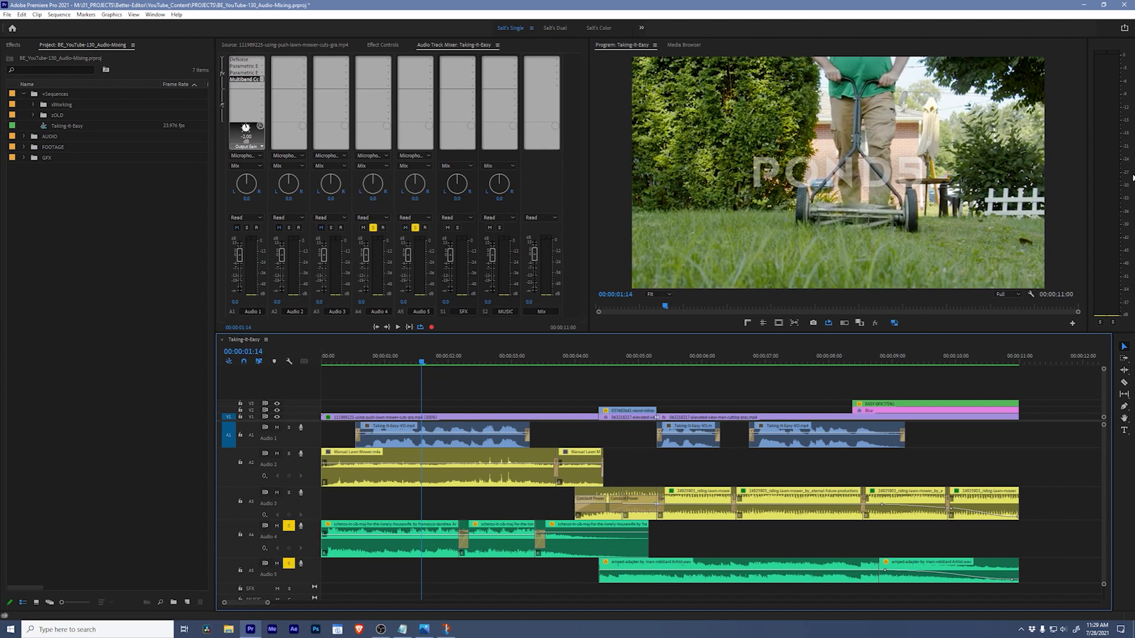
Step: Audition the mix with Audio 2 and 3 soloed, finishing with only Audio 4 soloed
{"action": "left_click", "coordinate": [396, 327]}
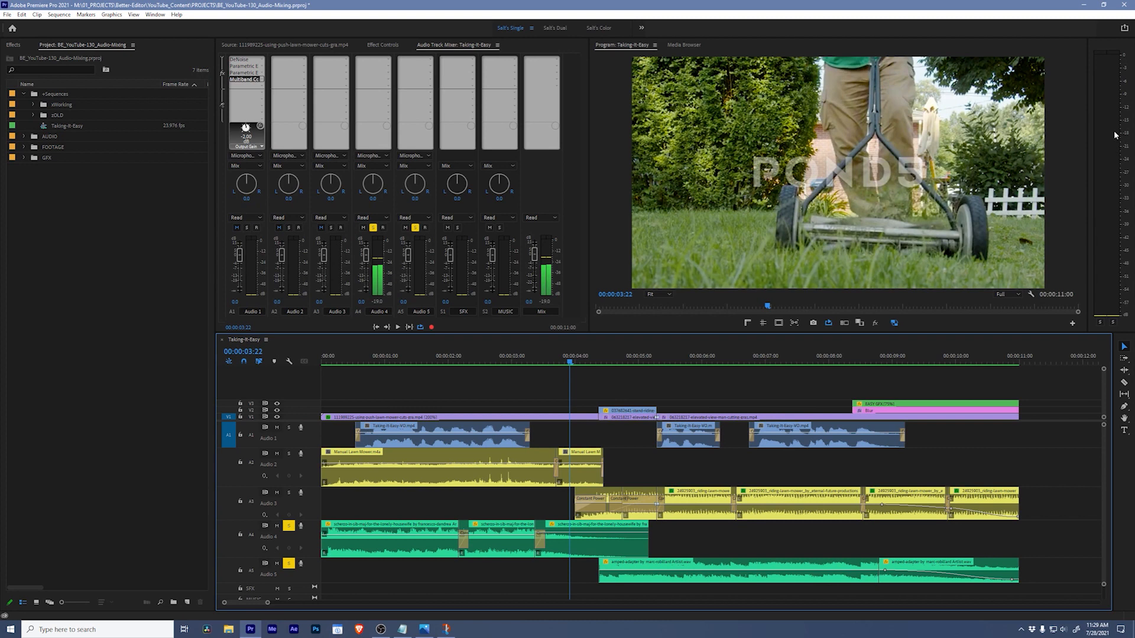
{"action": "mouse_move", "coordinate": [1110, 133]}
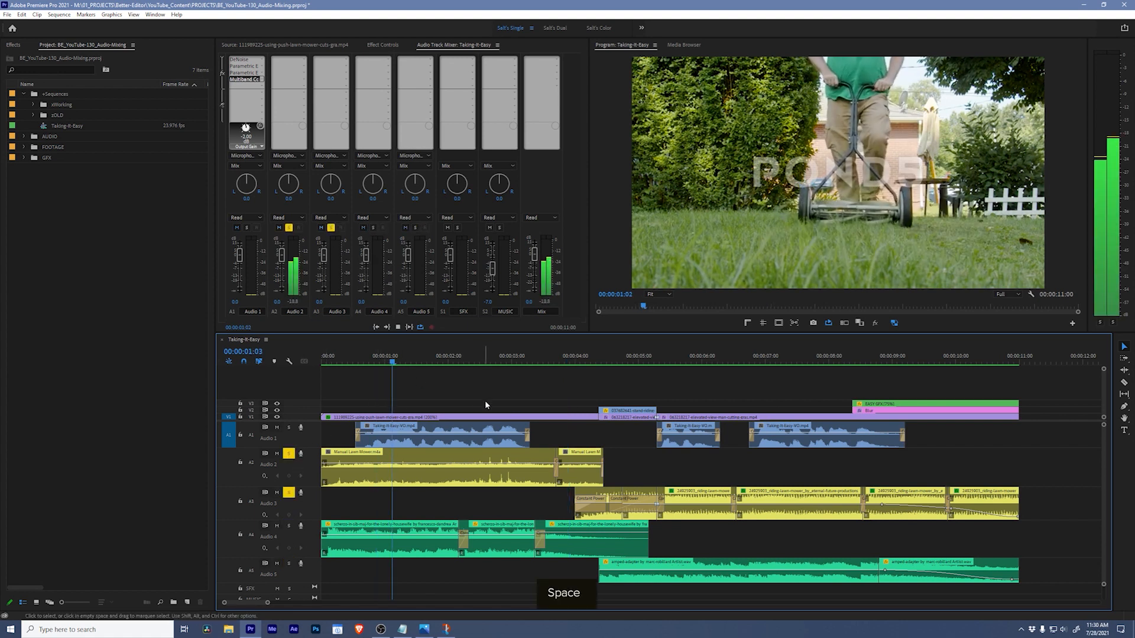
{"action": "key", "text": "space"}
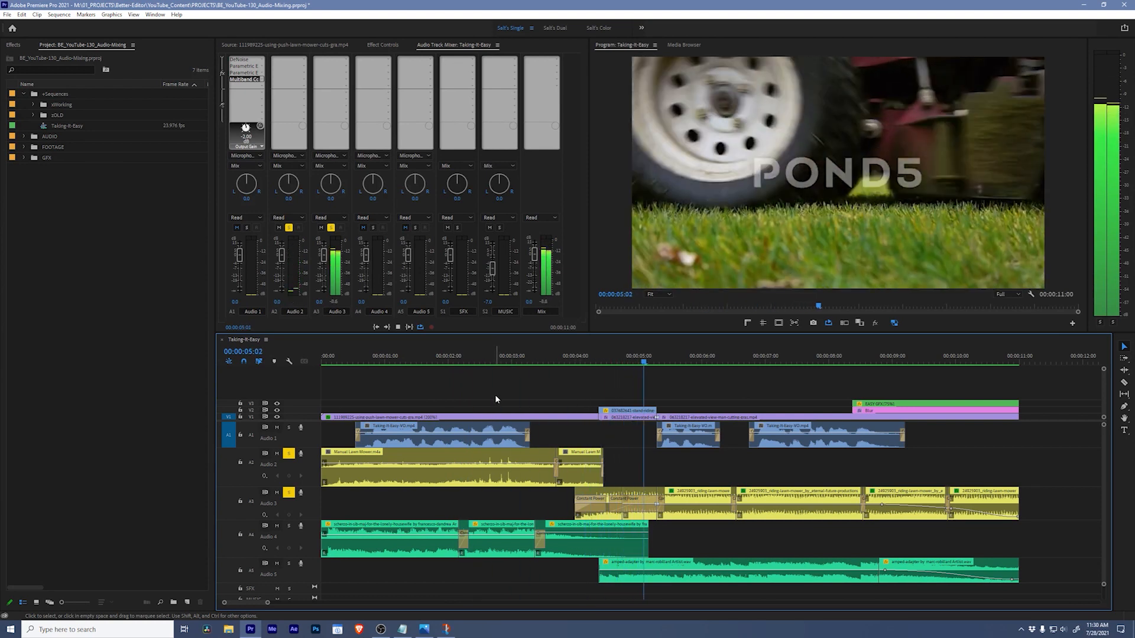
{"action": "key", "text": "space"}
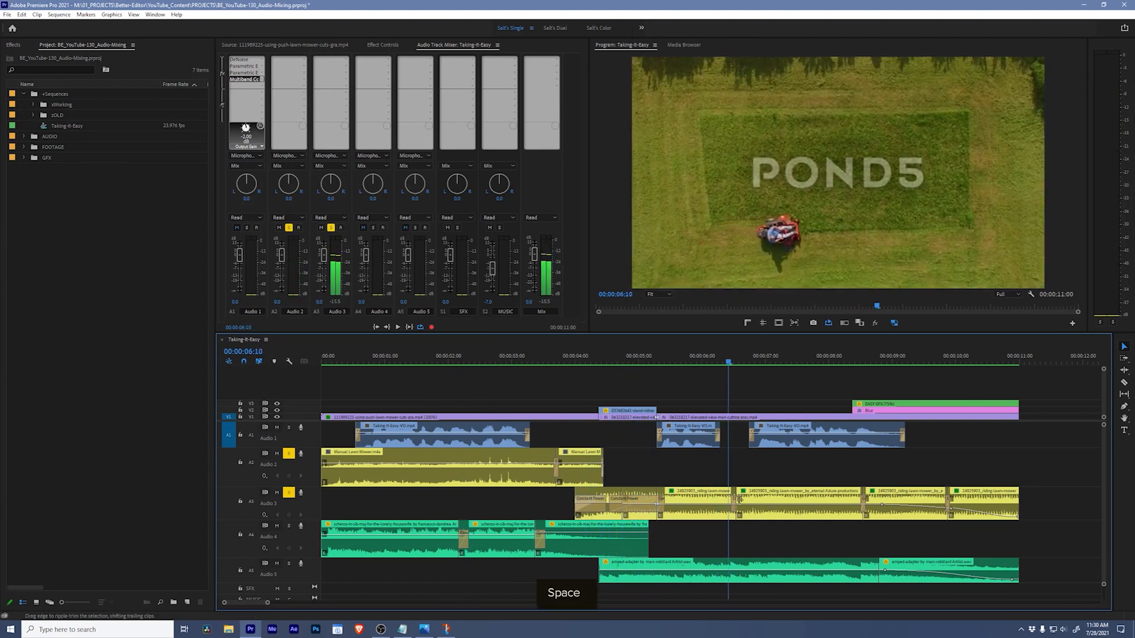
{"action": "key", "text": "space"}
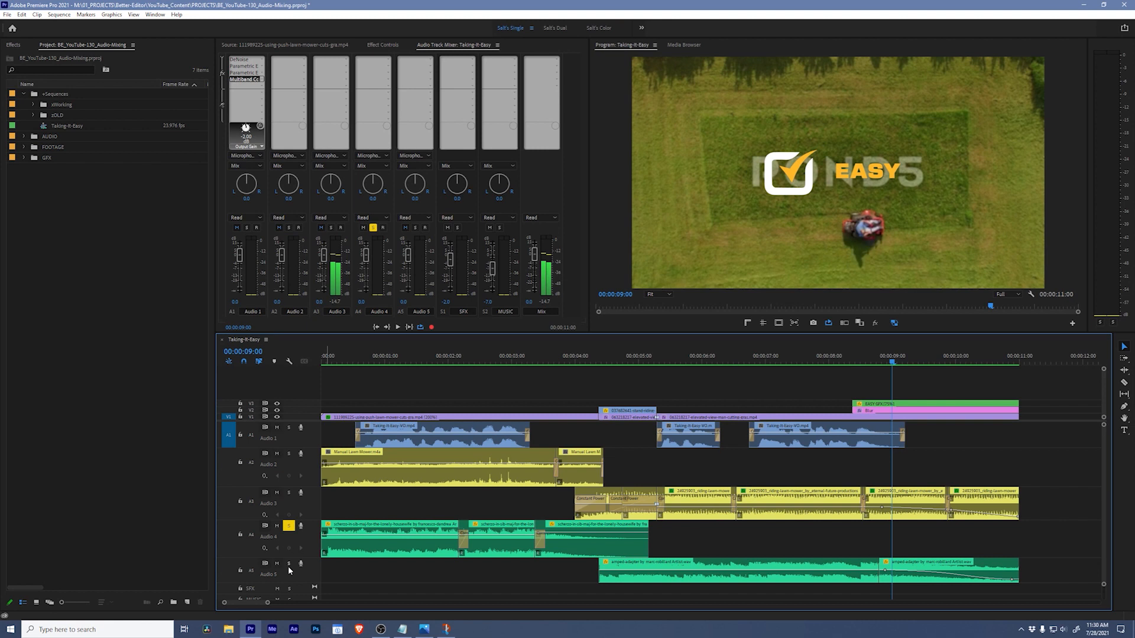
Step: Insert a Parametric Equalizer on MUSIC, boosting lows near 46 Hz and highs around 10.8 kHz
{"action": "left_click", "coordinate": [514, 61]}
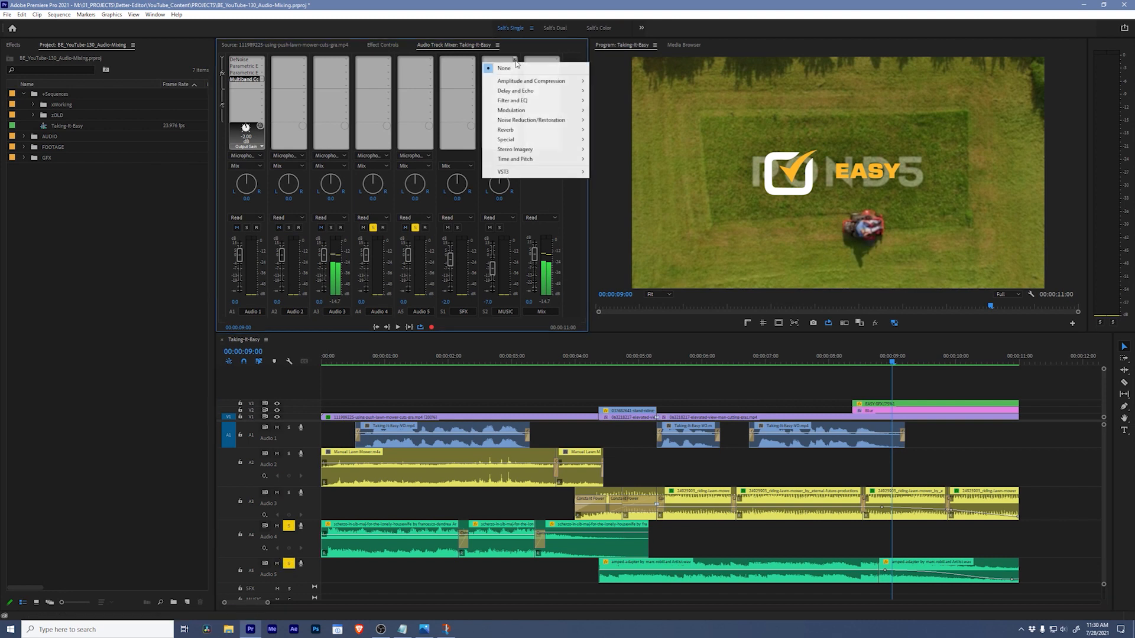
{"action": "mouse_move", "coordinate": [513, 100]}
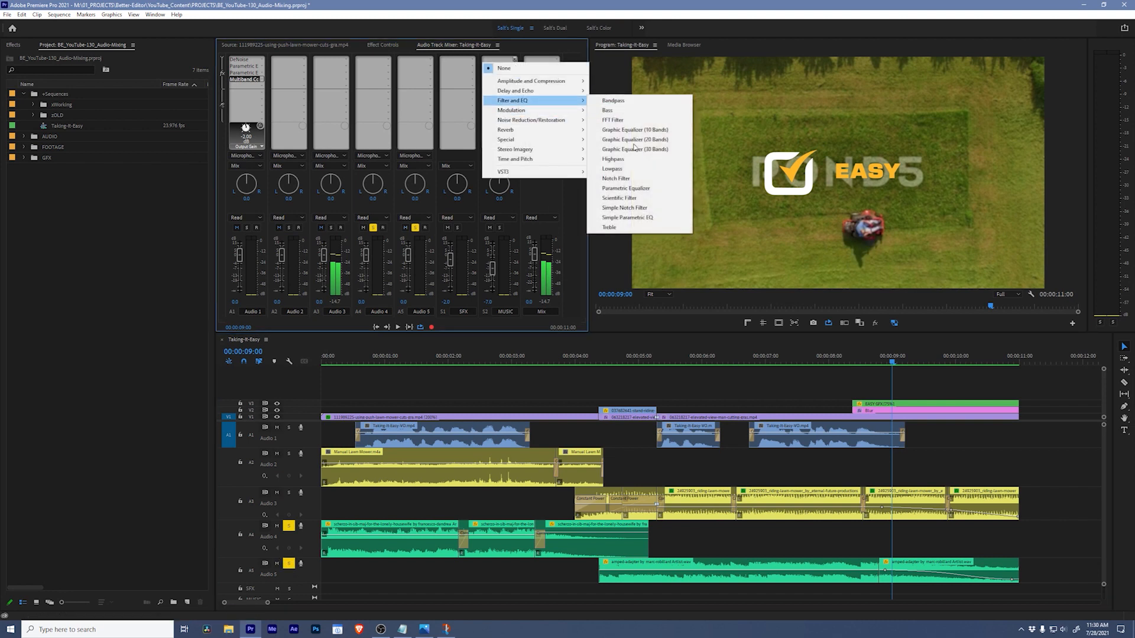
{"action": "left_click", "coordinate": [625, 188]}
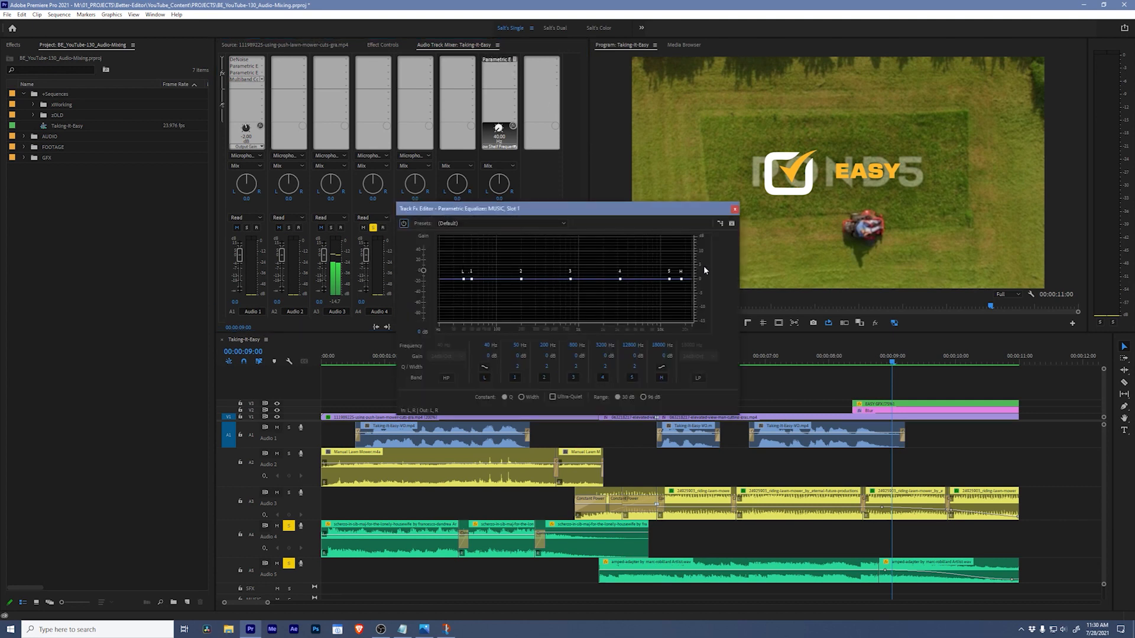
{"action": "mouse_move", "coordinate": [484, 285]}
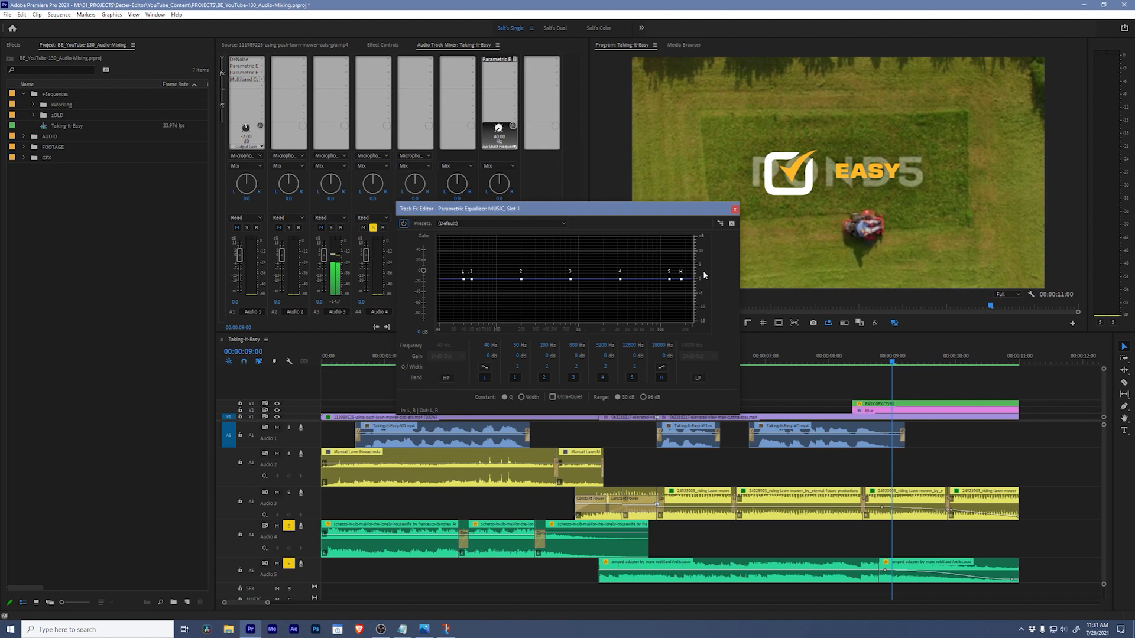
{"action": "mouse_move", "coordinate": [604, 302]}
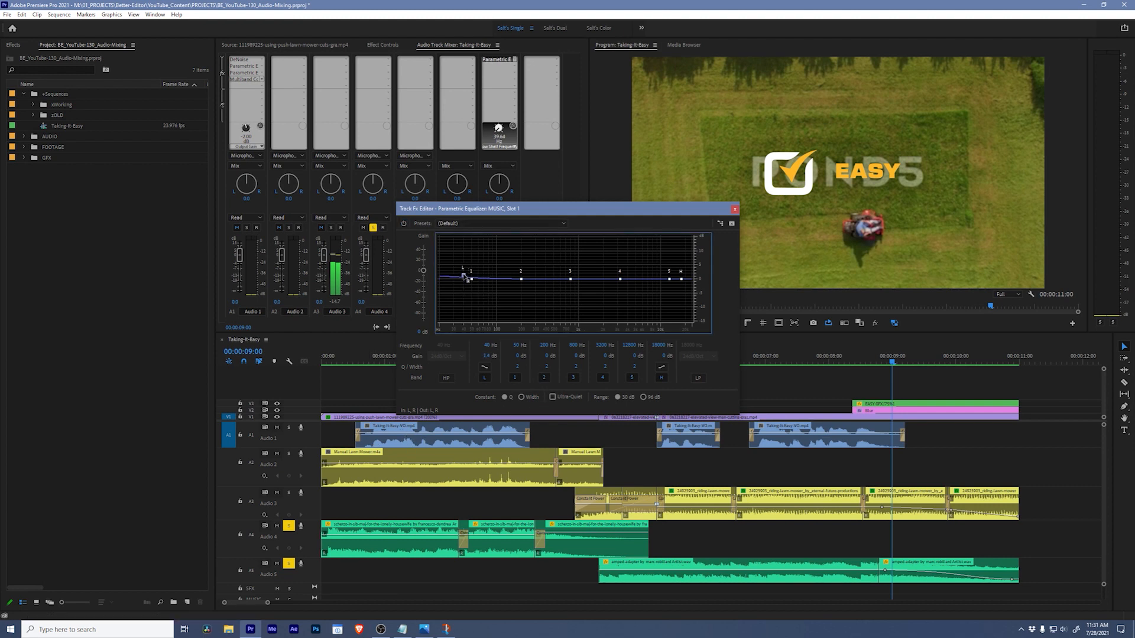
{"action": "left_click_drag", "start_coordinate": [471, 278], "coordinate": [465, 258]}
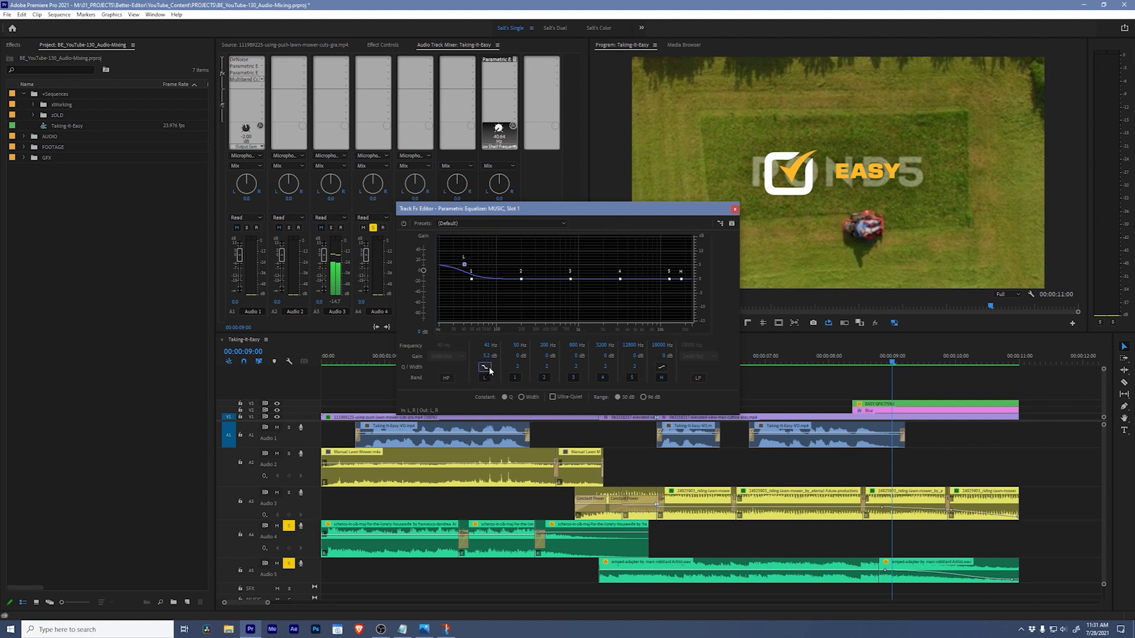
{"action": "left_click_drag", "start_coordinate": [465, 270], "coordinate": [468, 267]}
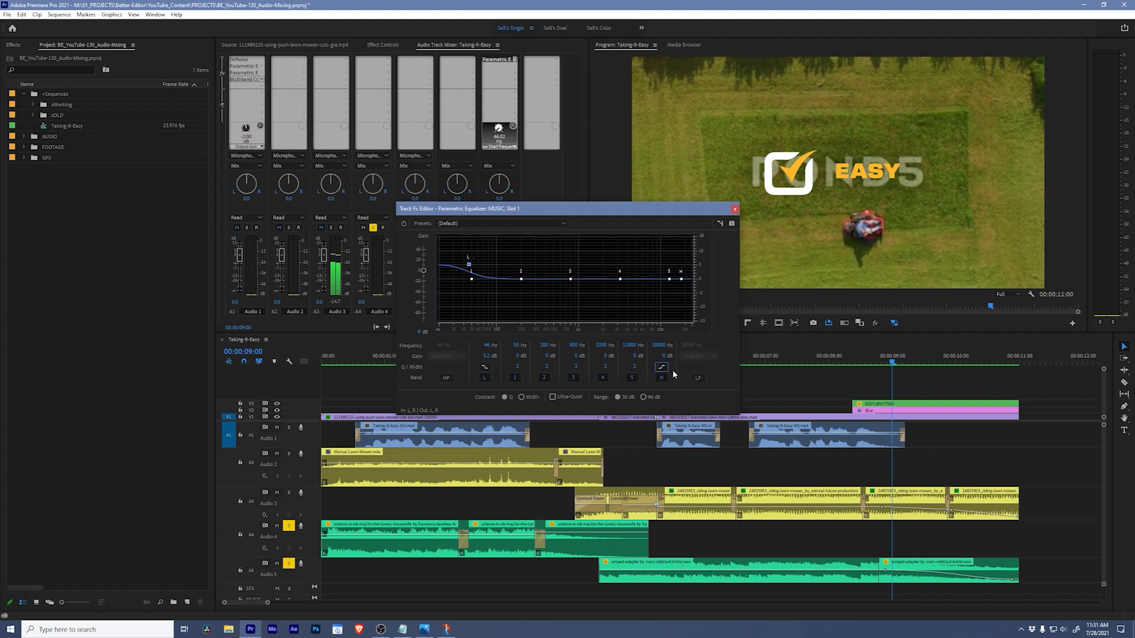
{"action": "left_click_drag", "start_coordinate": [680, 280], "coordinate": [664, 264]}
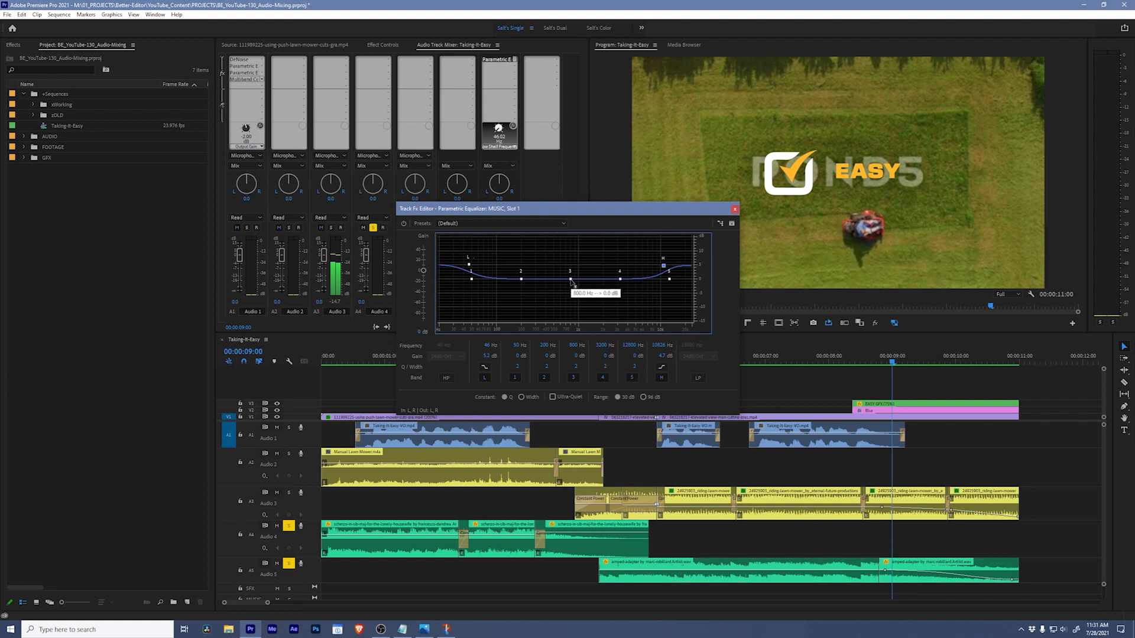
Step: Scoop the music's midrange with cuts near 520 Hz and 1 kHz, then close the editor
{"action": "left_click_drag", "start_coordinate": [552, 279], "coordinate": [555, 290]}
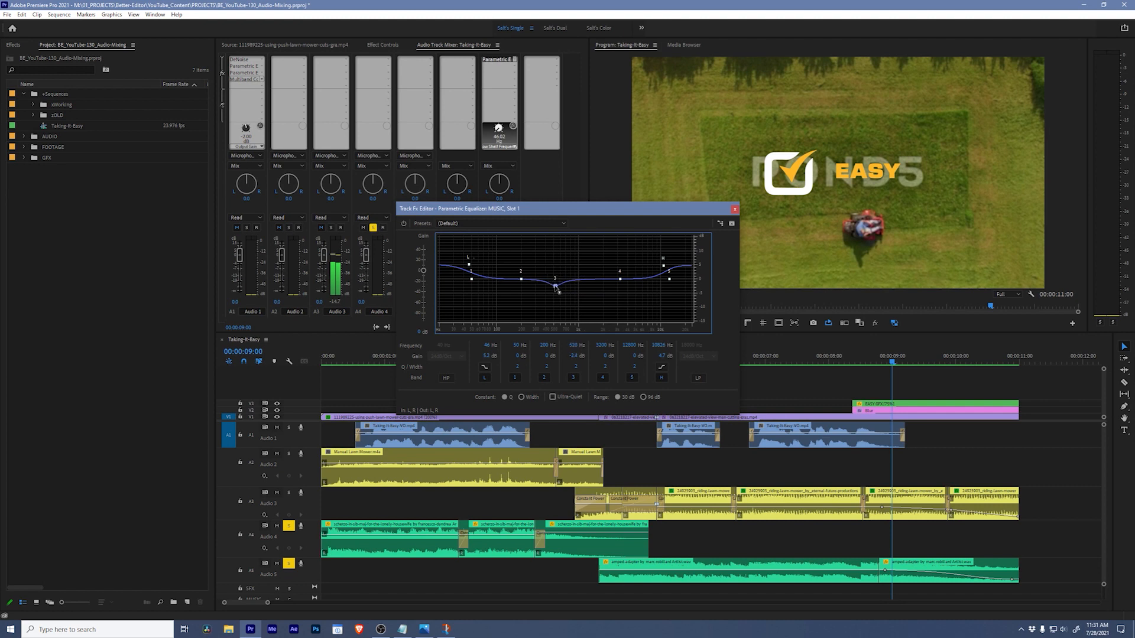
{"action": "left_click_drag", "start_coordinate": [552, 279], "coordinate": [554, 289]}
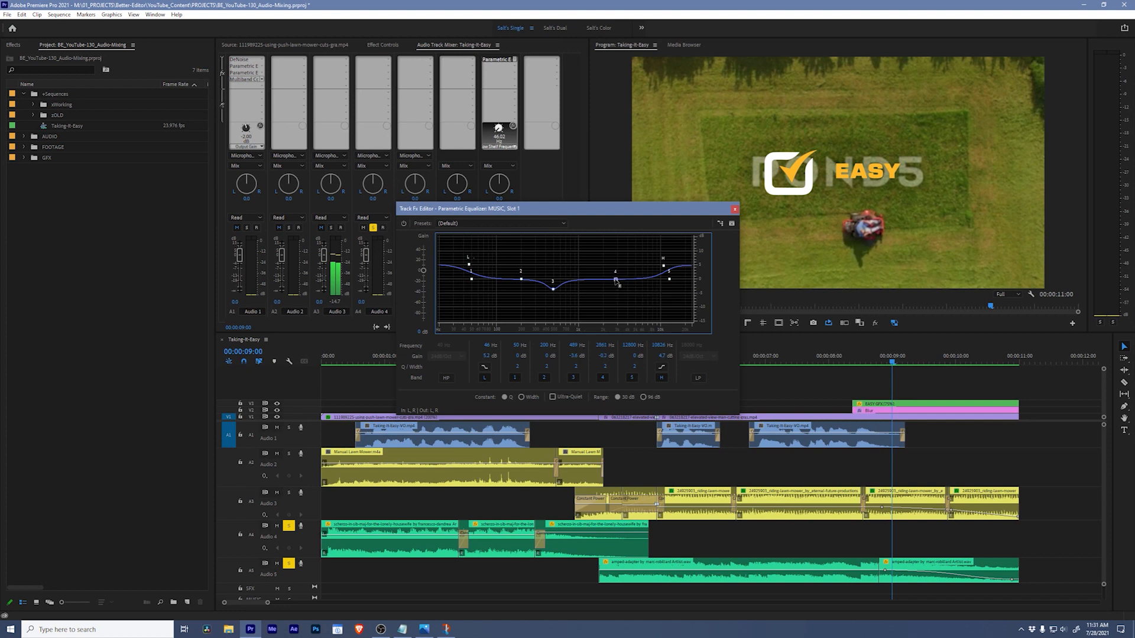
{"action": "left_click_drag", "start_coordinate": [615, 281], "coordinate": [578, 287]}
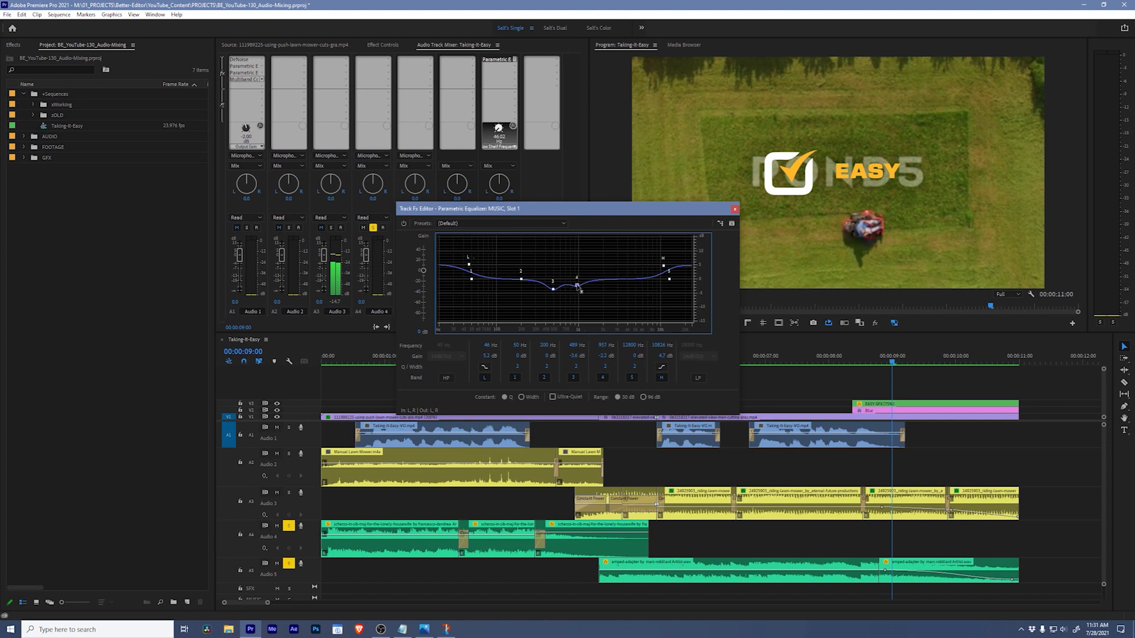
{"action": "left_click_drag", "start_coordinate": [577, 280], "coordinate": [579, 286]}
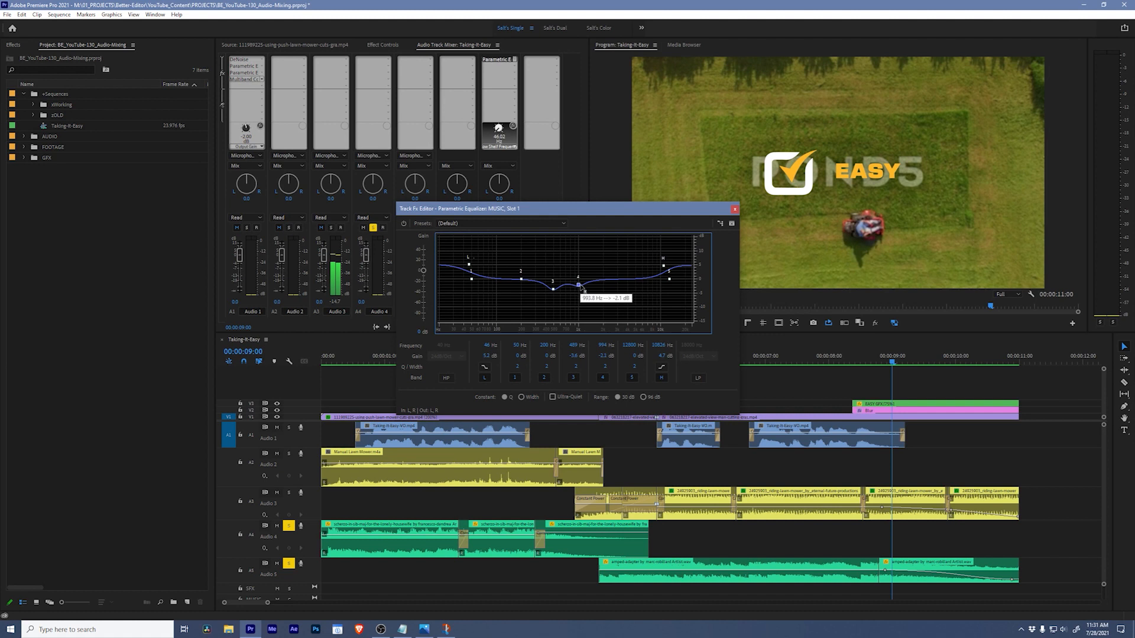
{"action": "left_click_drag", "start_coordinate": [583, 287], "coordinate": [583, 288]}
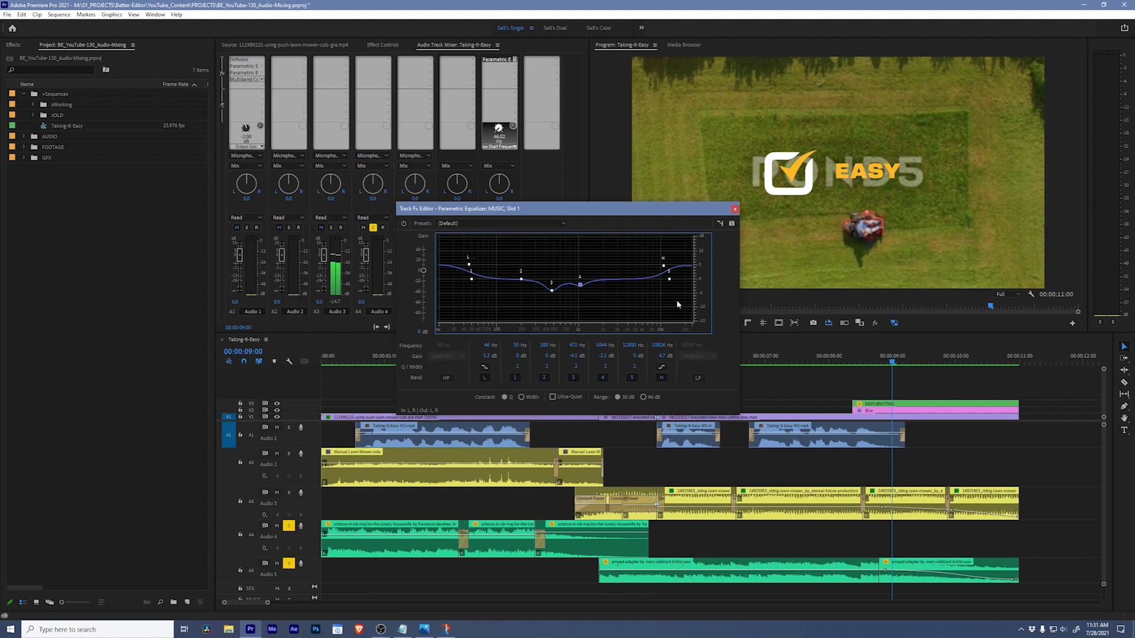
{"action": "left_click", "coordinate": [734, 209]}
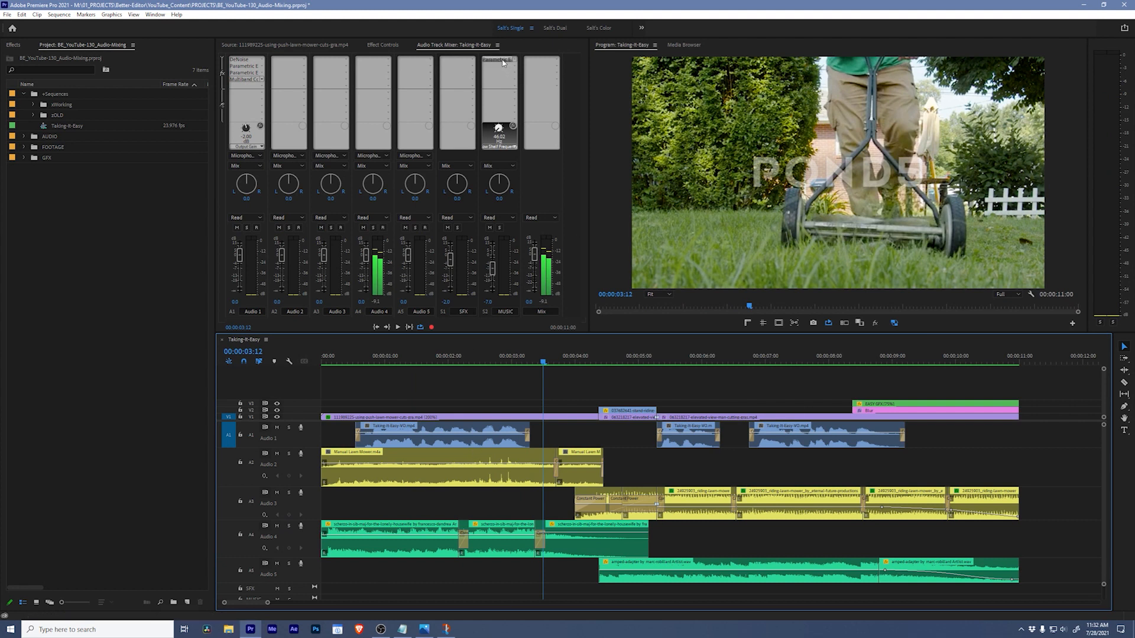
{"action": "mouse_move", "coordinate": [499, 60]}
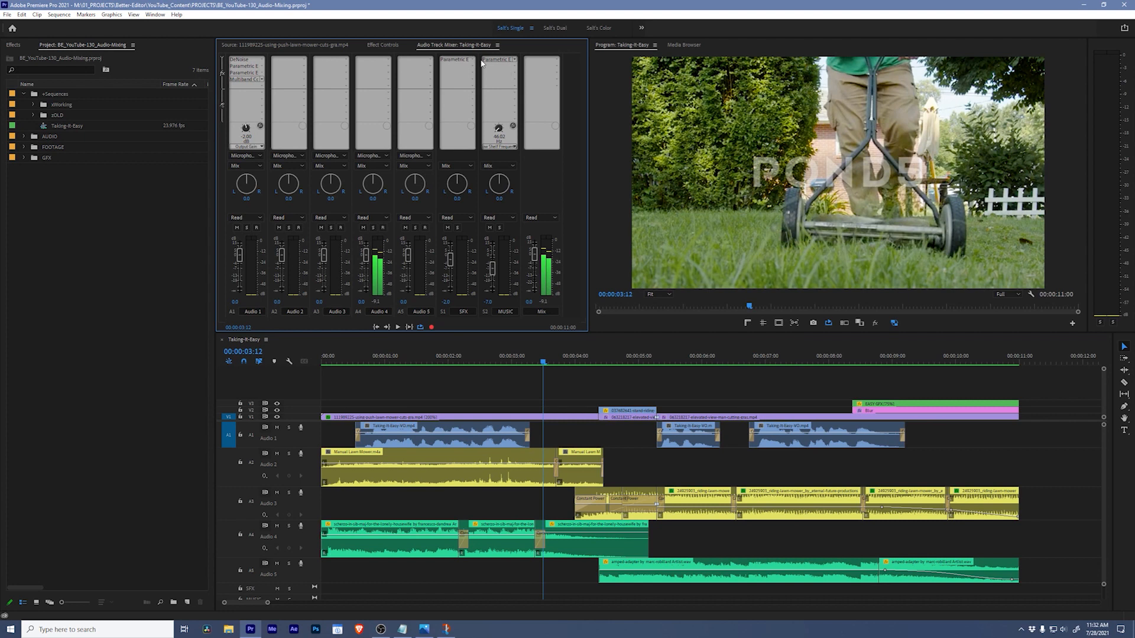
{"action": "mouse_move", "coordinate": [470, 267]}
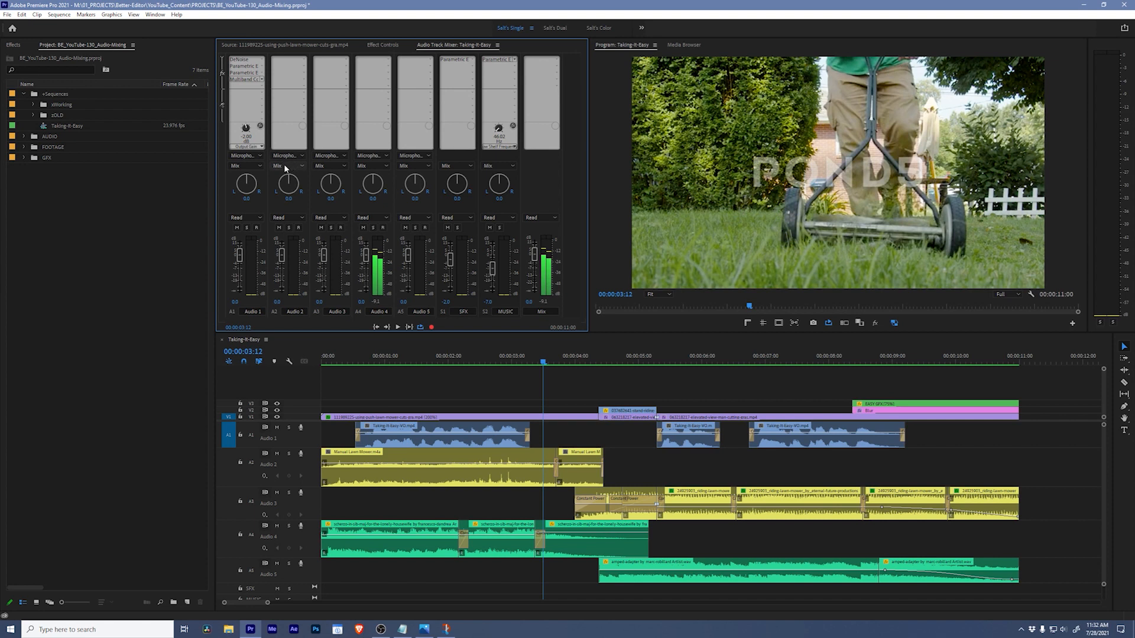
{"action": "mouse_move", "coordinate": [334, 167]}
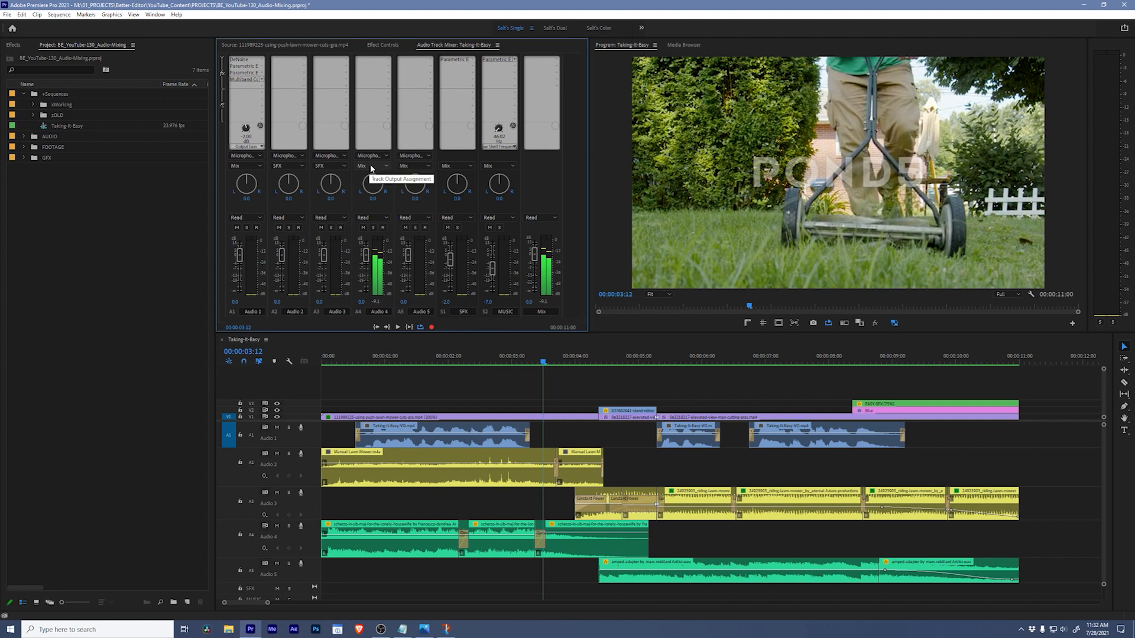
Step: Route Audio 4's track output to the MUSIC submix
{"action": "left_click", "coordinate": [415, 165]}
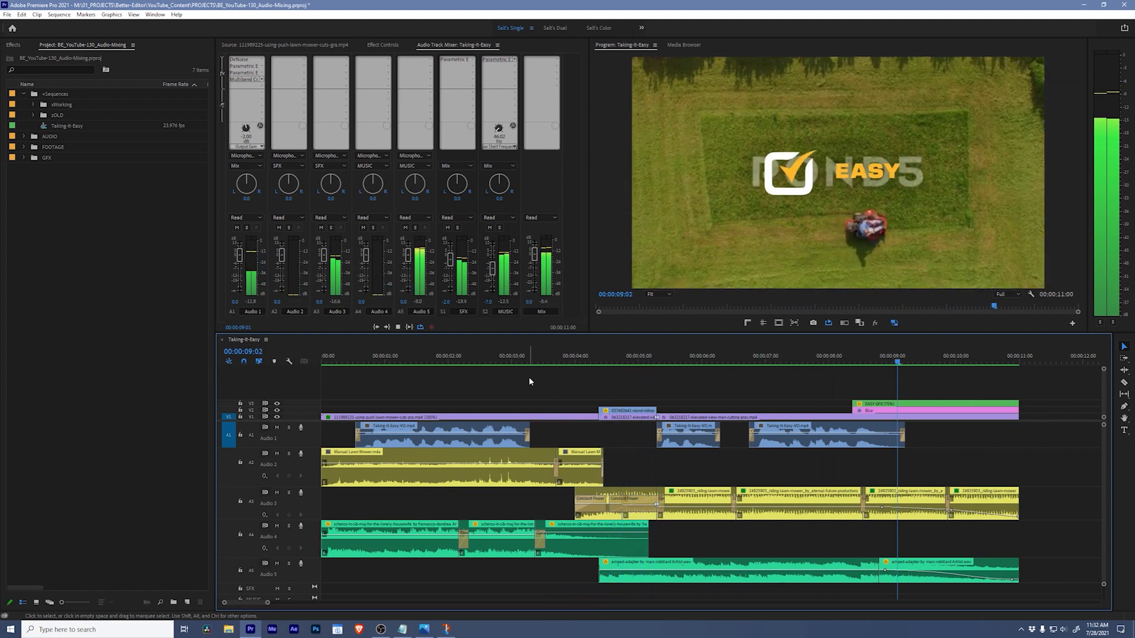
Step: Play the mix while setting SFX to -4 dB and MUSIC to -9 dB, then return to the start
{"action": "key", "text": "space"}
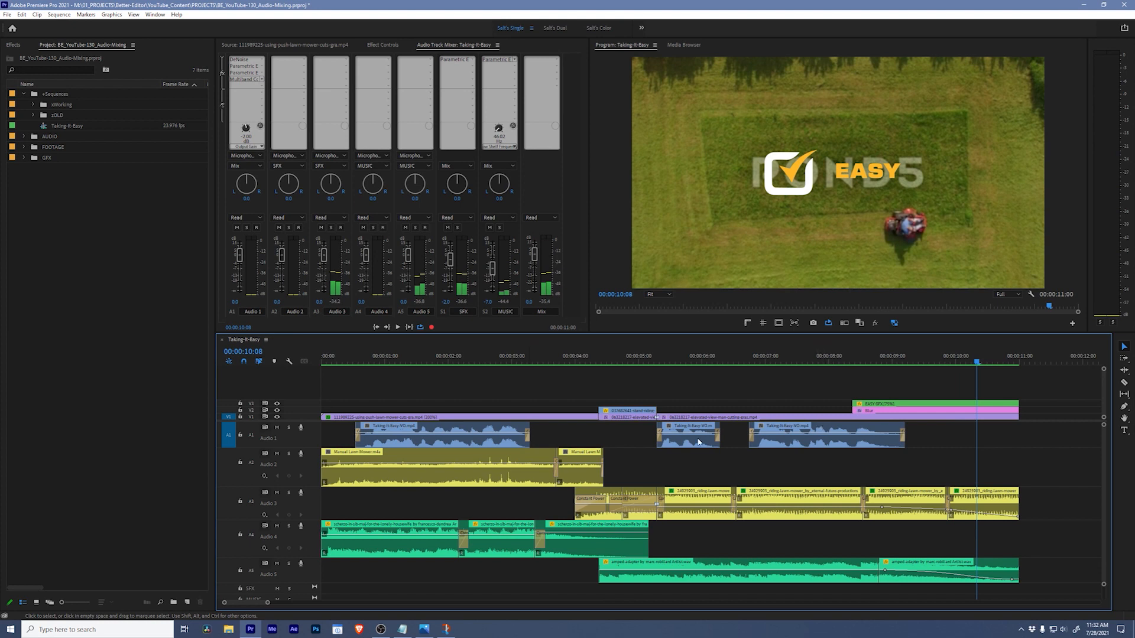
{"action": "mouse_move", "coordinate": [854, 451]}
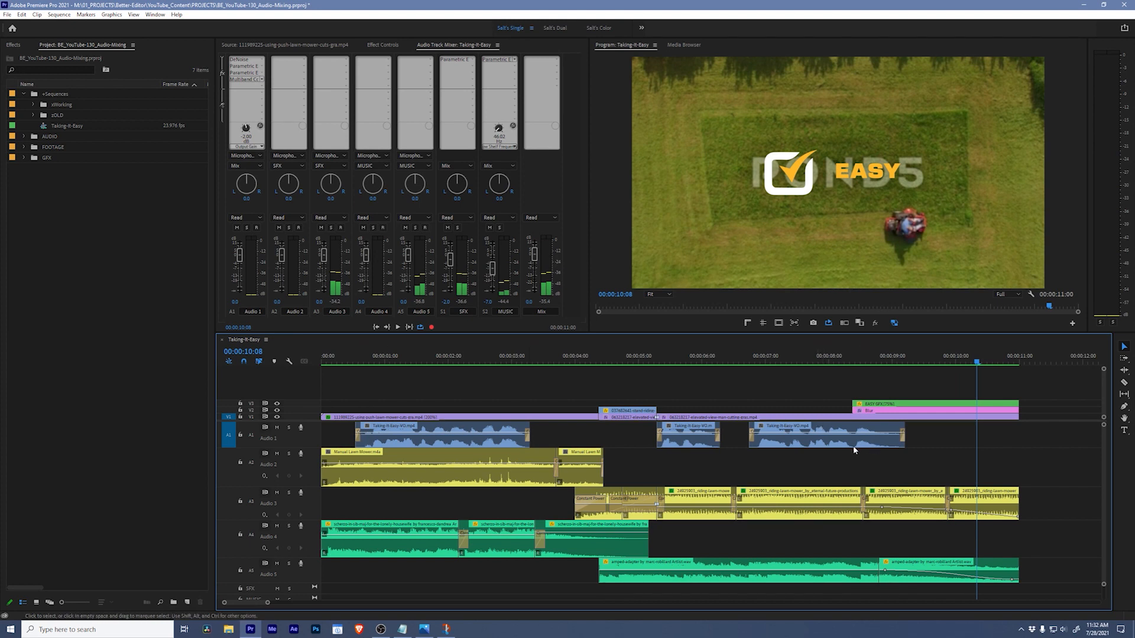
{"action": "mouse_move", "coordinate": [390, 239]}
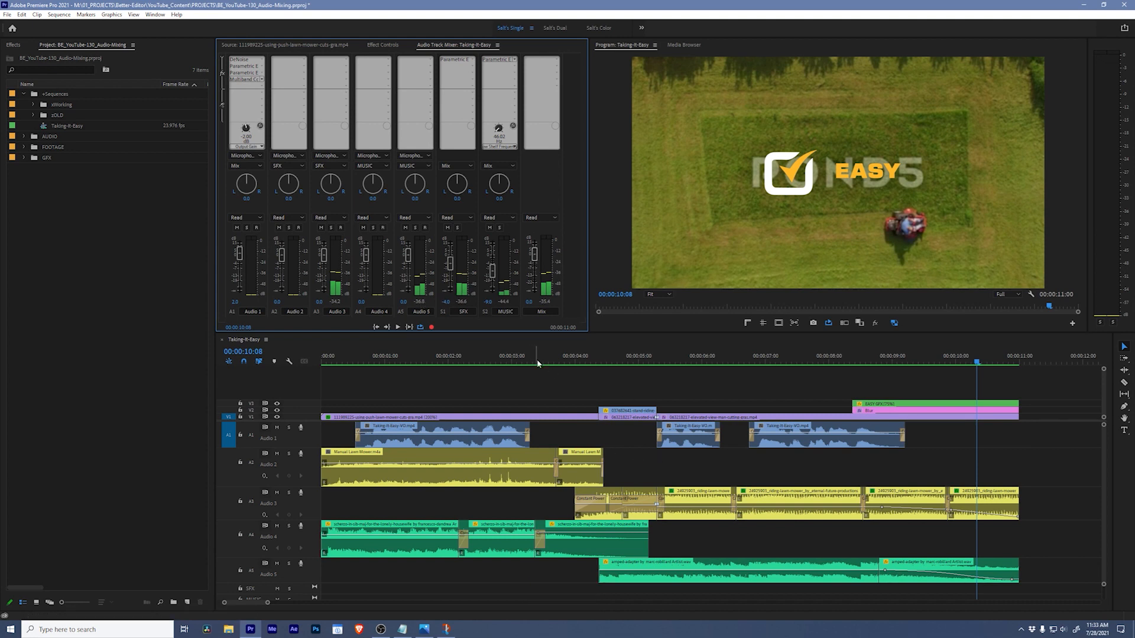
{"action": "key", "text": "space"}
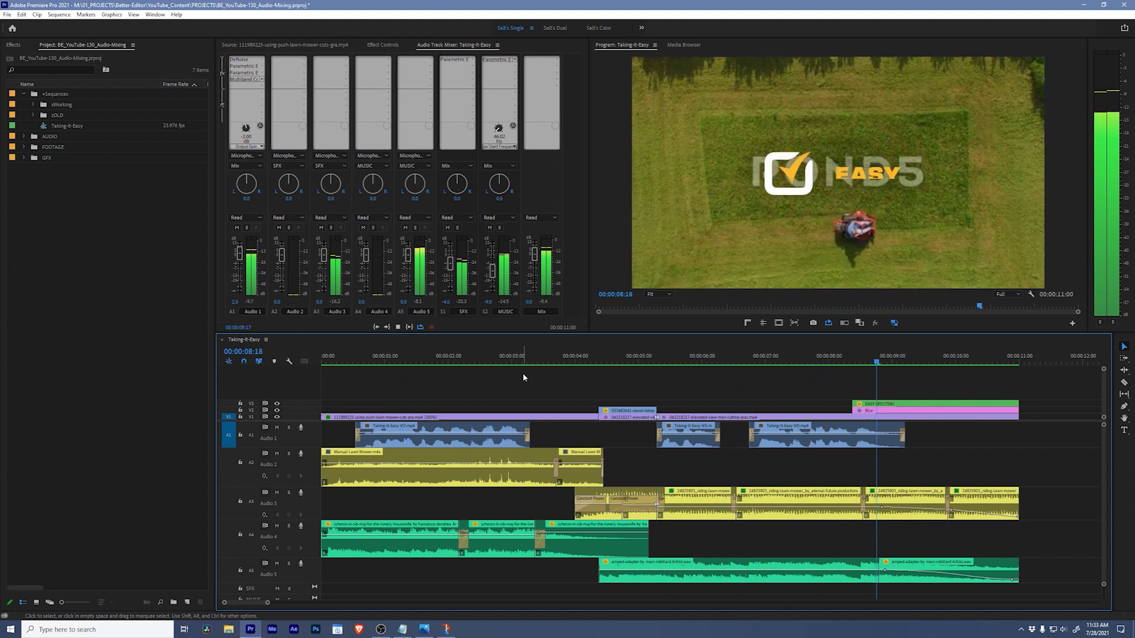
{"action": "key", "text": "space"}
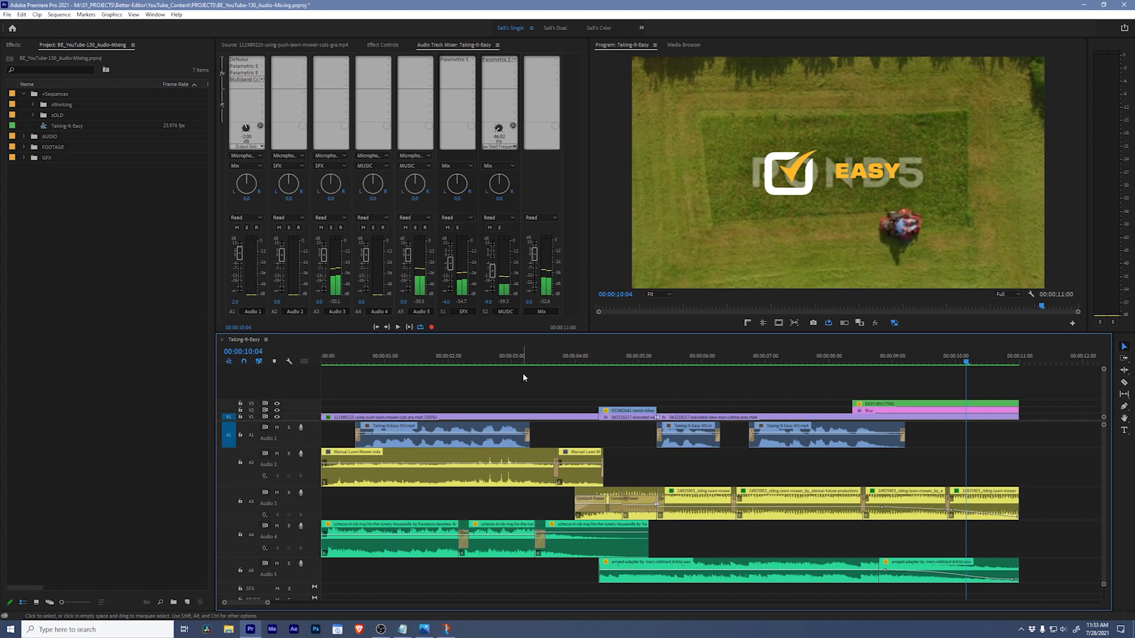
{"action": "key", "text": "Home"}
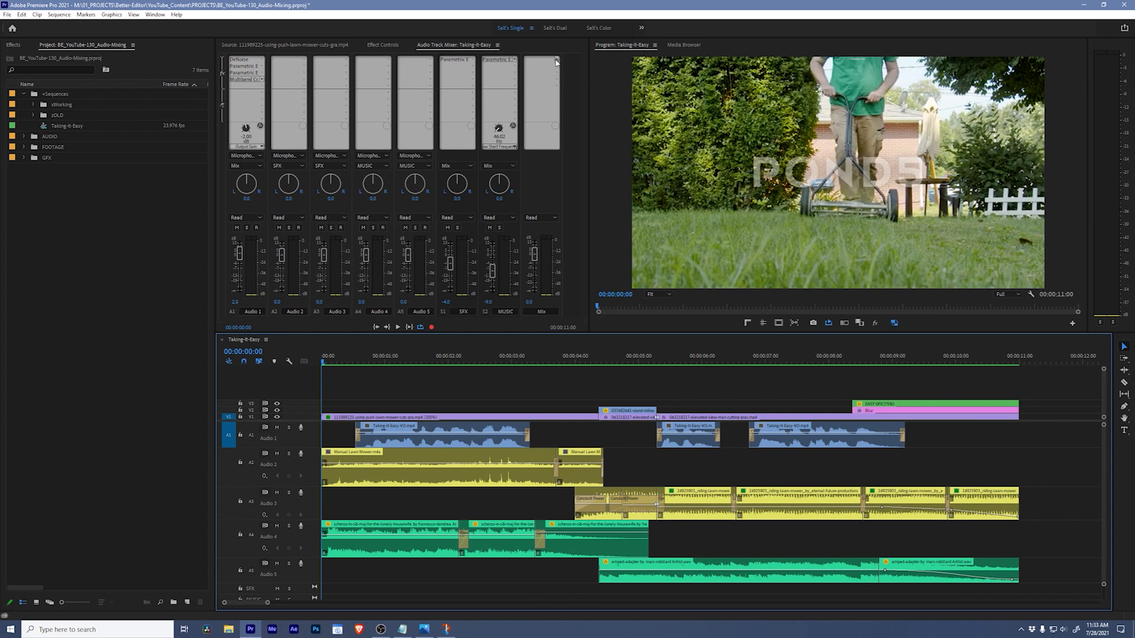
Step: Insert a Loudness Radar on the Mix track targeting -16 LKFS with 1-minute radar speed
{"action": "left_click", "coordinate": [555, 61]}
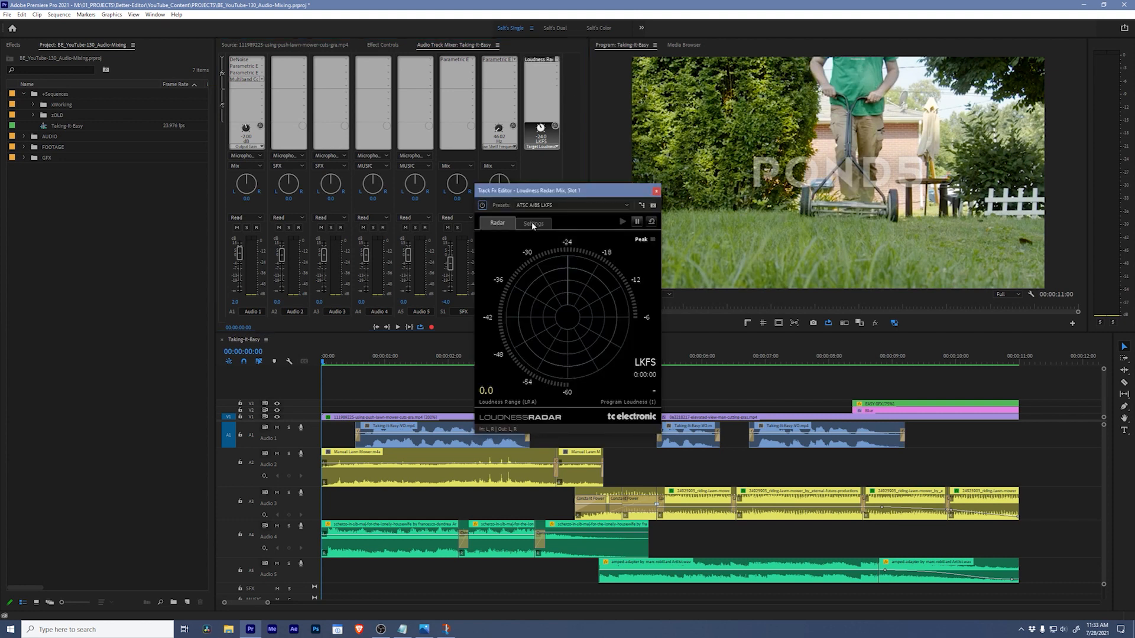
{"action": "left_click", "coordinate": [533, 223]}
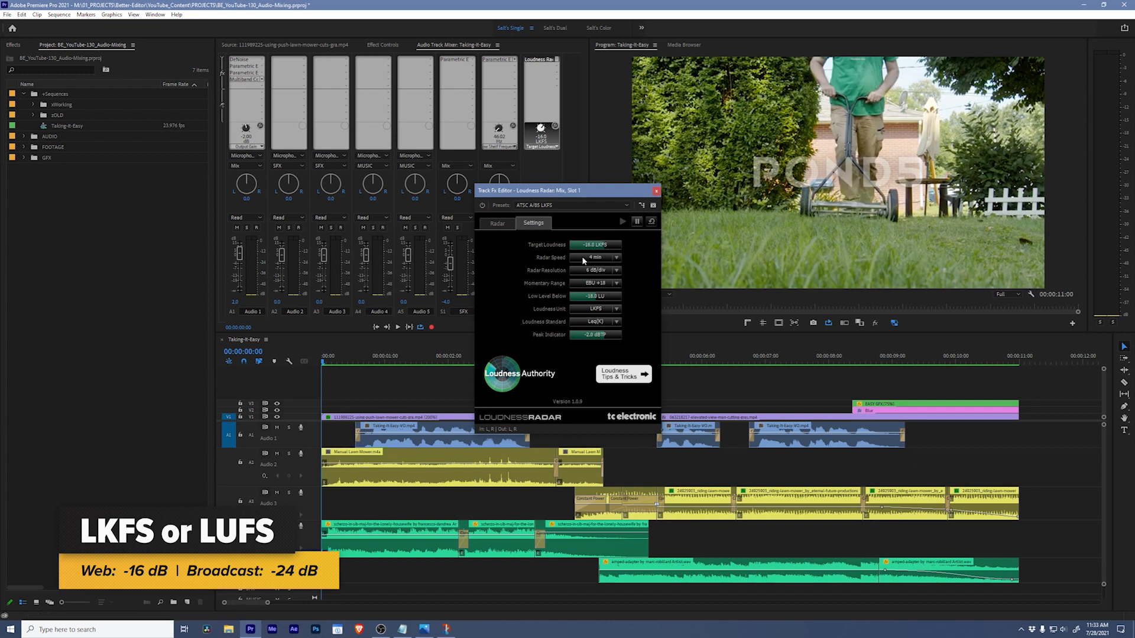
{"action": "left_click", "coordinate": [594, 258]}
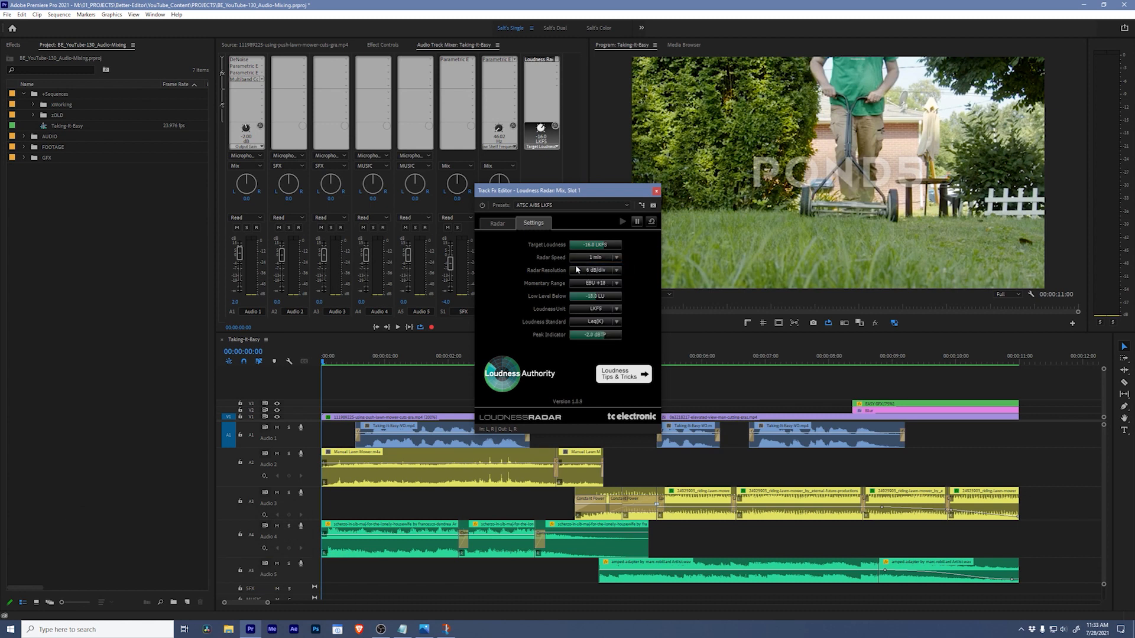
{"action": "left_click", "coordinate": [497, 223]}
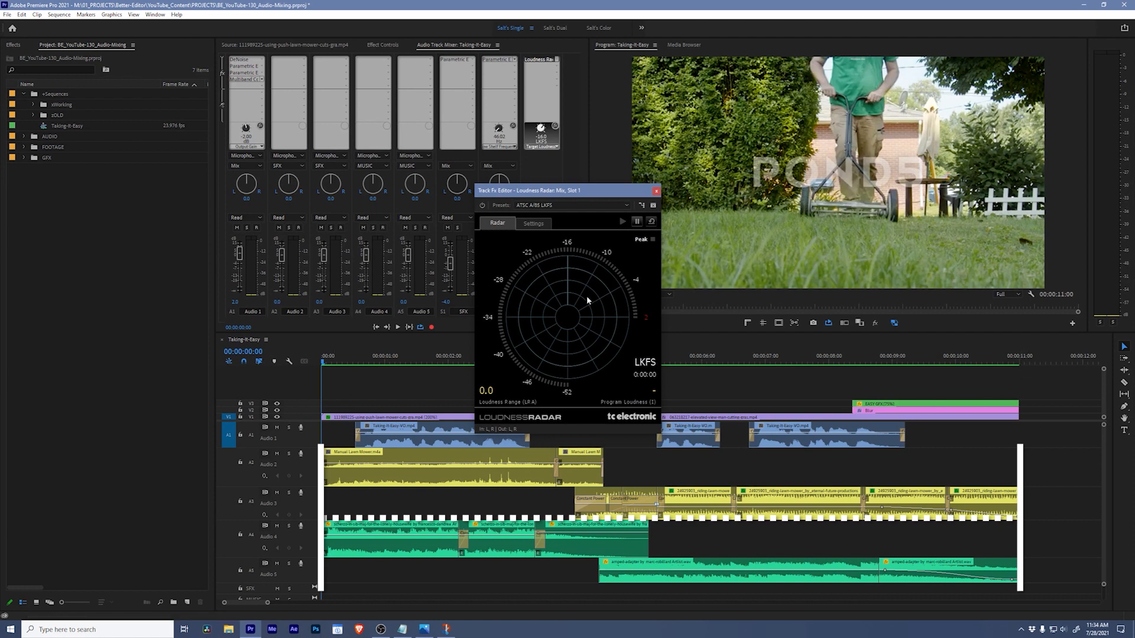
{"action": "left_click", "coordinate": [533, 223]}
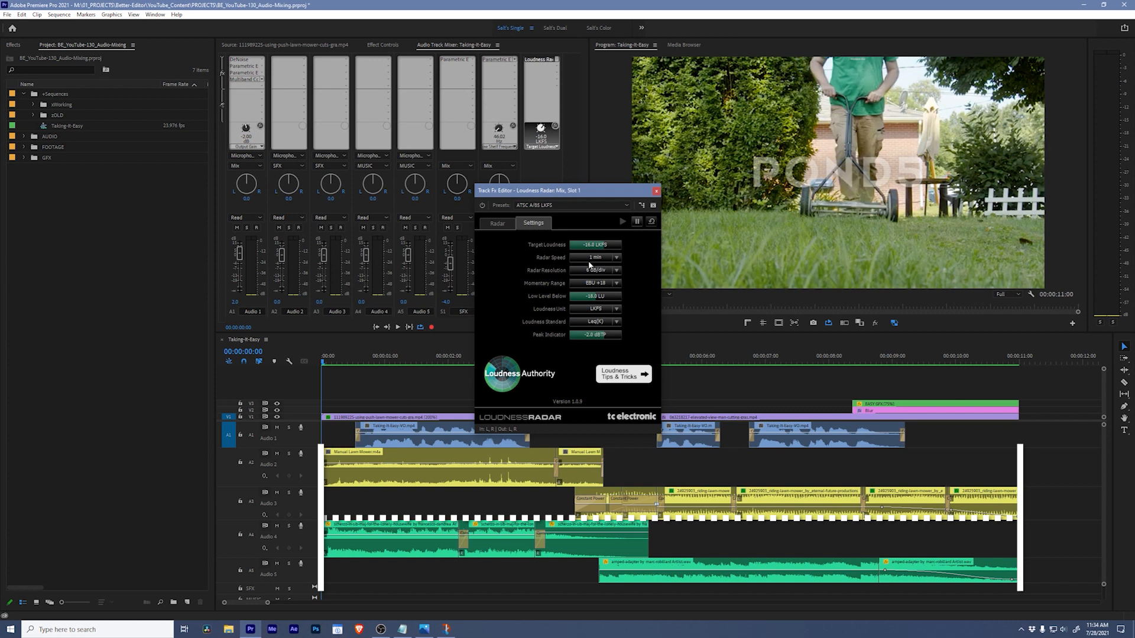
{"action": "left_click", "coordinate": [497, 223]}
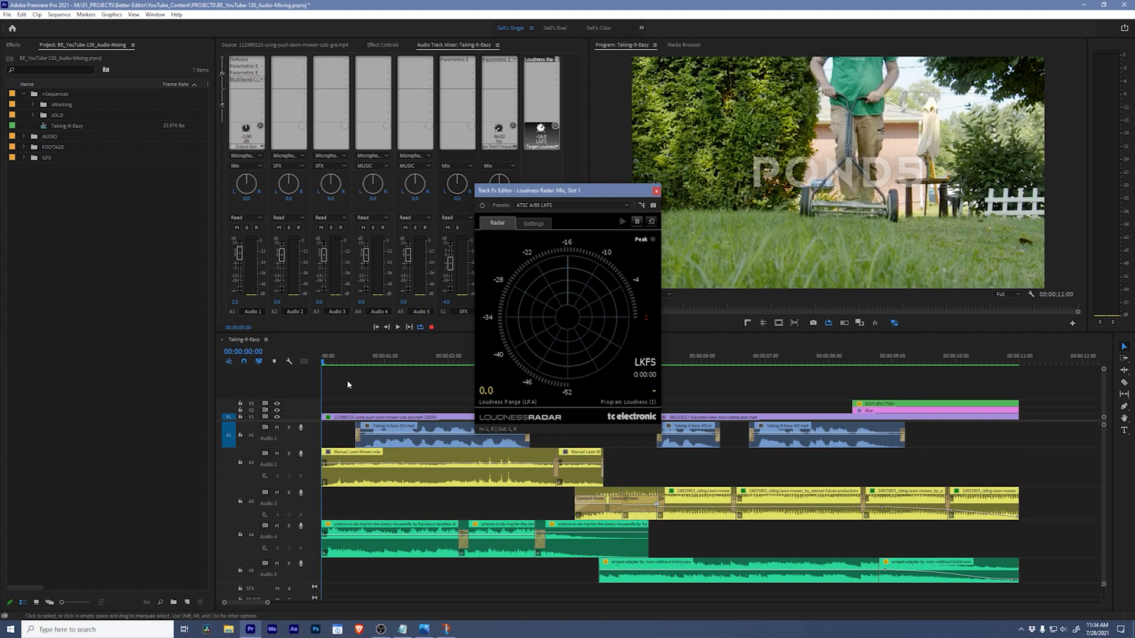
{"action": "mouse_move", "coordinate": [422, 387]}
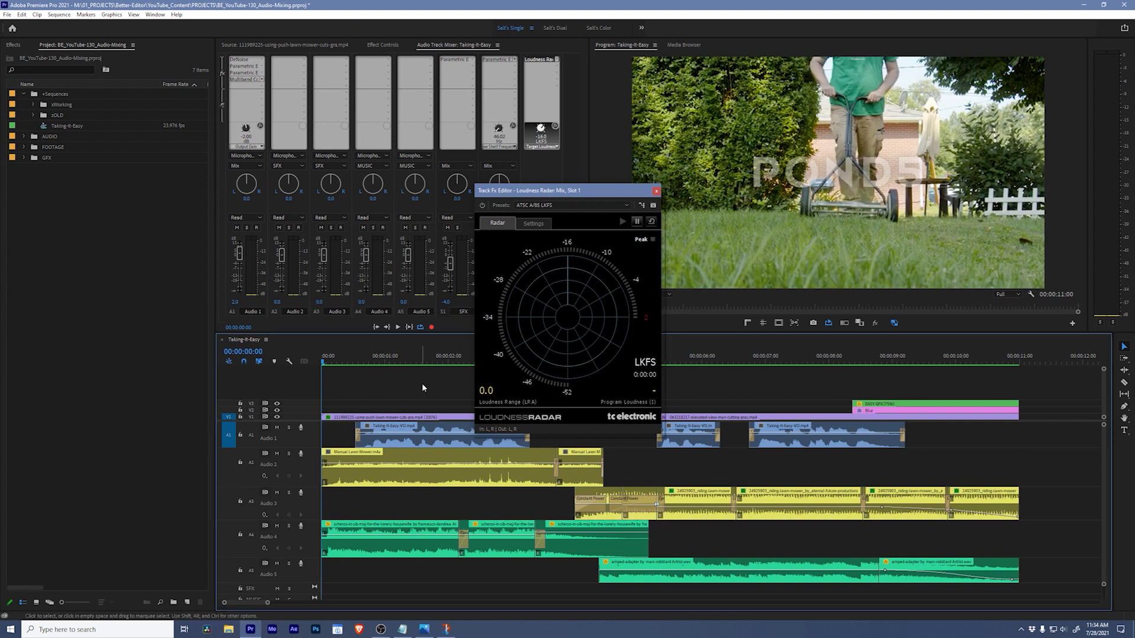
Step: Play the sequence through the Loudness Radar, measuring about -20.6 LKFS with a 3.0 range
{"action": "key", "text": "space"}
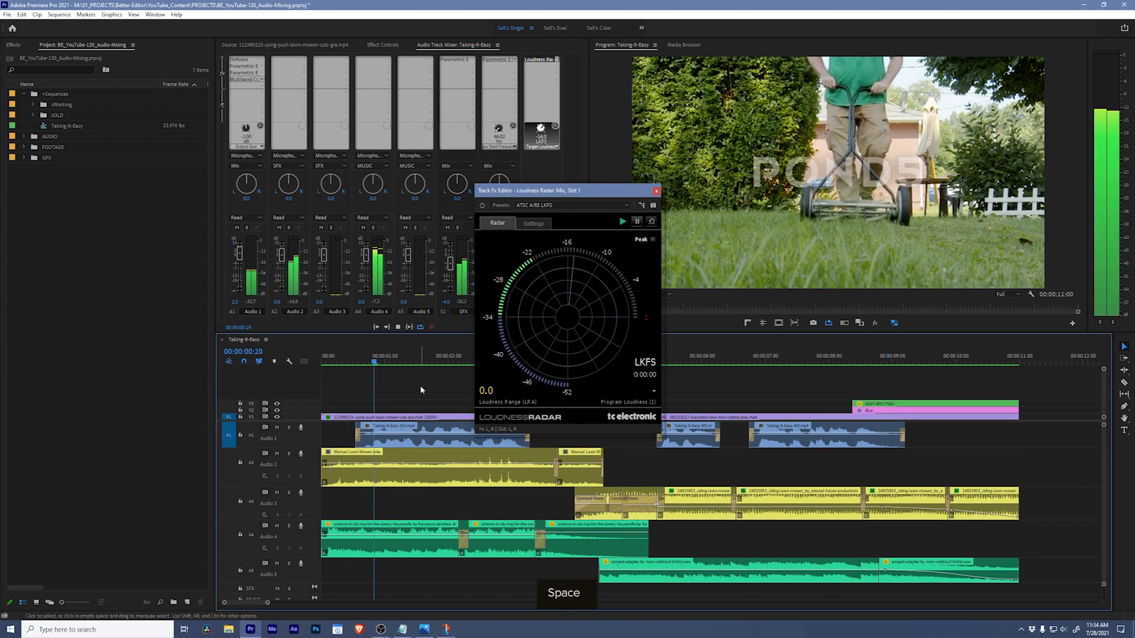
{"action": "key", "text": "space"}
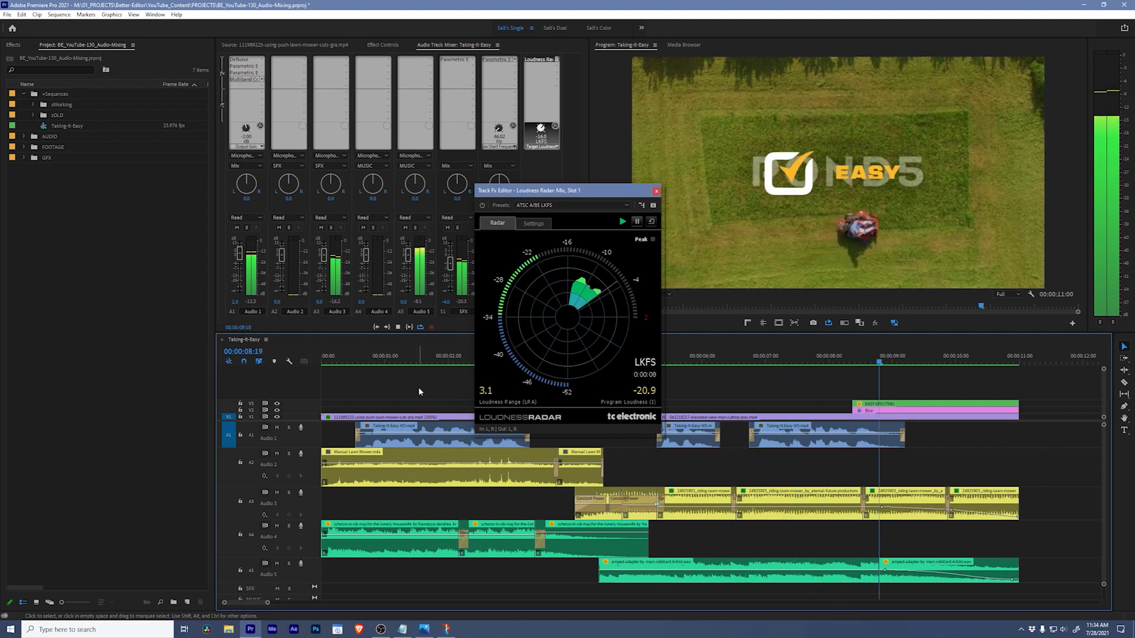
{"action": "key", "text": "space"}
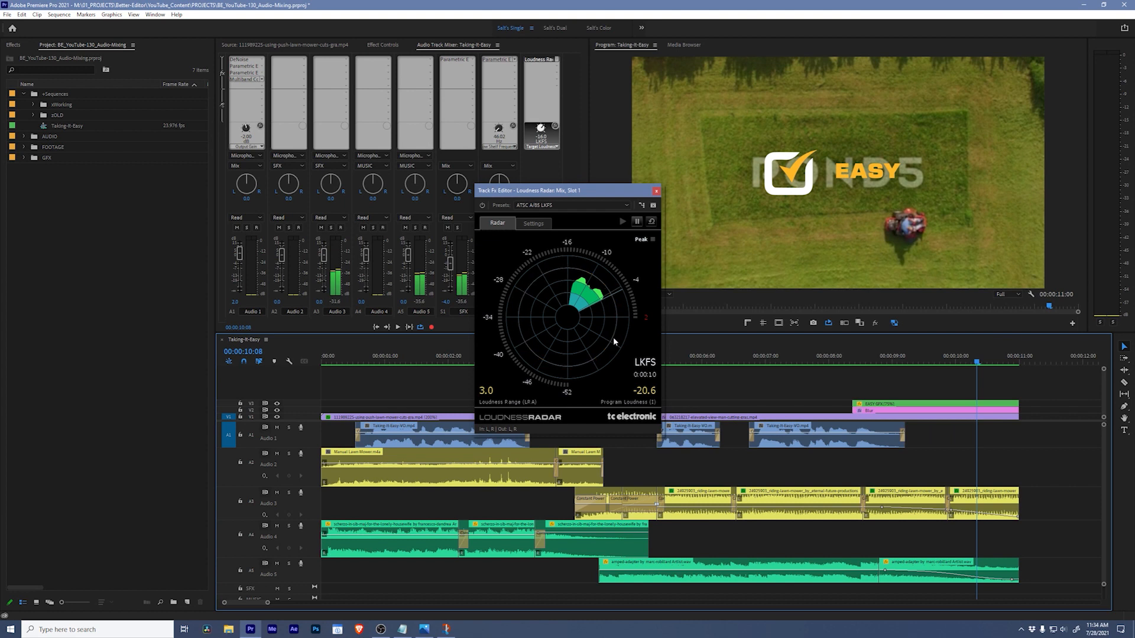
{"action": "mouse_move", "coordinate": [622, 300]}
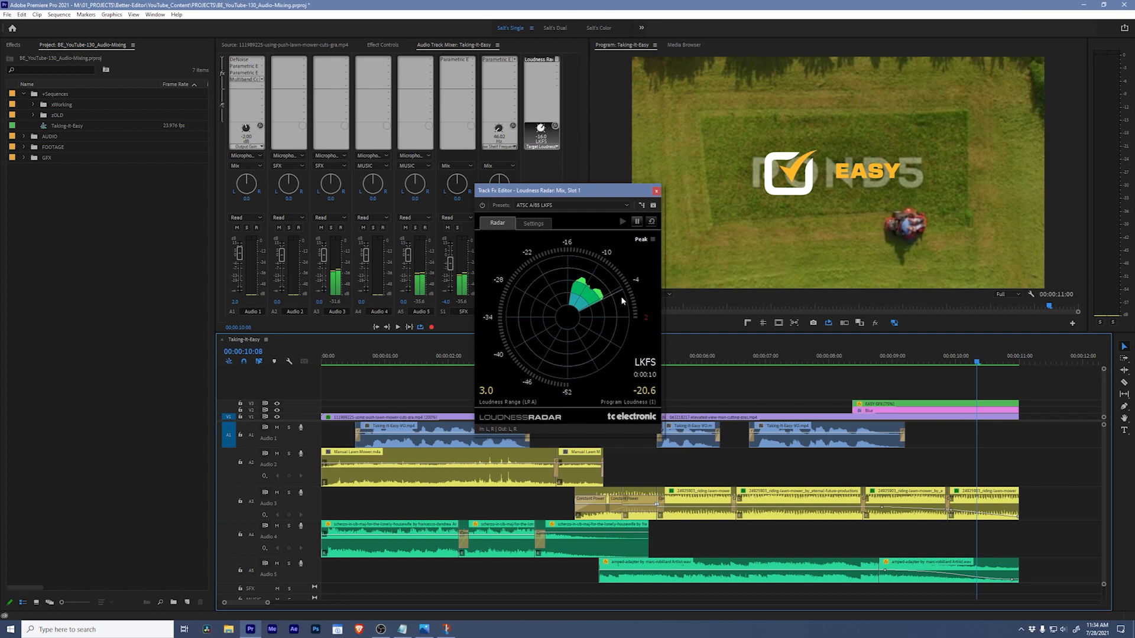
{"action": "mouse_move", "coordinate": [571, 271]}
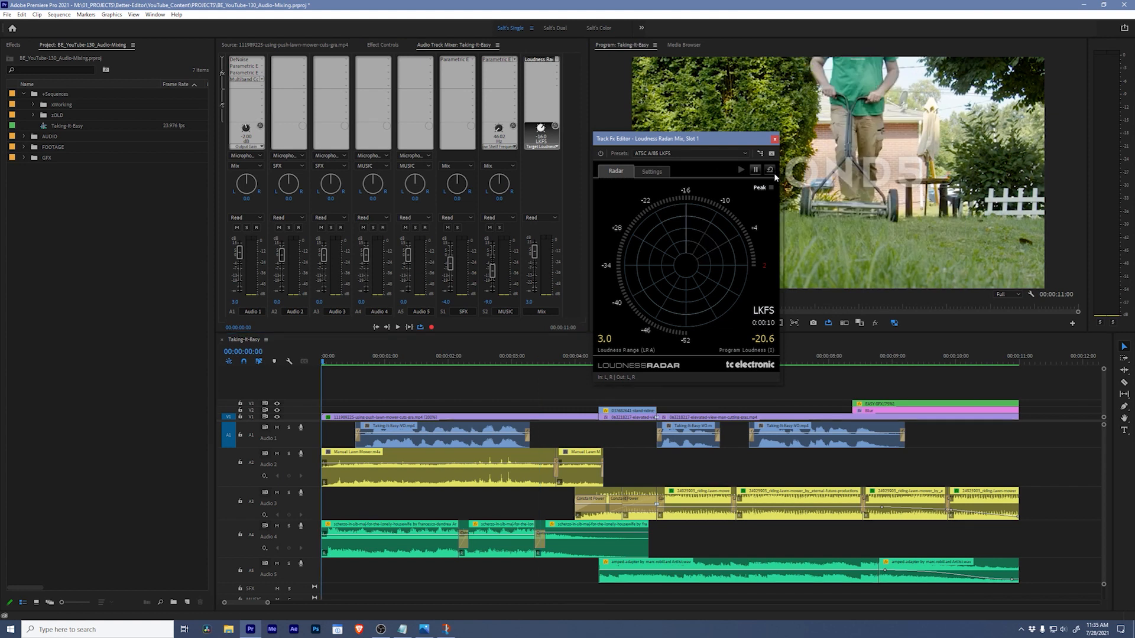
Step: Replay the mix on the reset radar, now reading about -20.0 LKFS with a 3.4 range
{"action": "key", "text": "space"}
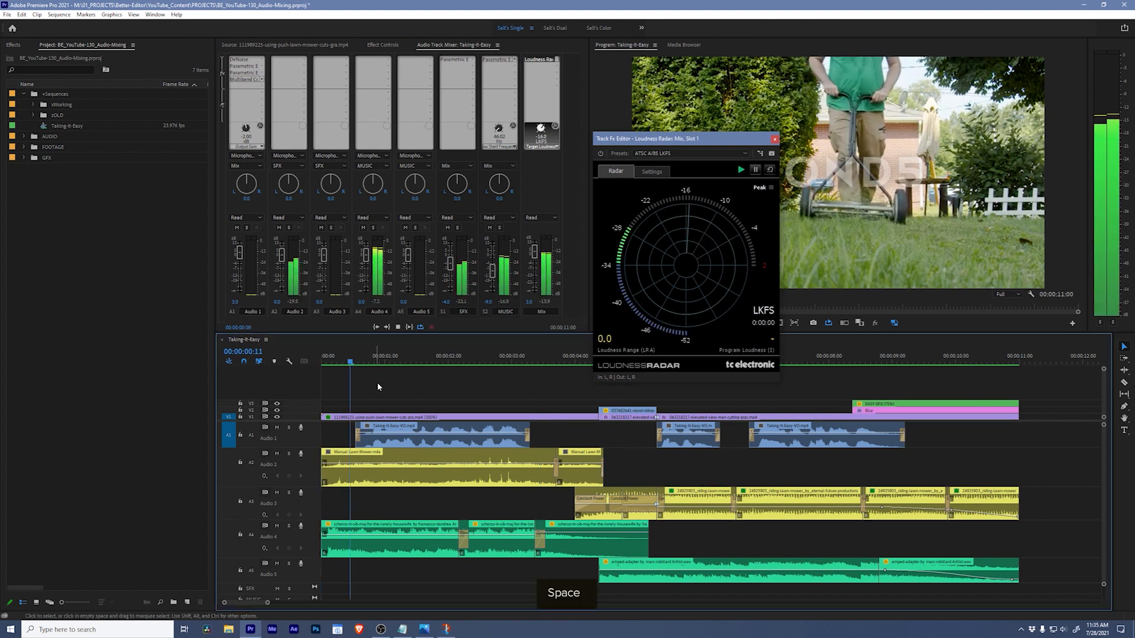
{"action": "key", "text": "space"}
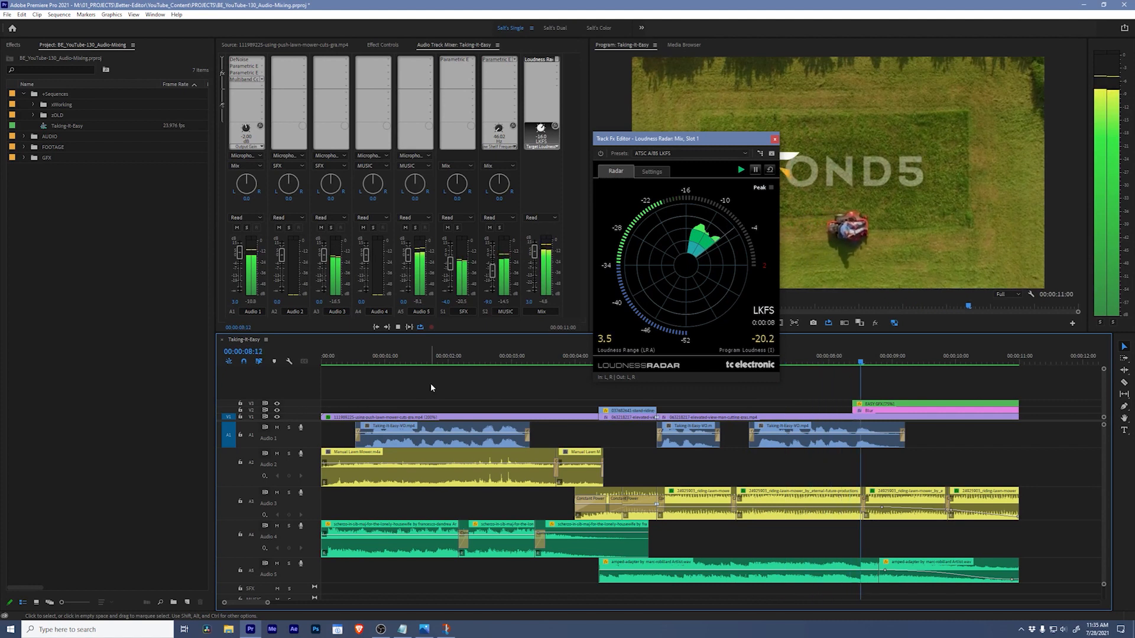
{"action": "key", "text": "space"}
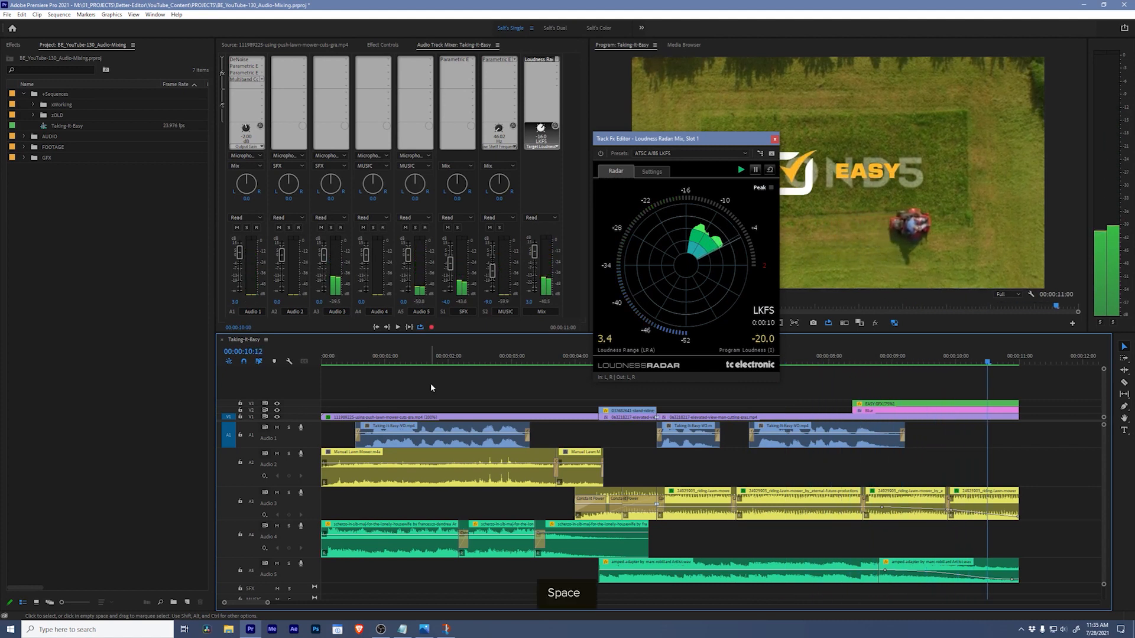